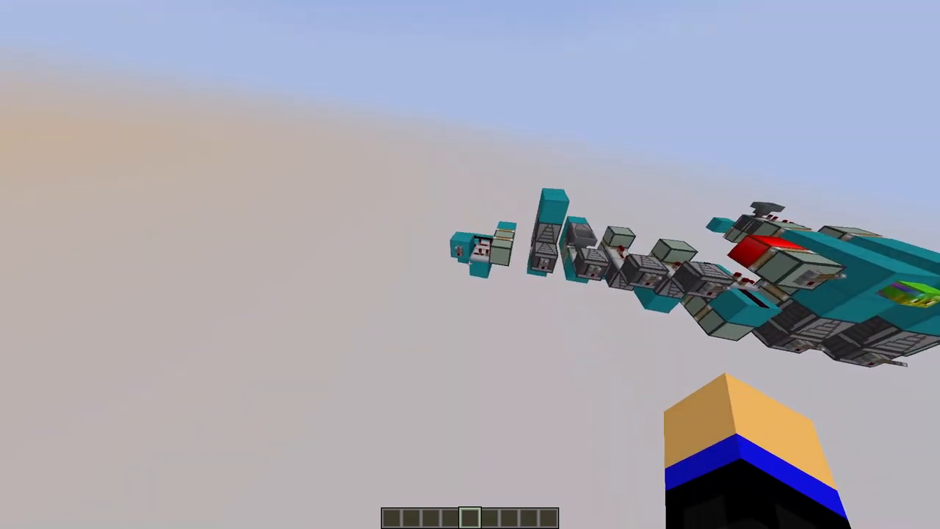
mouse_move(470, 264)
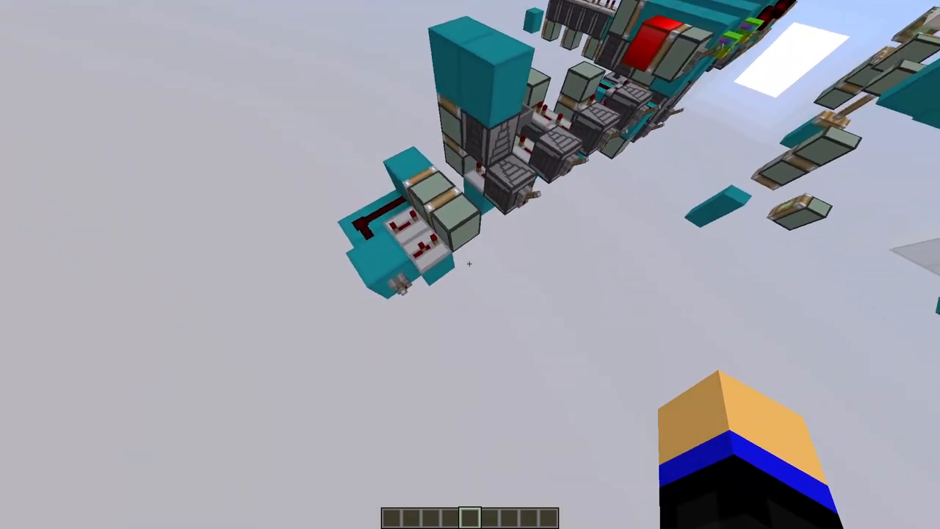
mouse_move(470, 264)
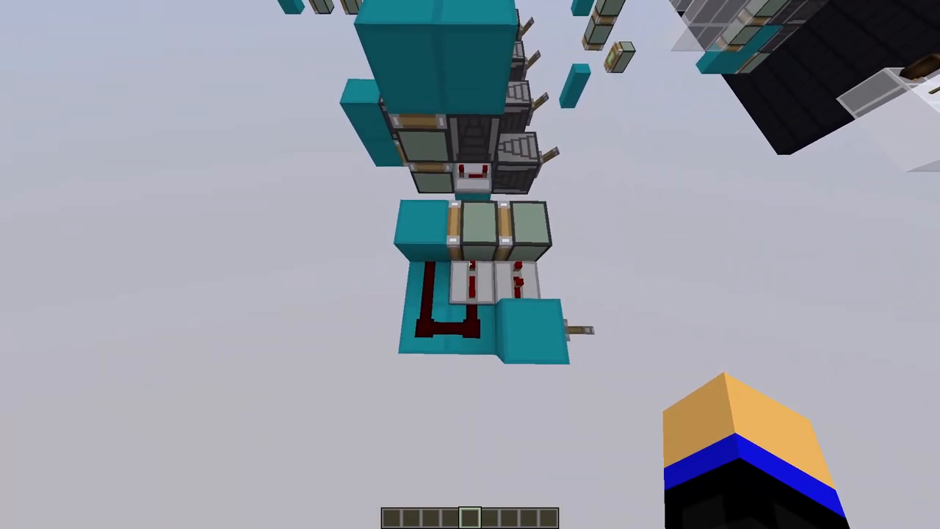
mouse_move(470, 265)
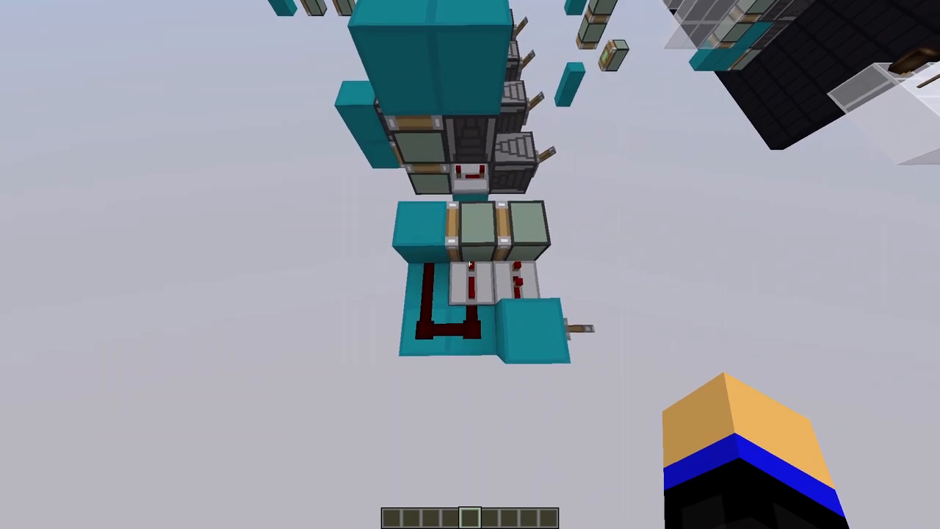
mouse_move(470, 264)
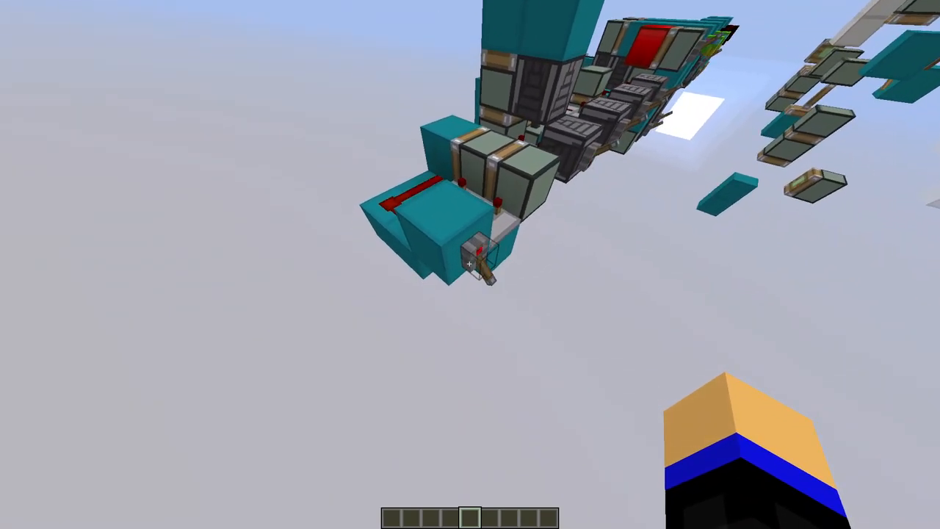
mouse_move(470, 264)
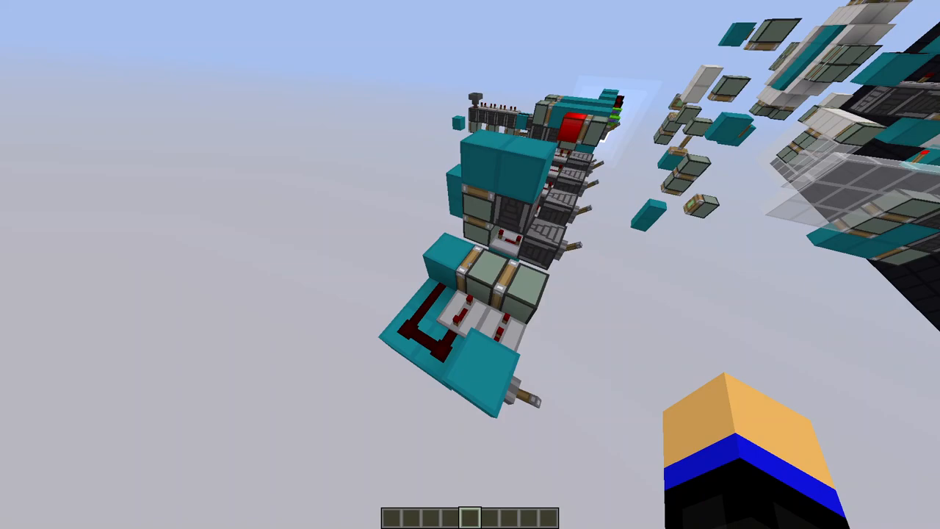
mouse_move(470, 264)
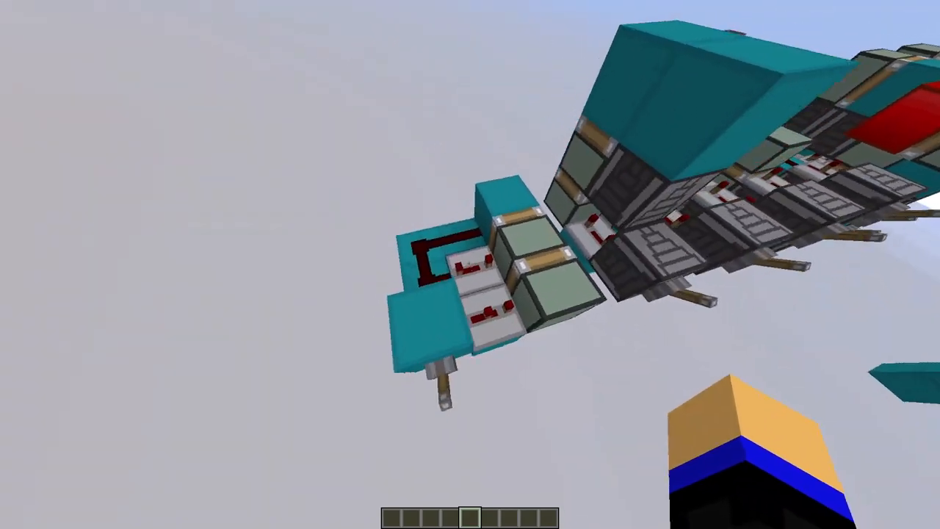
mouse_move(471, 264)
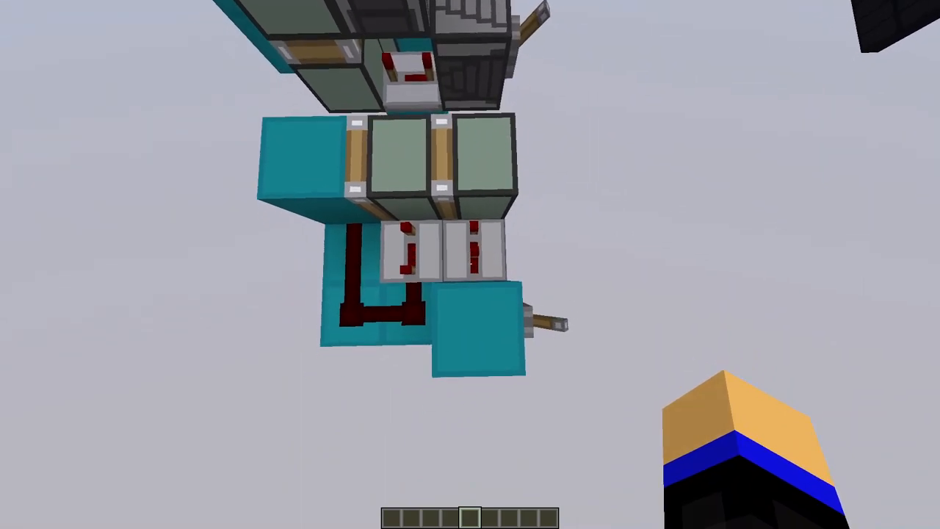
mouse_move(470, 265)
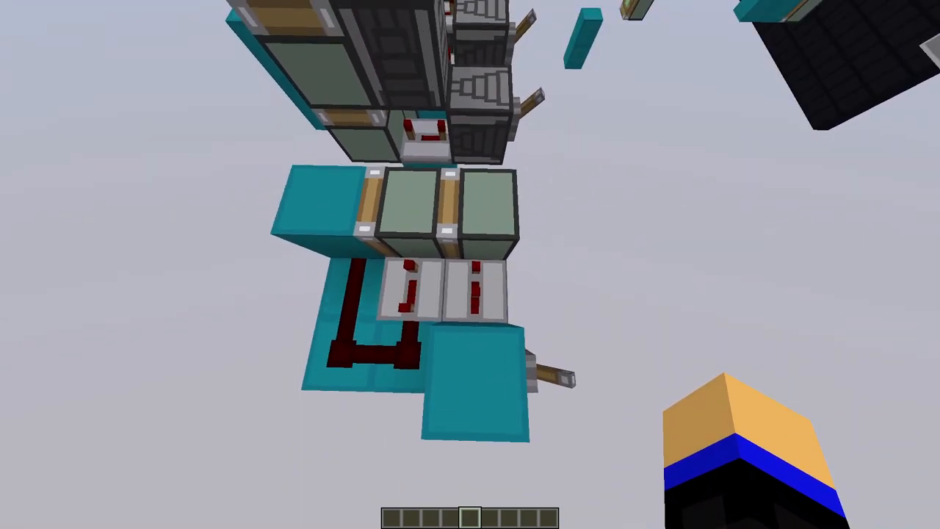
mouse_move(470, 264)
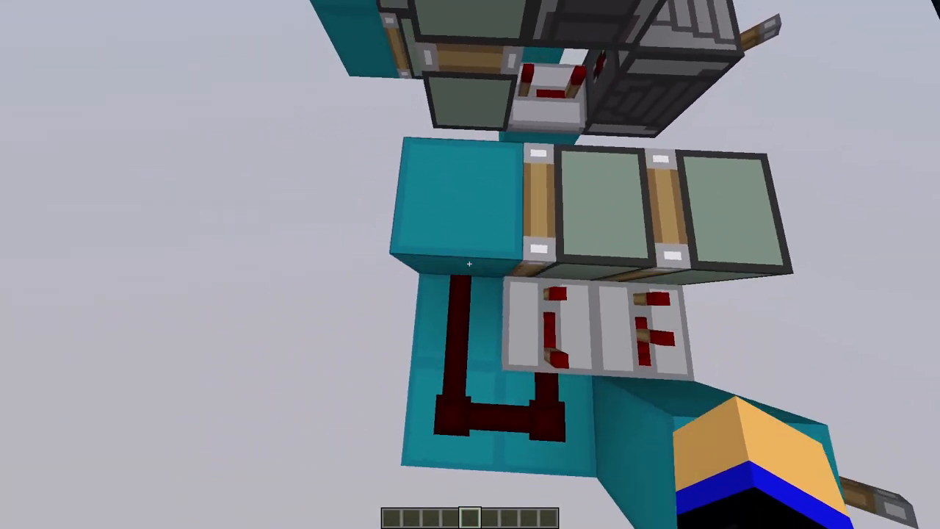
mouse_move(470, 265)
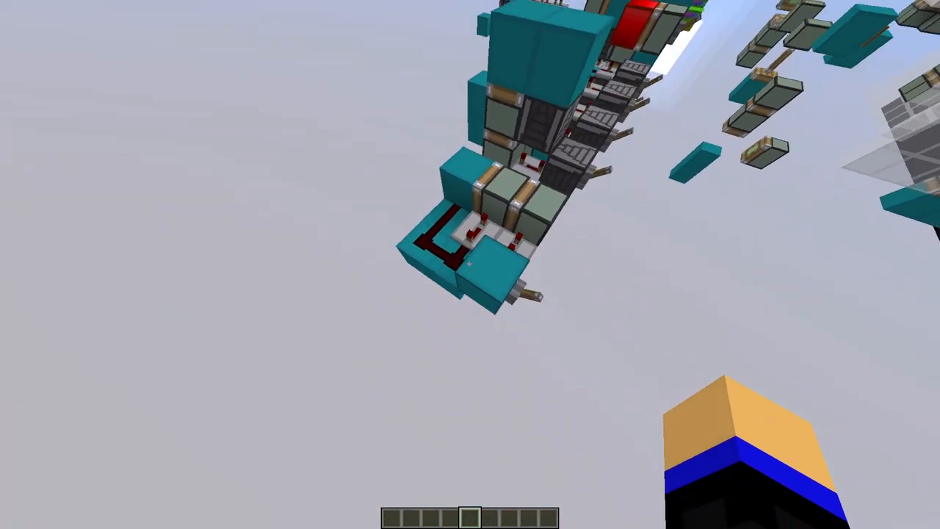
mouse_move(470, 265)
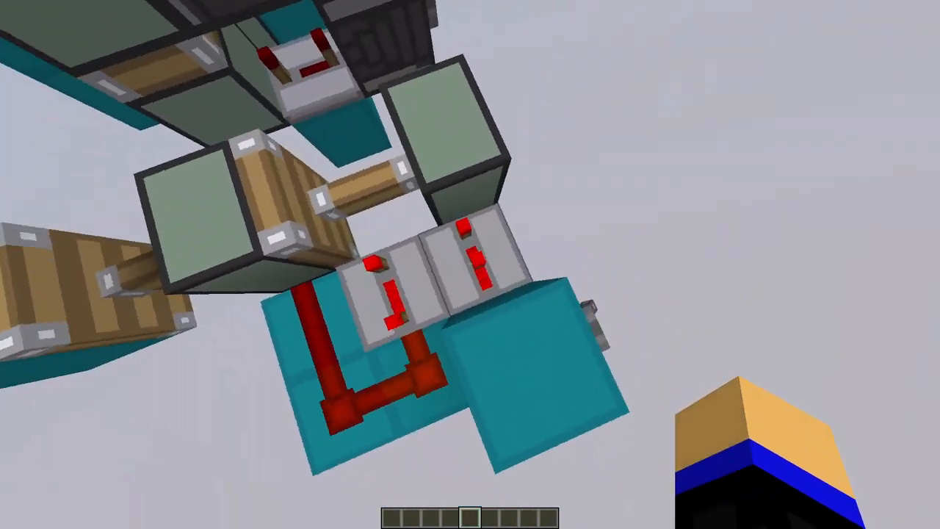
mouse_move(470, 265)
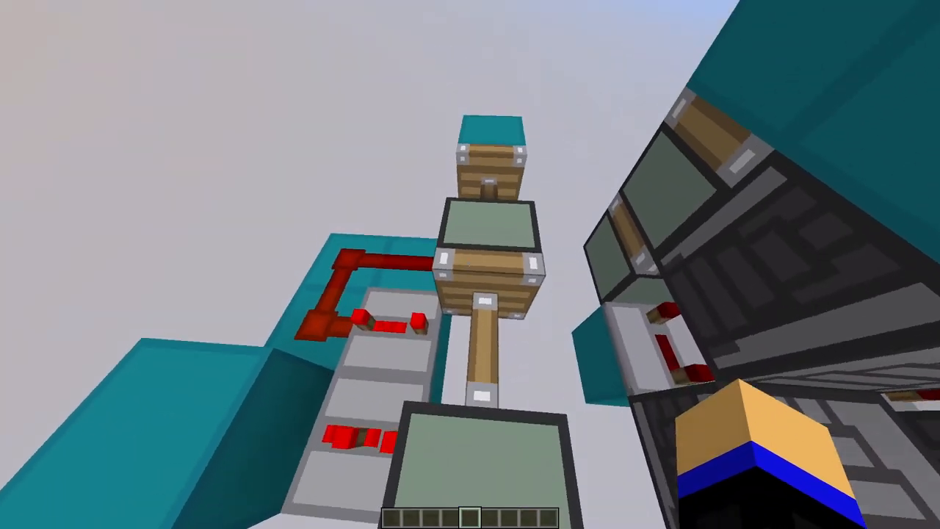
mouse_move(470, 265)
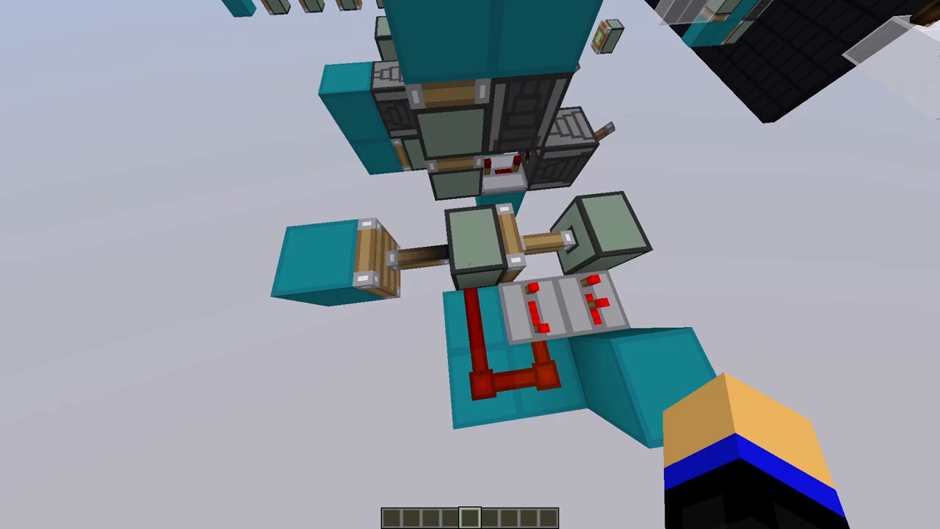
mouse_move(470, 265)
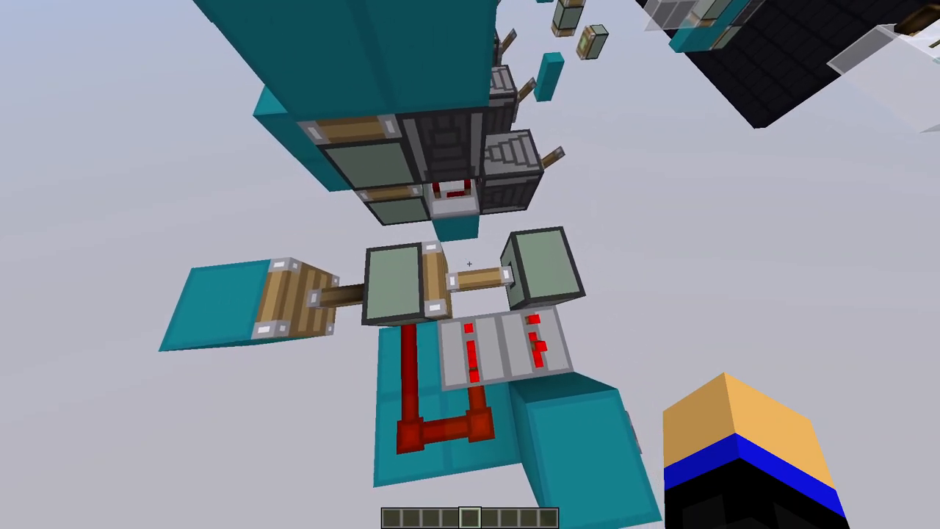
mouse_move(470, 265)
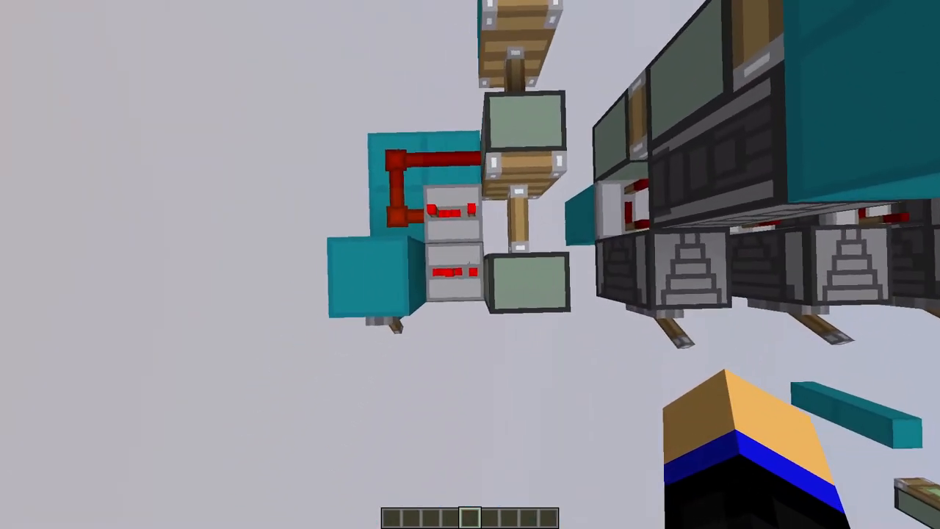
mouse_move(470, 264)
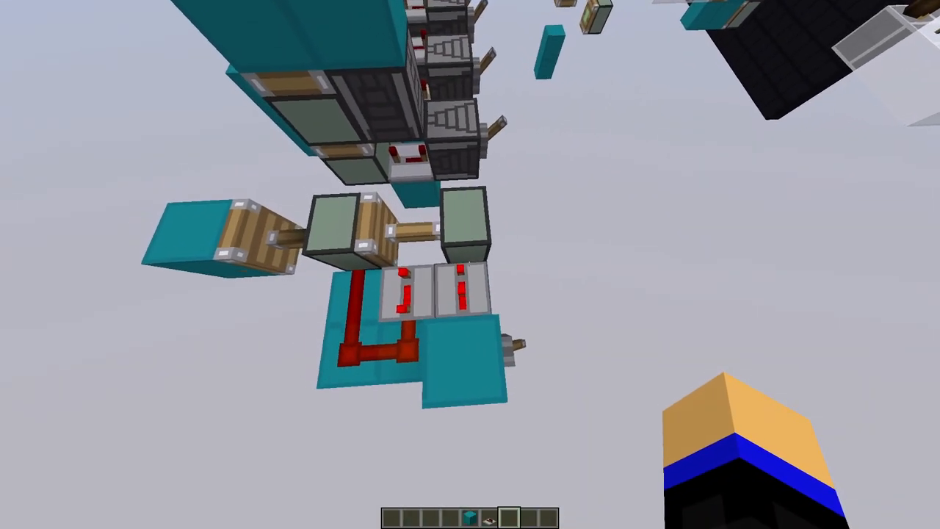
mouse_move(470, 264)
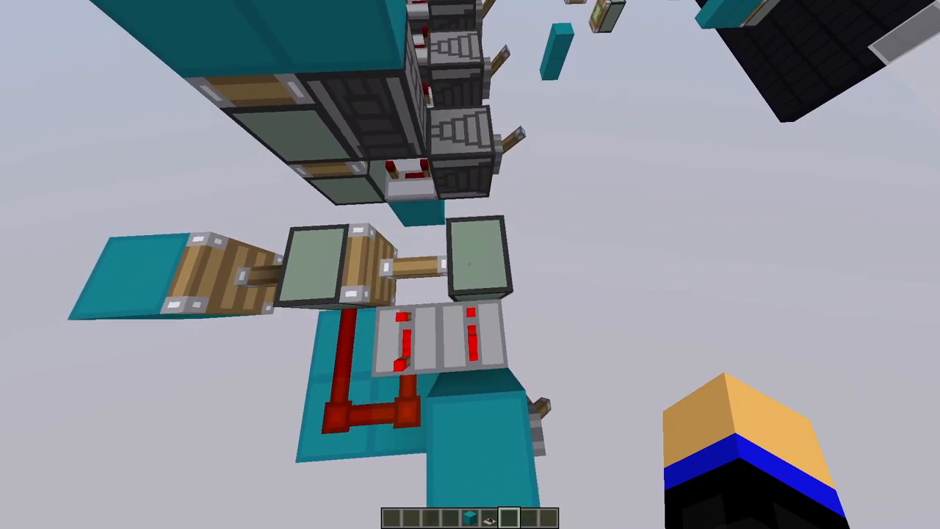
mouse_move(470, 265)
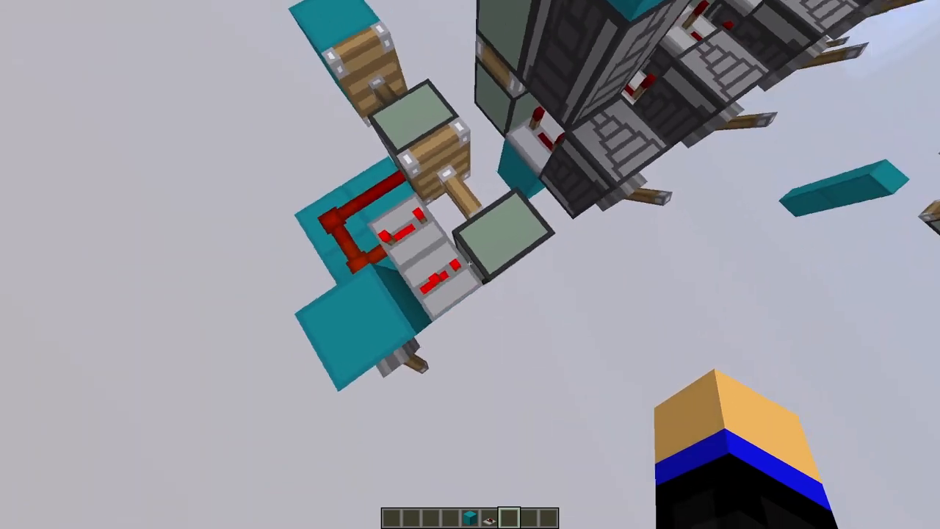
mouse_move(470, 264)
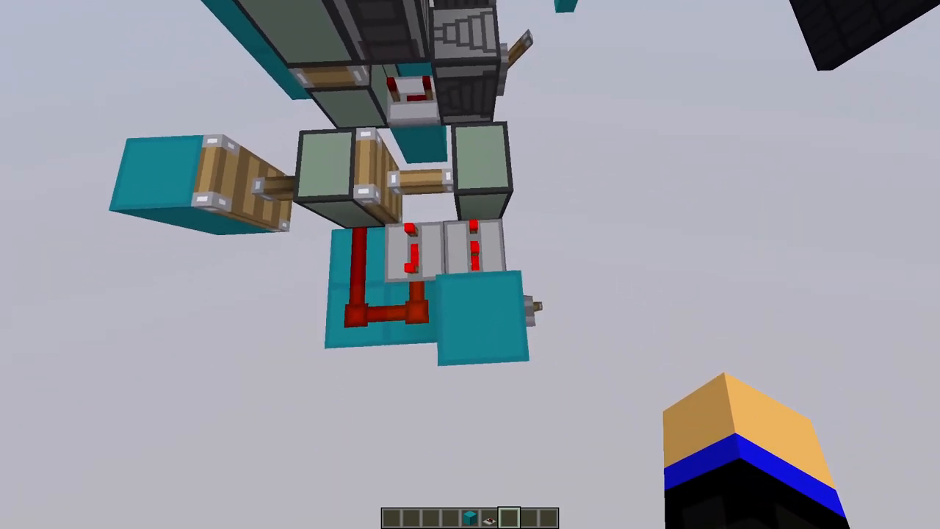
mouse_move(470, 264)
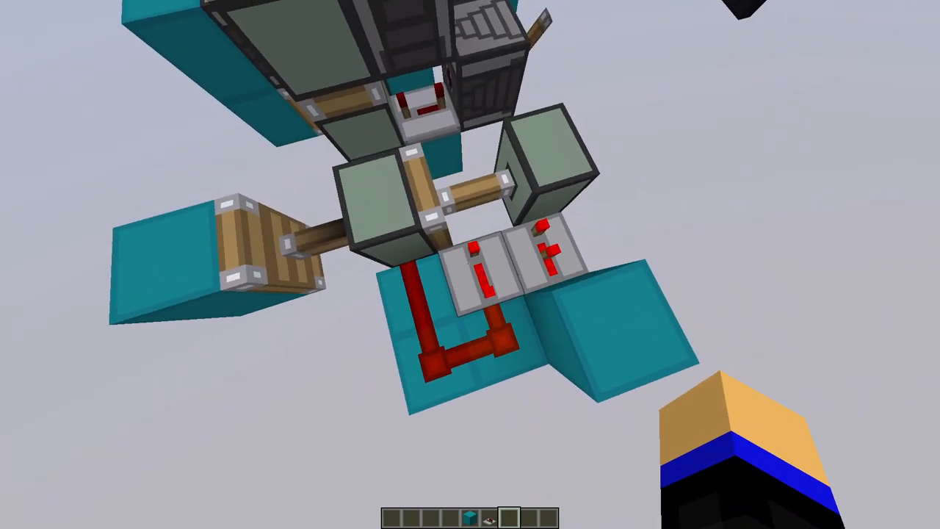
mouse_move(470, 265)
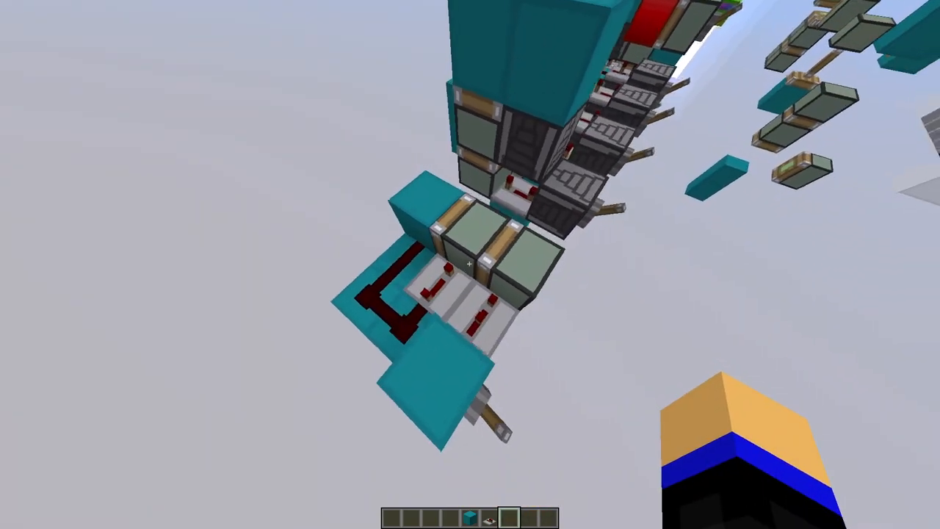
mouse_move(470, 264)
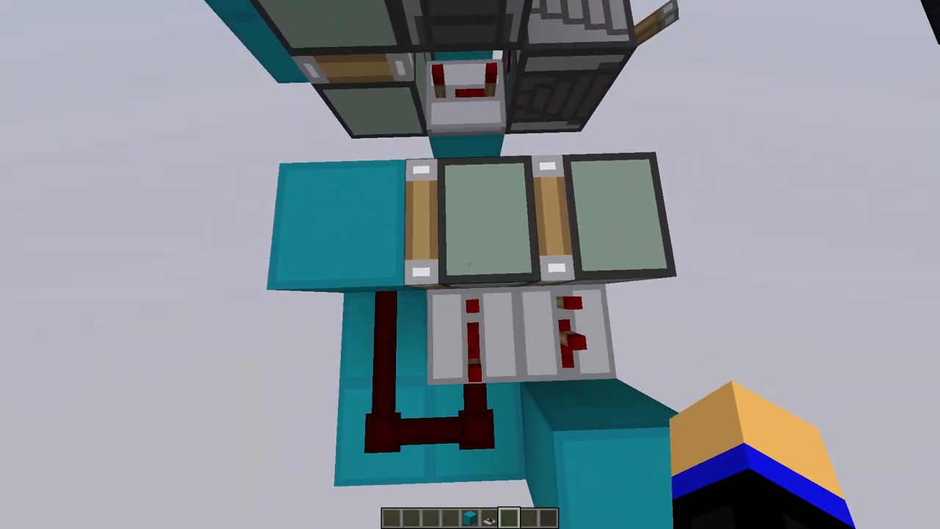
mouse_move(470, 264)
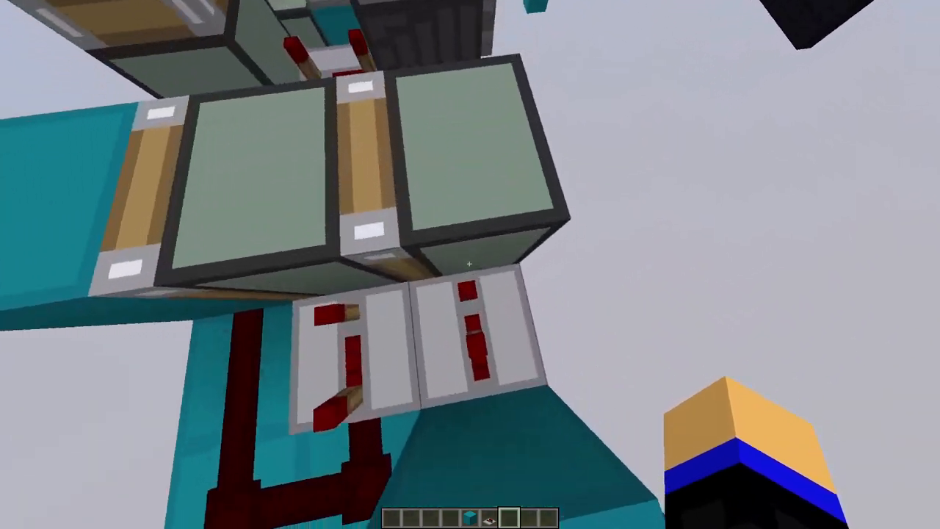
mouse_move(470, 265)
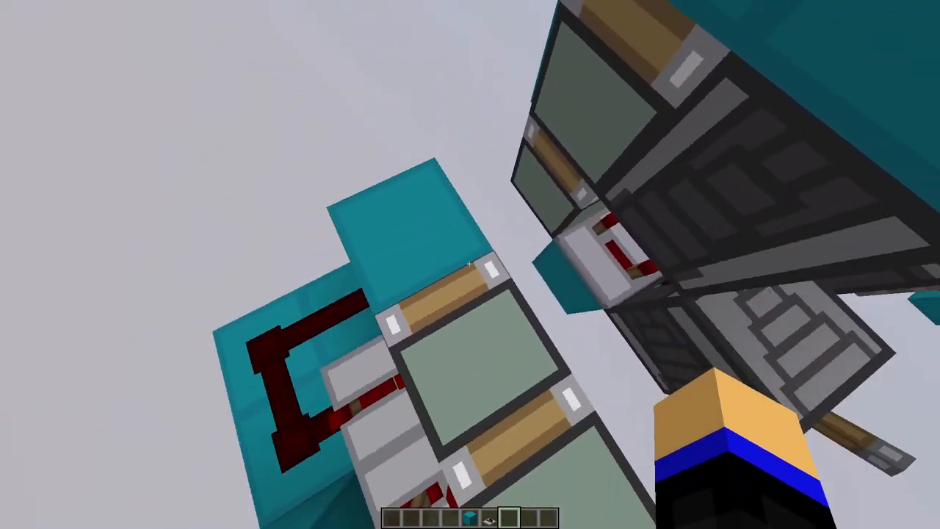
mouse_move(470, 264)
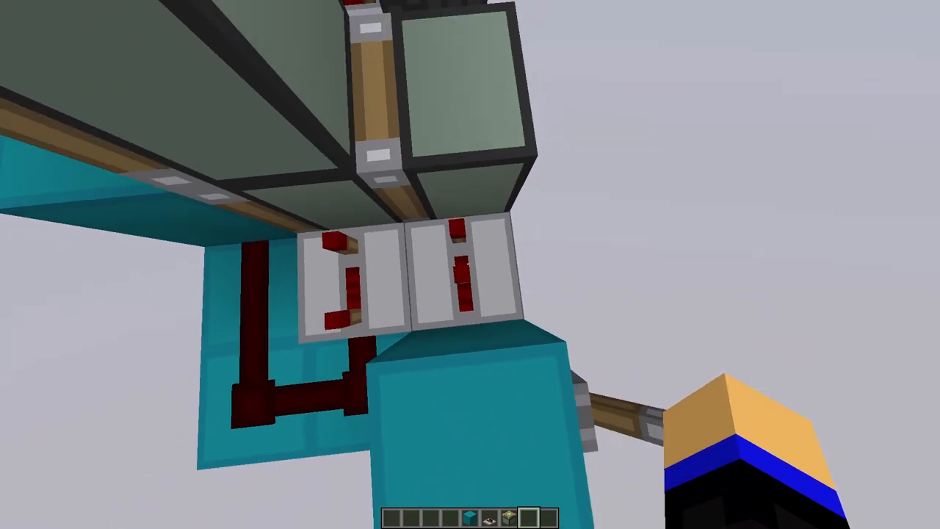
mouse_move(470, 264)
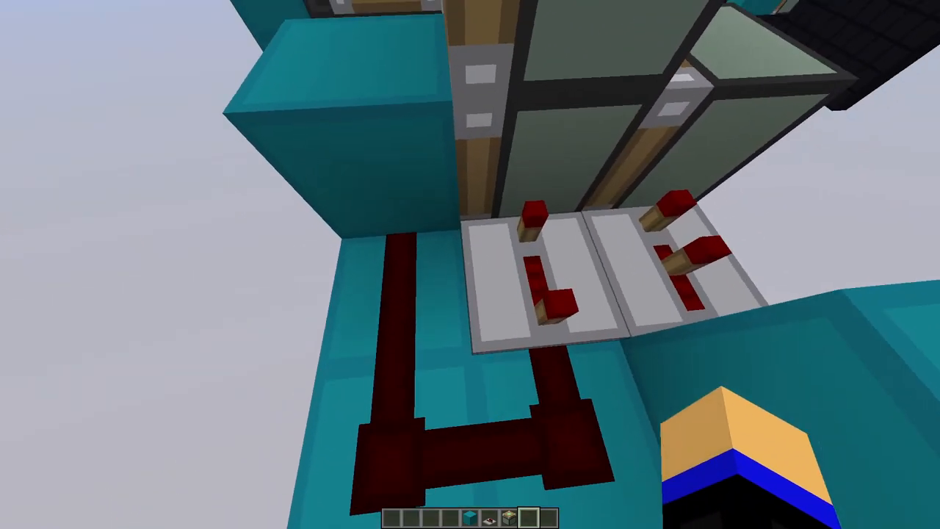
mouse_move(470, 264)
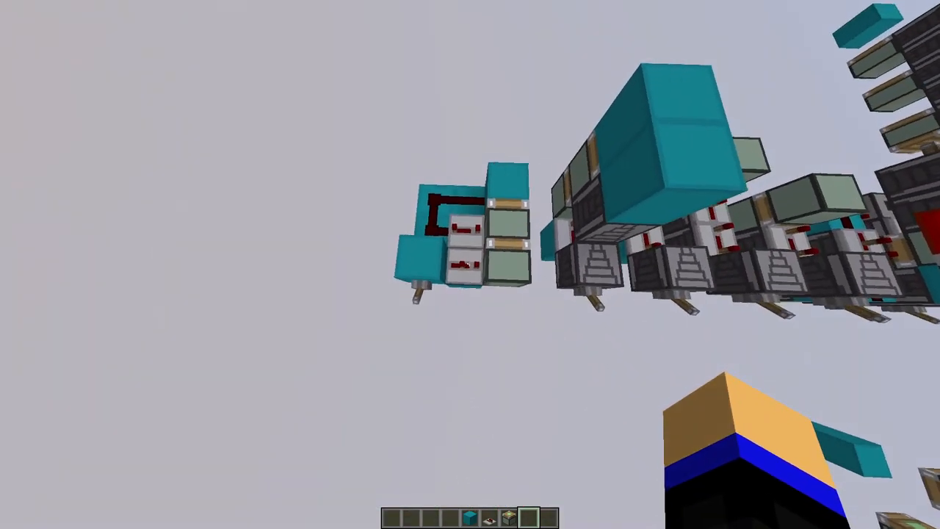
mouse_move(470, 264)
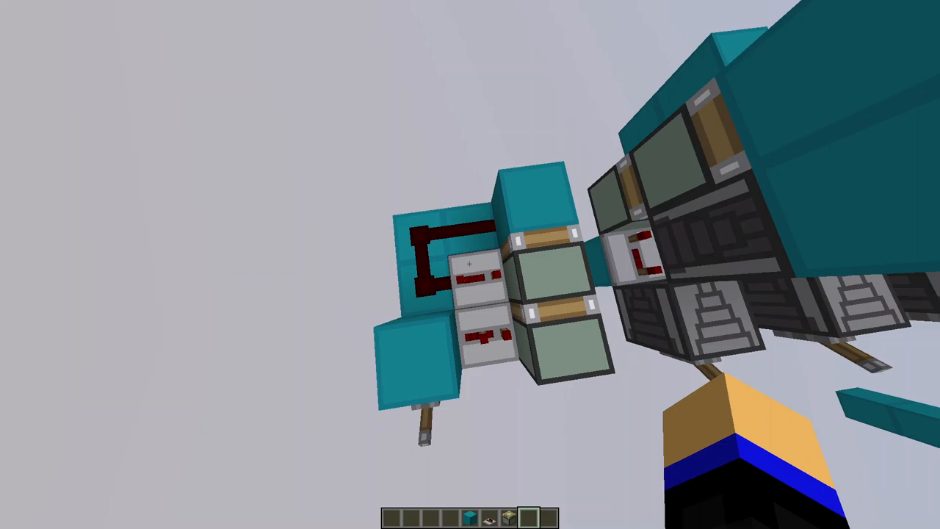
mouse_move(470, 265)
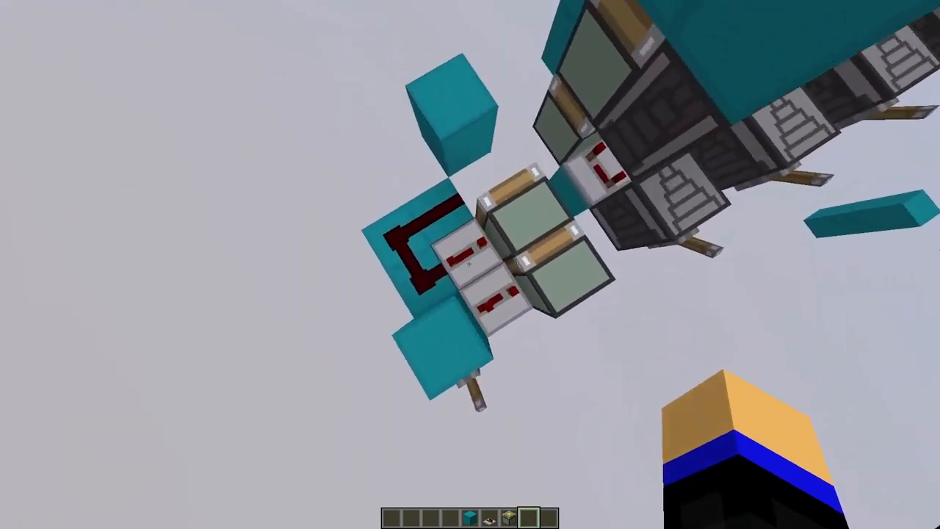
mouse_move(470, 265)
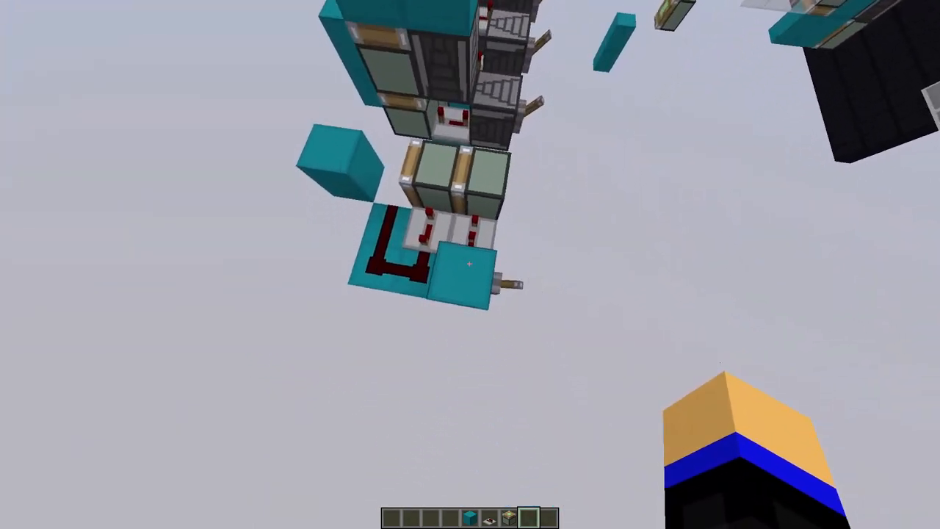
mouse_move(470, 265)
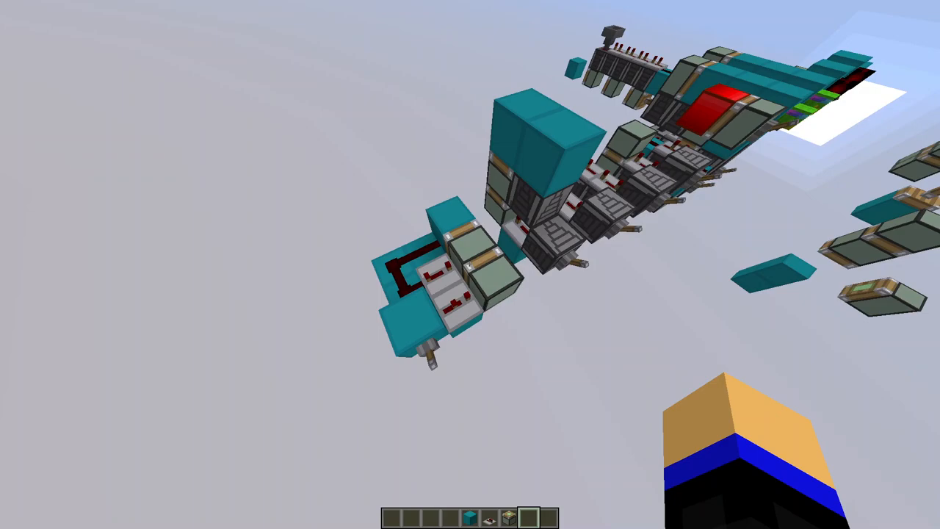
mouse_move(470, 265)
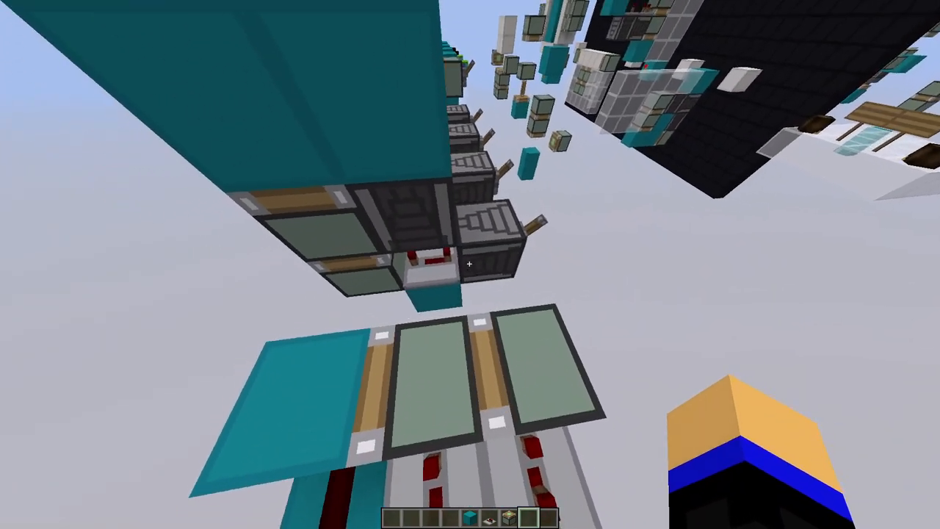
mouse_move(470, 264)
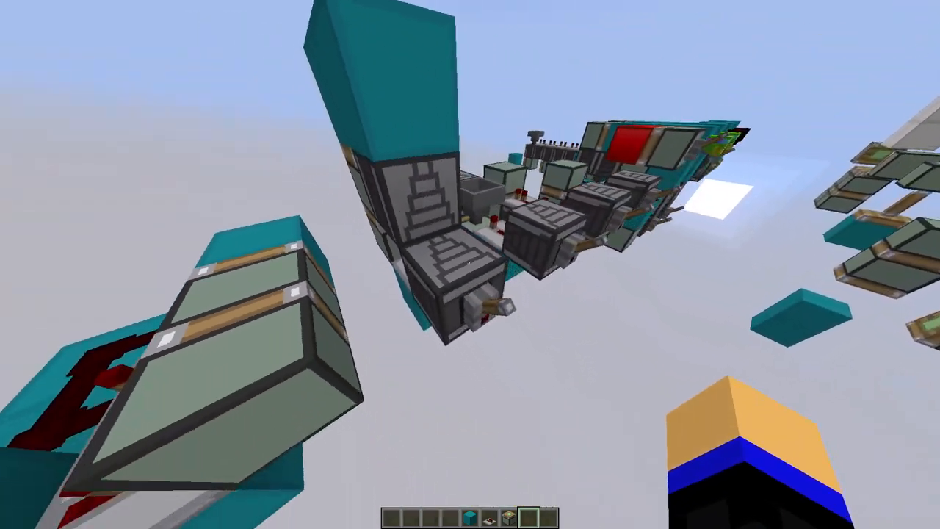
mouse_move(470, 265)
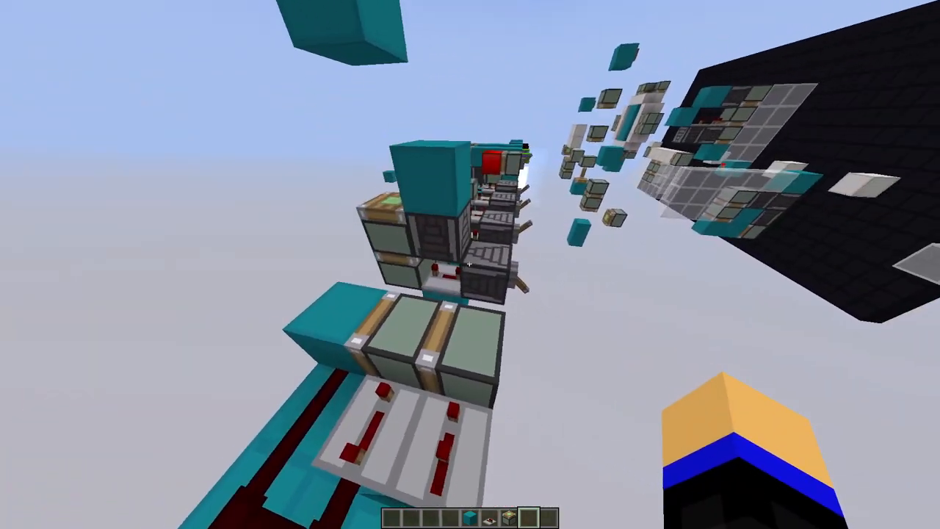
mouse_move(470, 264)
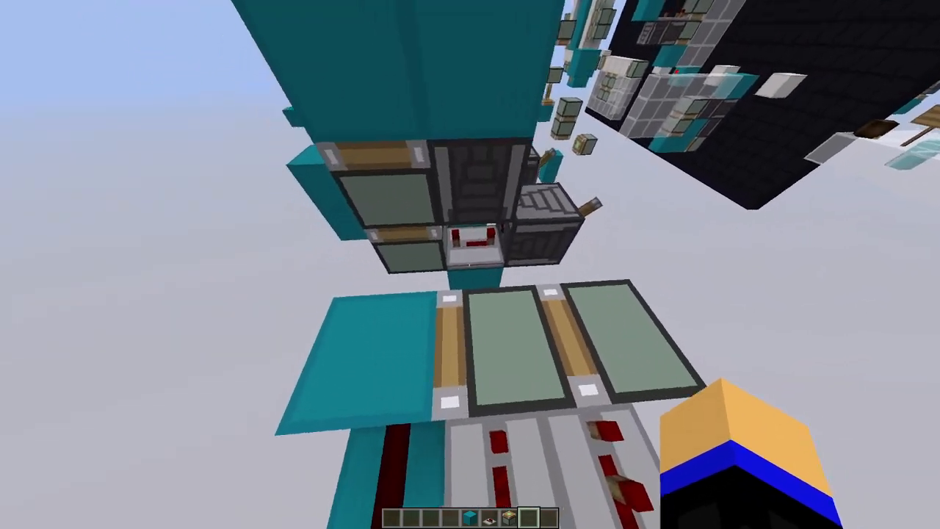
mouse_move(470, 264)
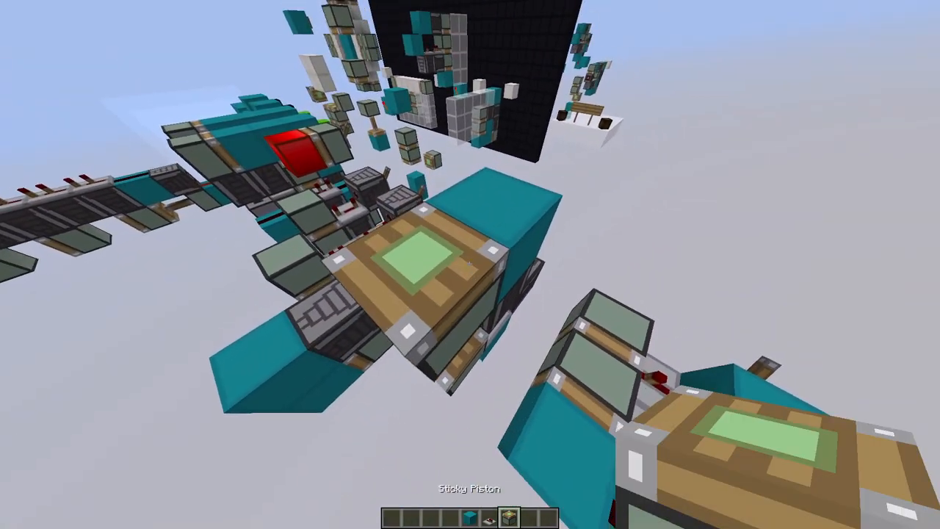
mouse_move(470, 265)
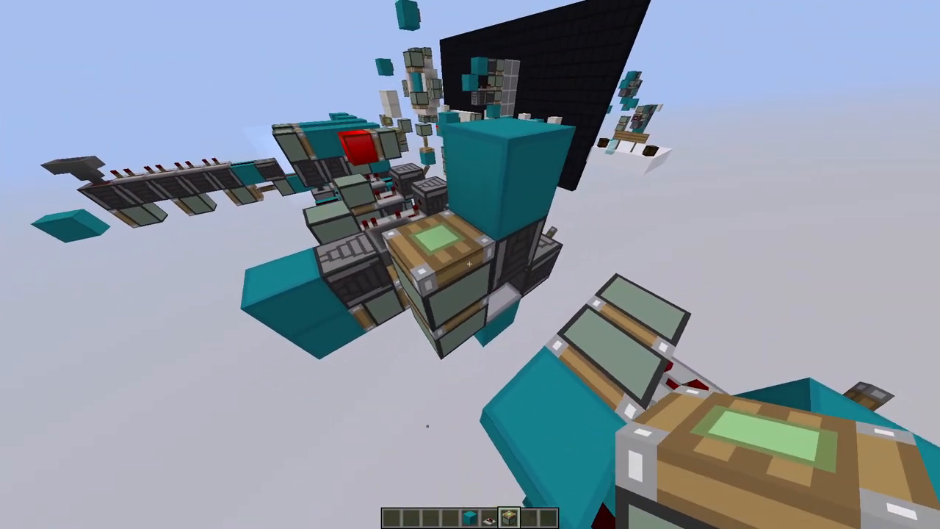
mouse_move(470, 264)
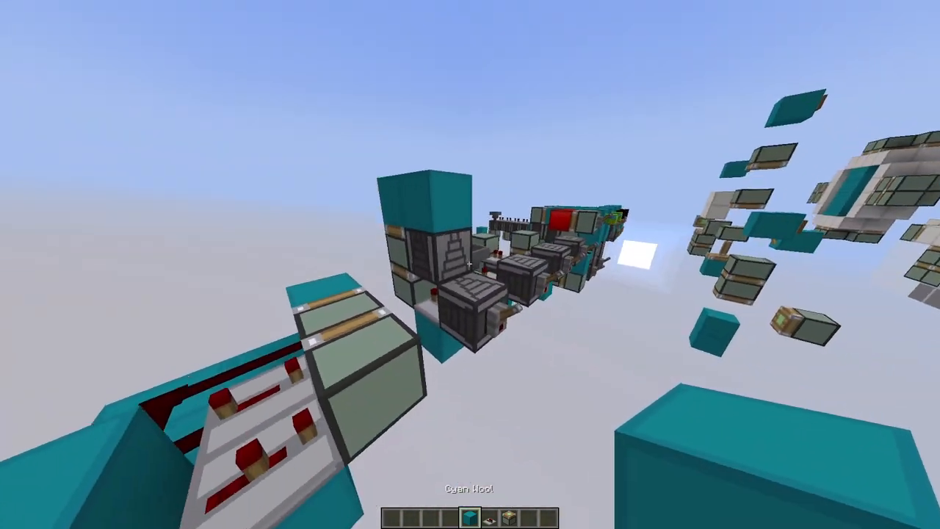
mouse_move(470, 265)
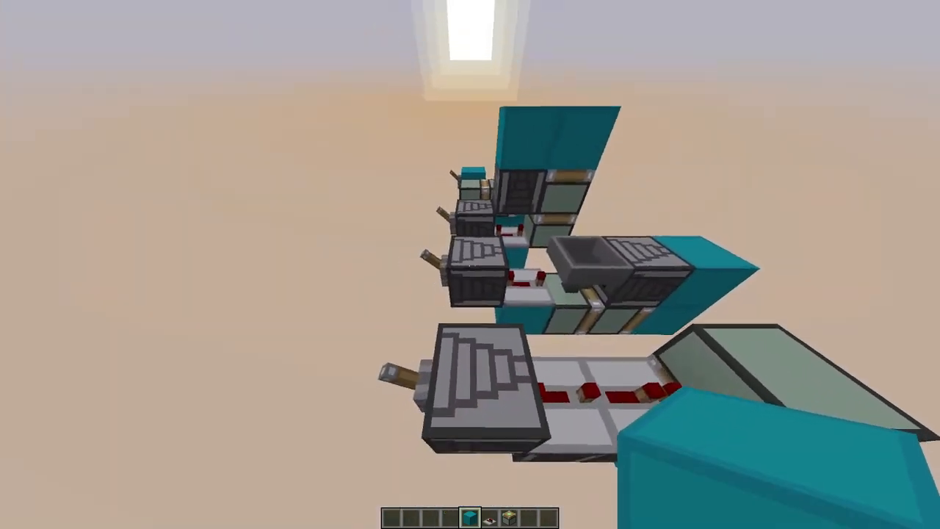
mouse_move(470, 264)
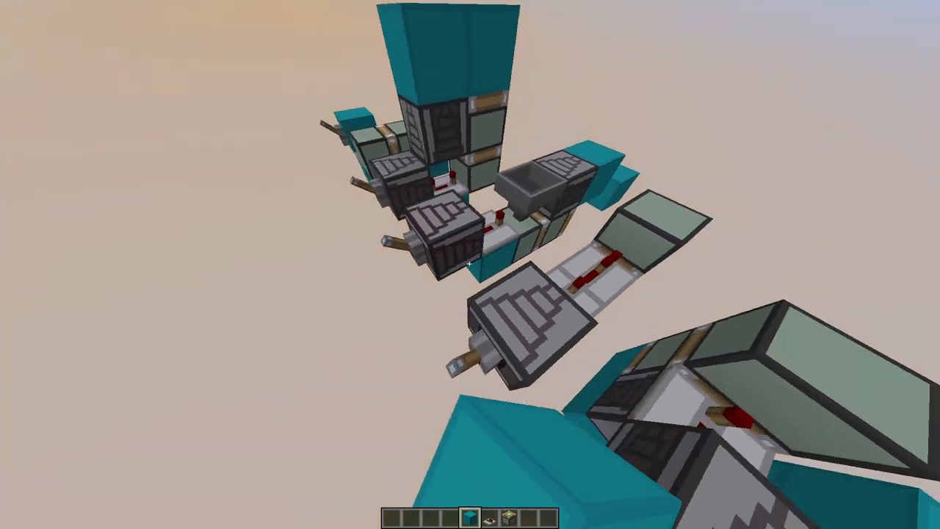
mouse_move(470, 265)
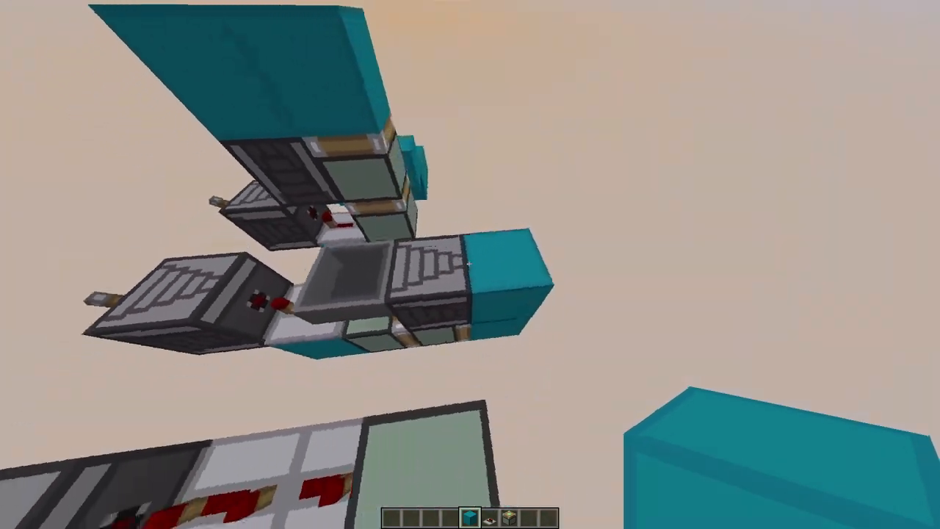
mouse_move(470, 265)
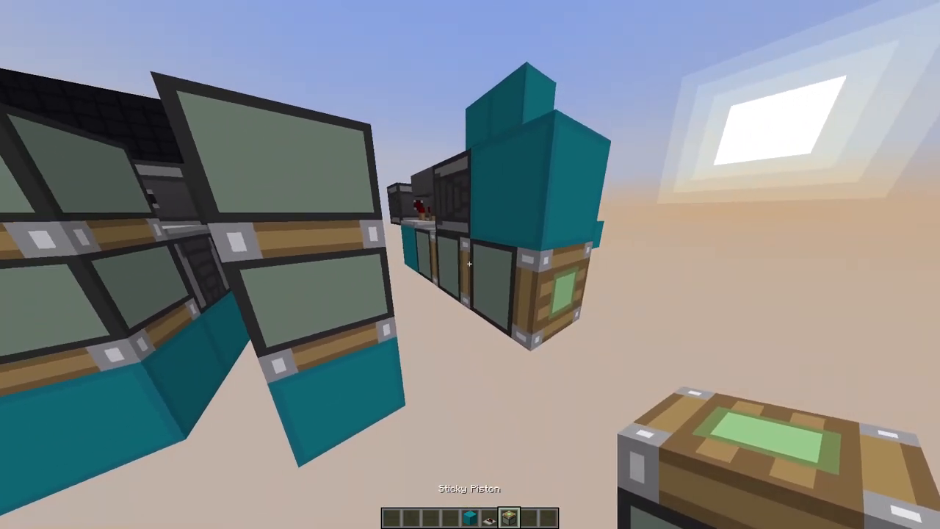
mouse_move(470, 264)
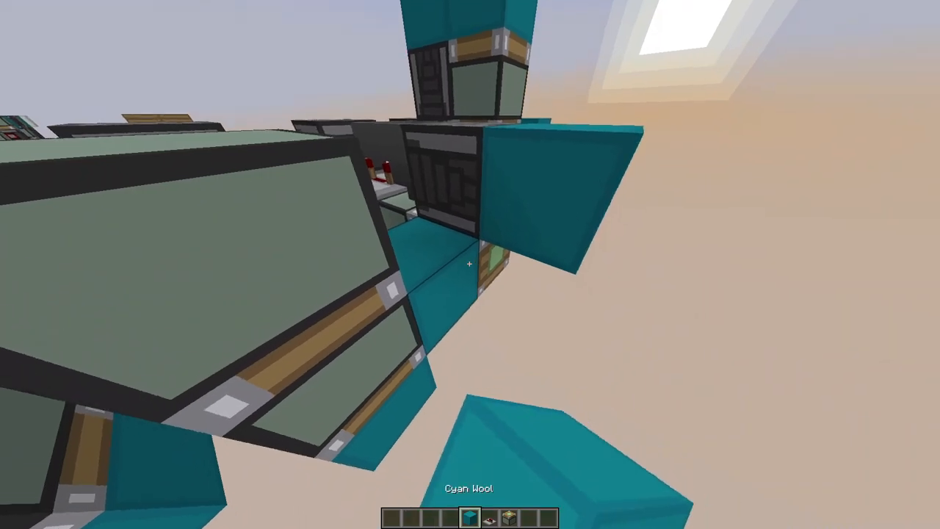
mouse_move(470, 264)
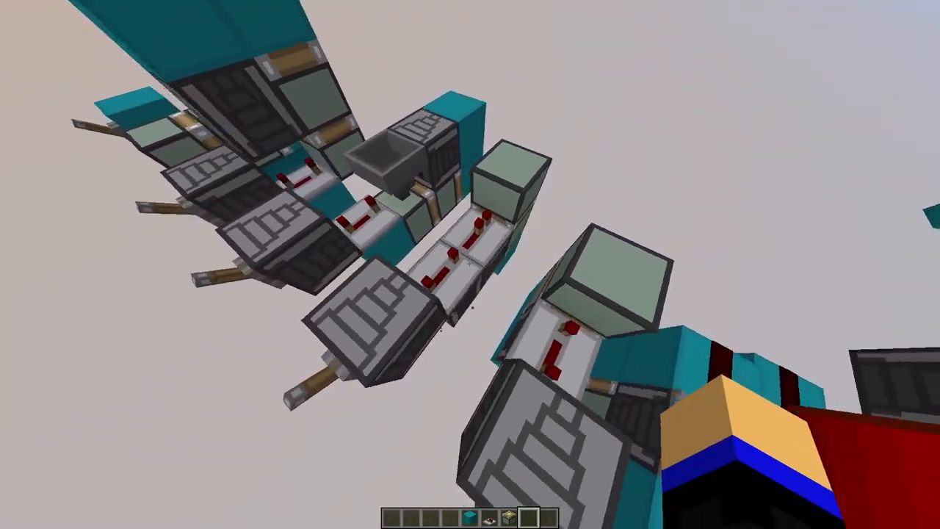
mouse_move(470, 264)
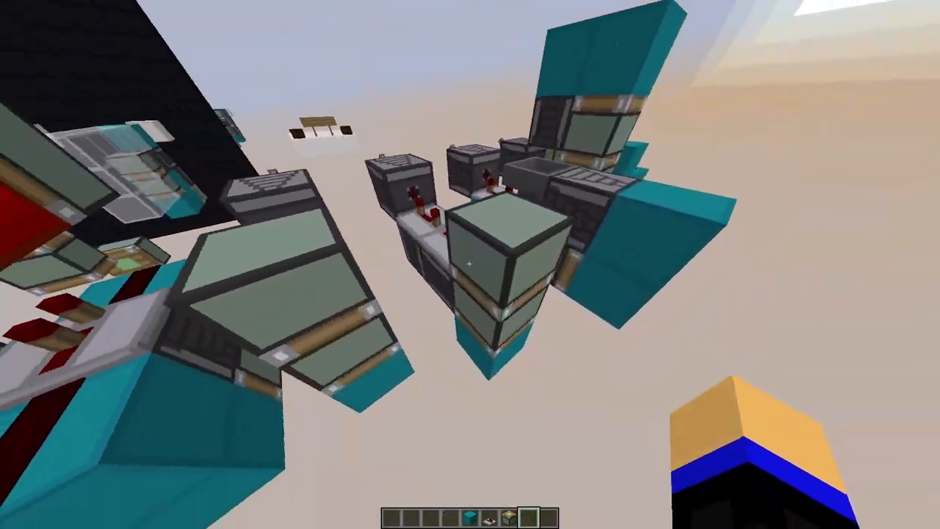
mouse_move(470, 264)
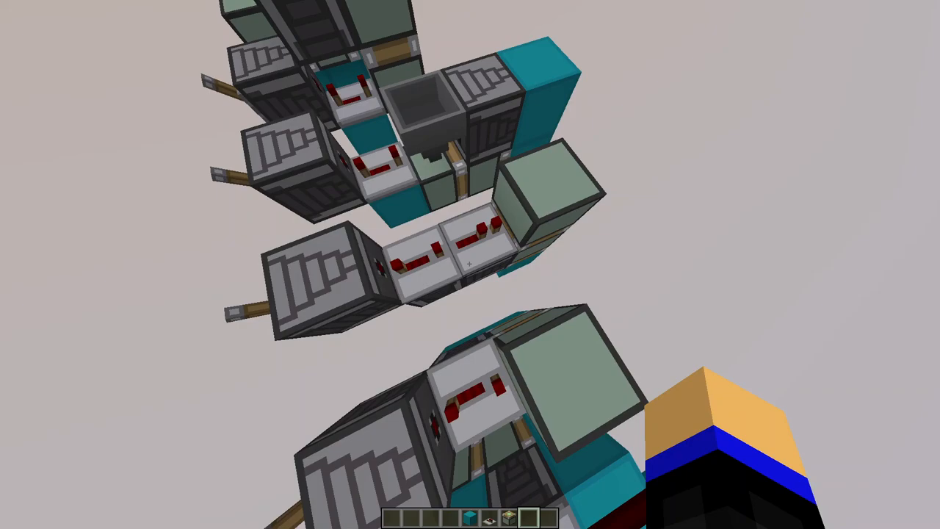
mouse_move(470, 264)
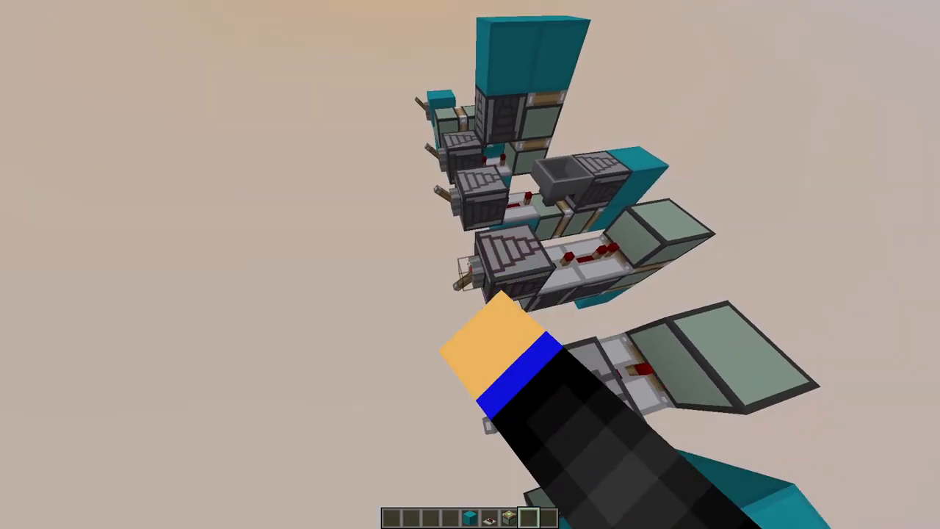
mouse_move(470, 265)
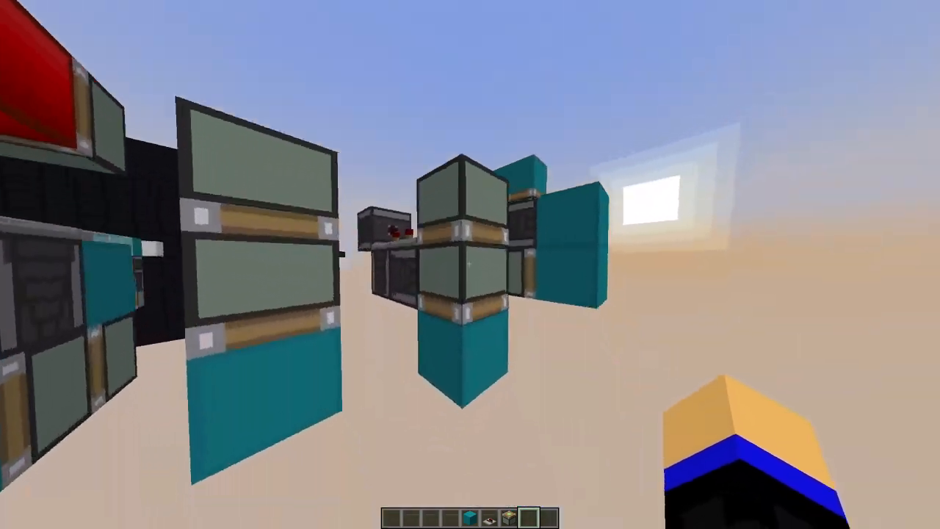
mouse_move(470, 265)
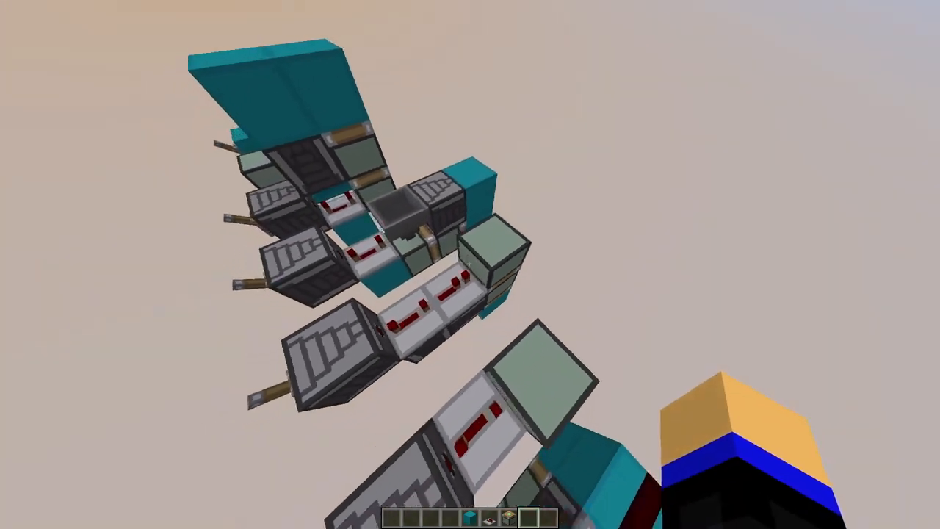
mouse_move(470, 265)
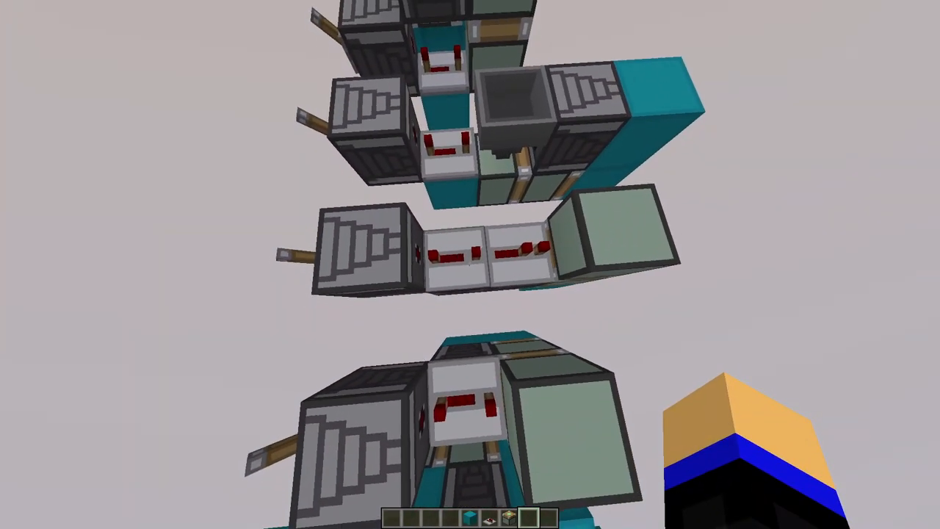
mouse_move(470, 264)
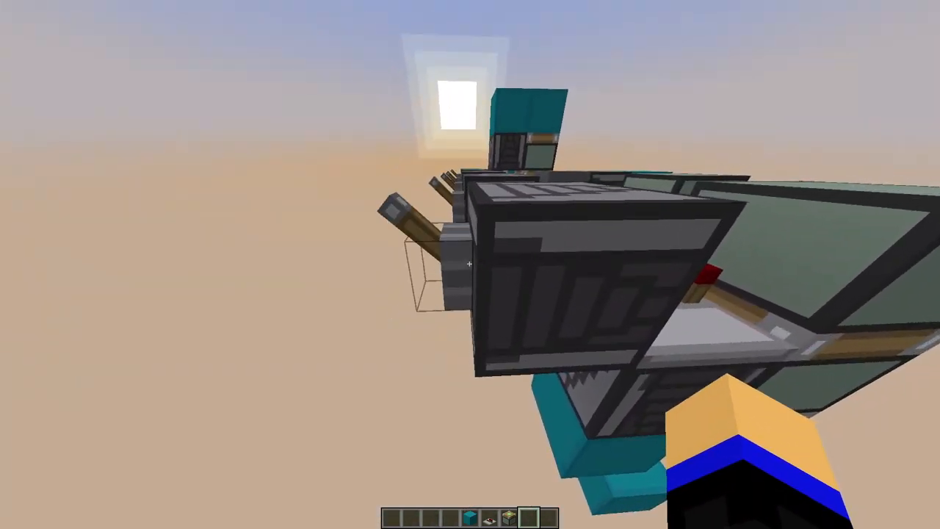
mouse_move(470, 265)
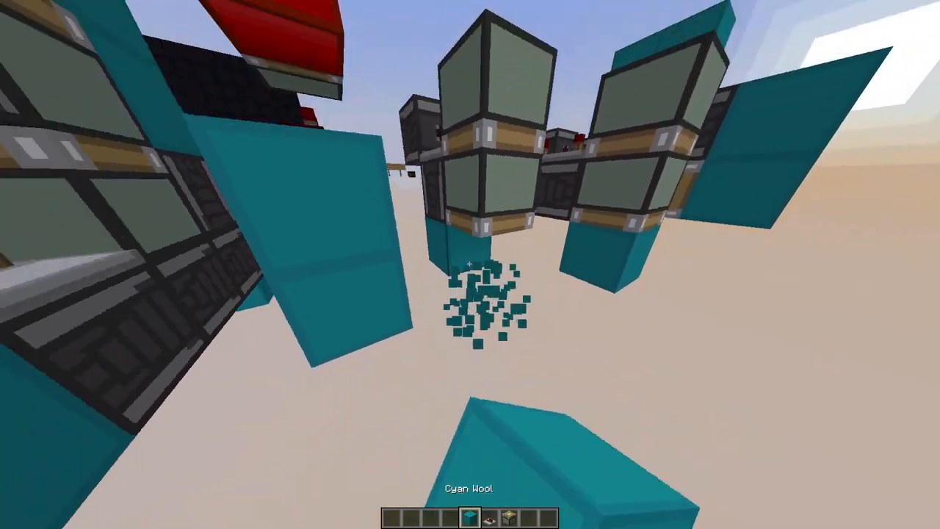
mouse_move(470, 265)
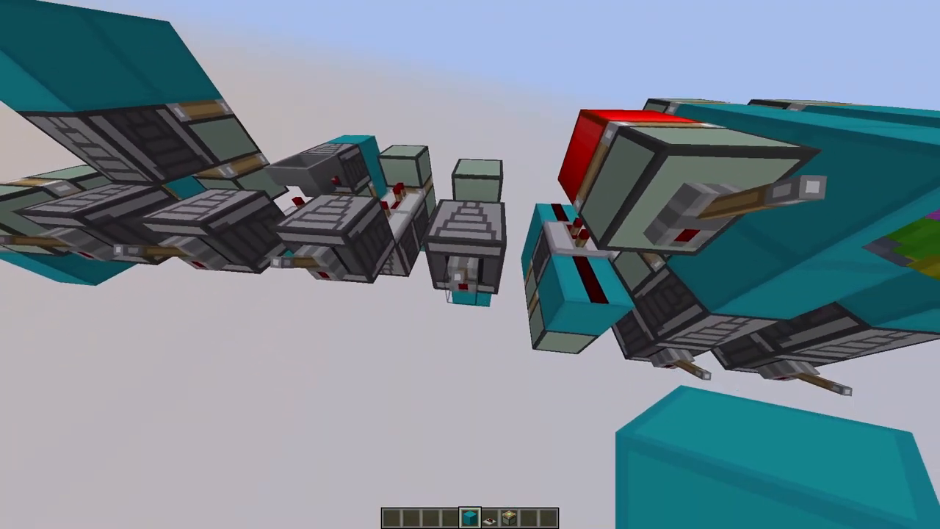
mouse_move(470, 264)
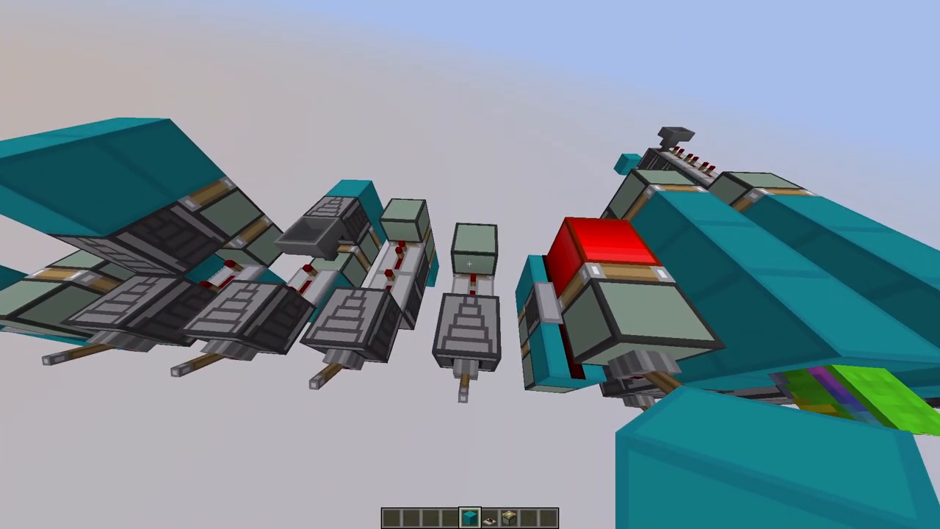
mouse_move(470, 265)
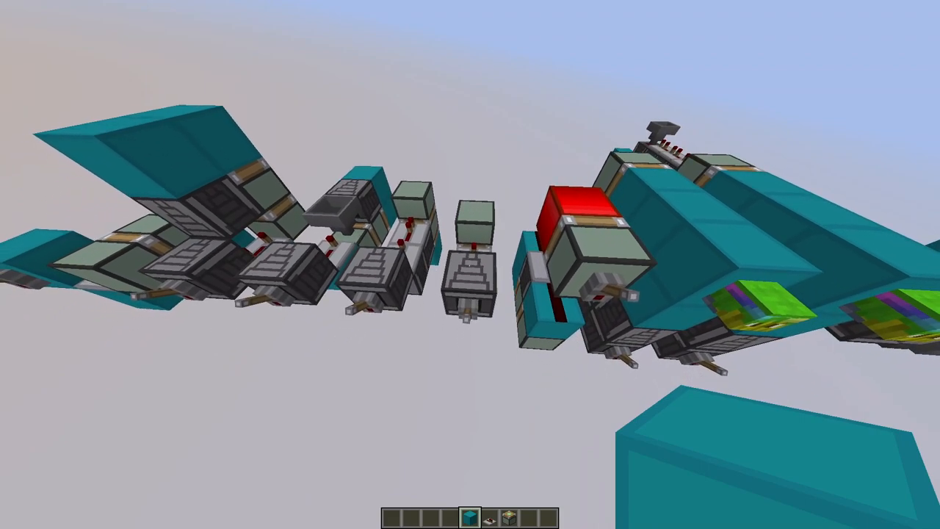
mouse_move(470, 264)
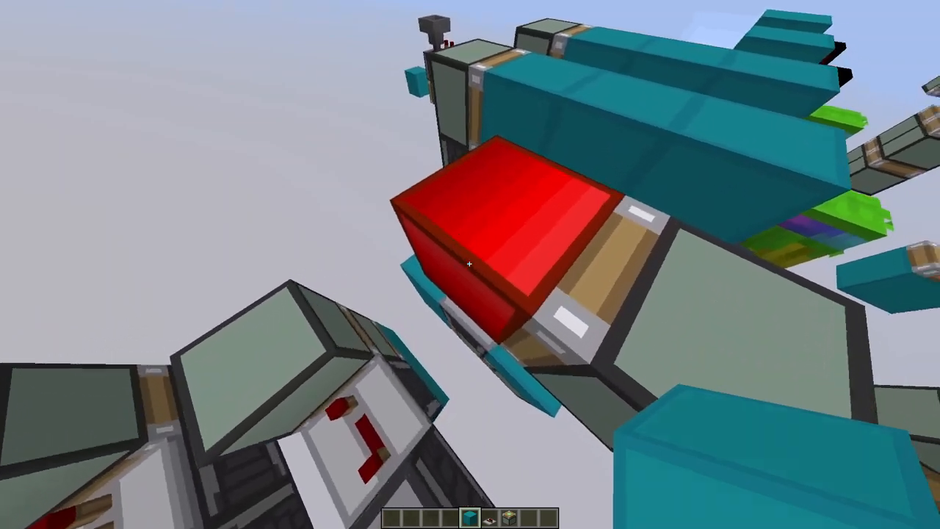
mouse_move(470, 264)
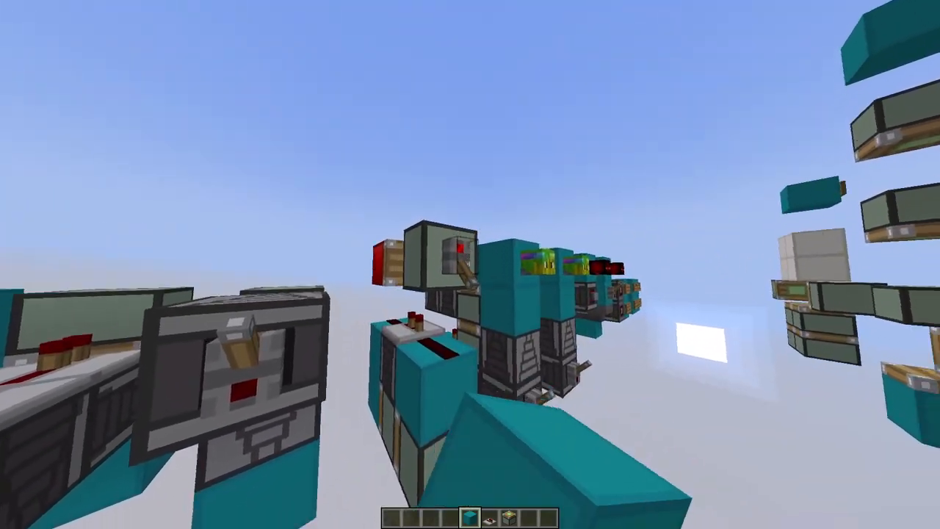
mouse_move(470, 264)
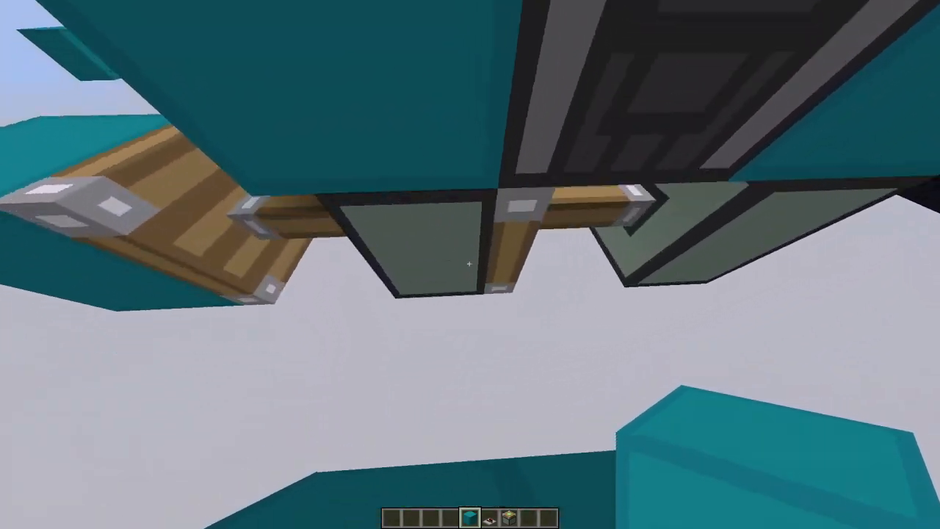
mouse_move(470, 264)
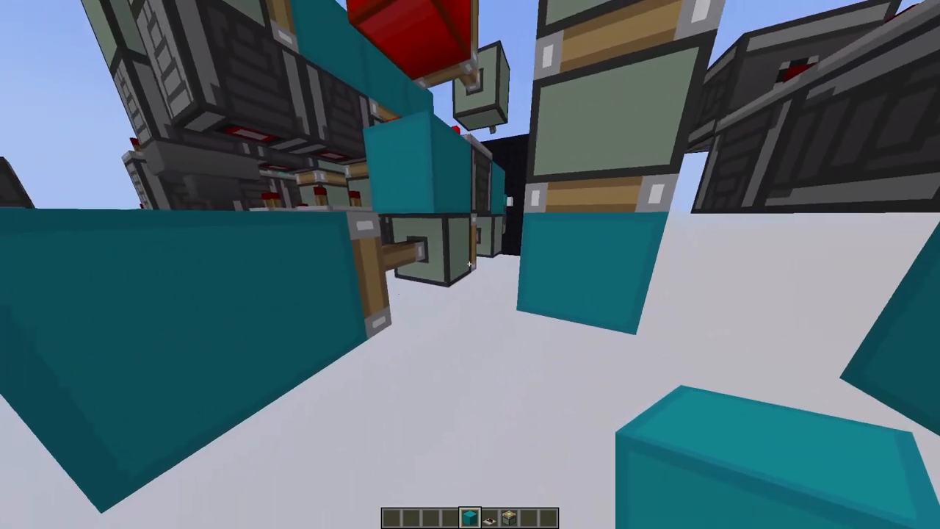
mouse_move(470, 265)
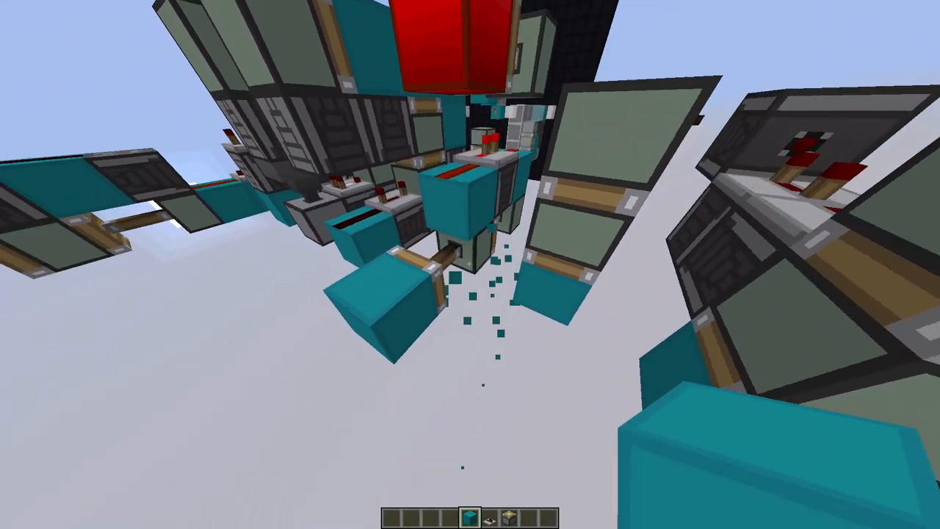
mouse_move(470, 265)
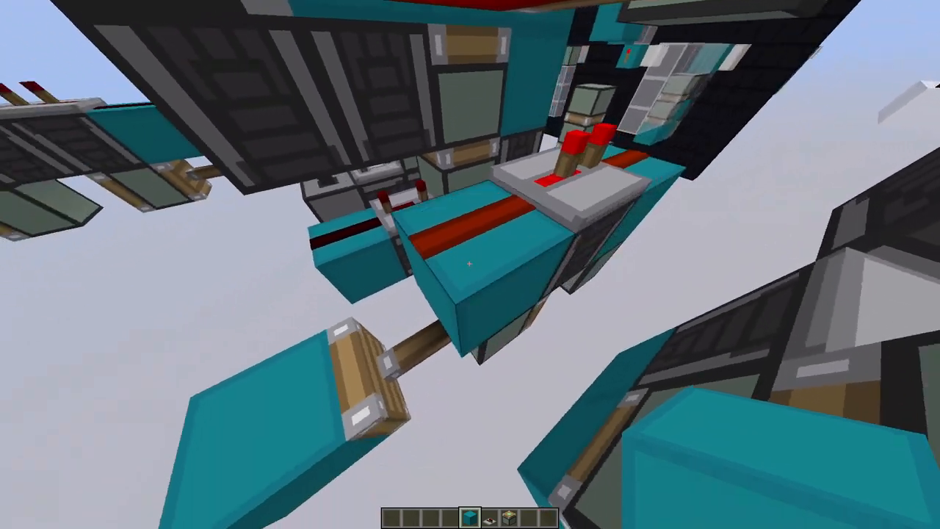
mouse_move(470, 264)
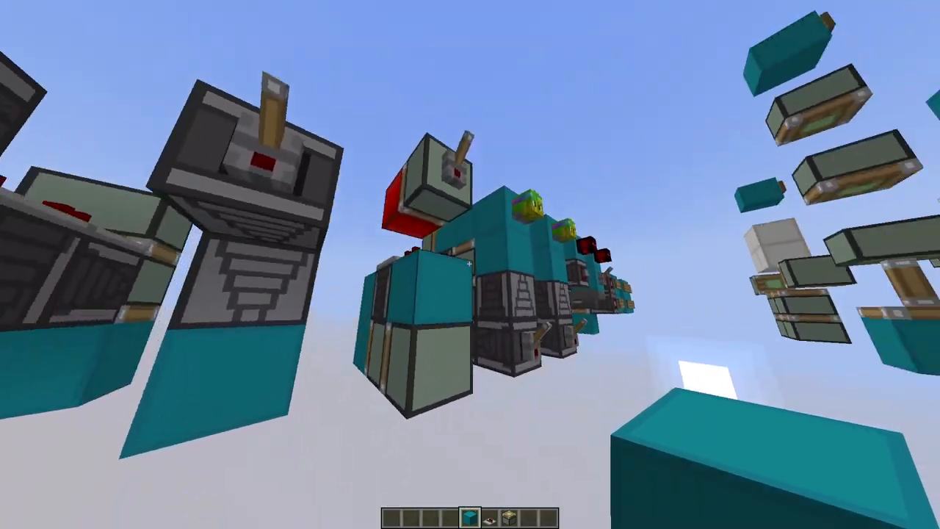
mouse_move(470, 265)
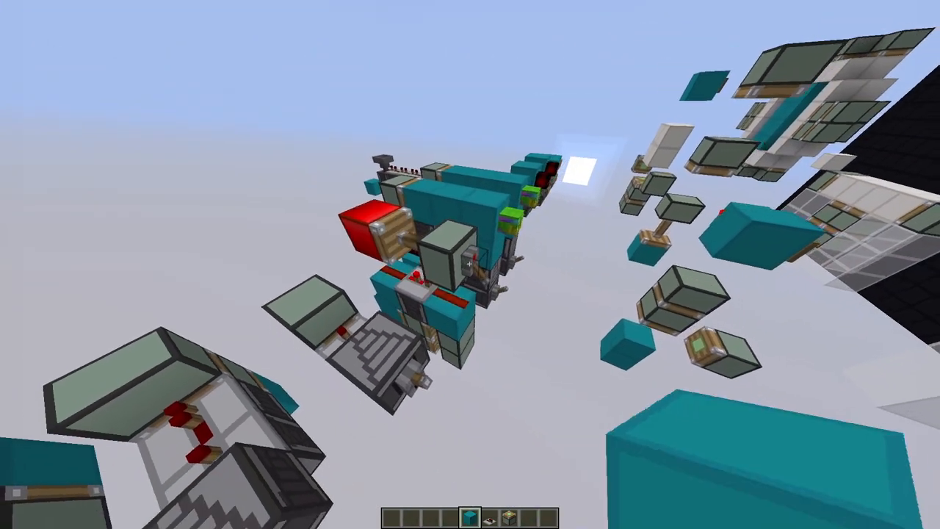
mouse_move(470, 264)
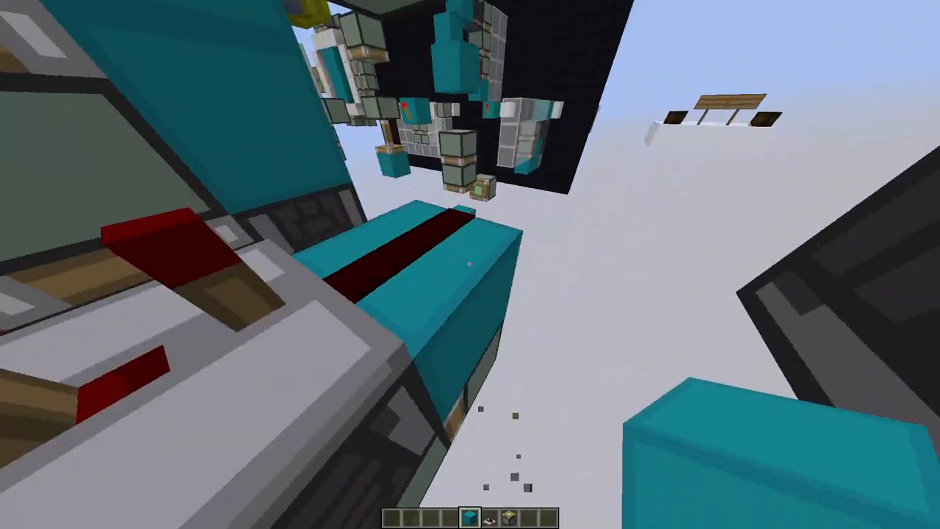
mouse_move(470, 264)
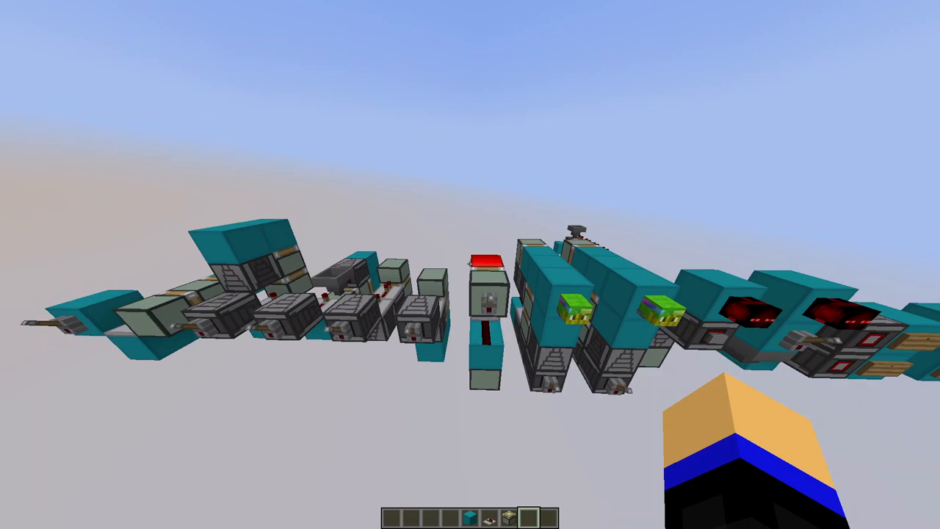
mouse_move(470, 264)
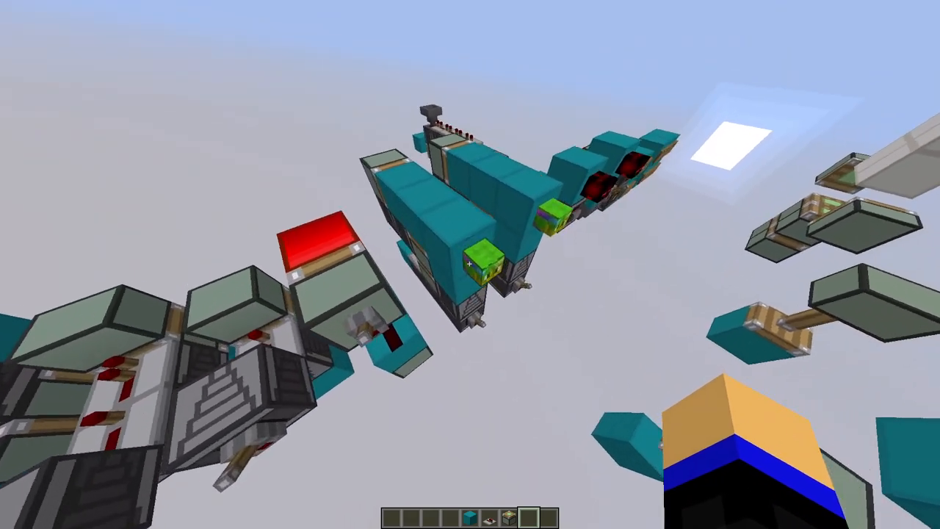
mouse_move(470, 265)
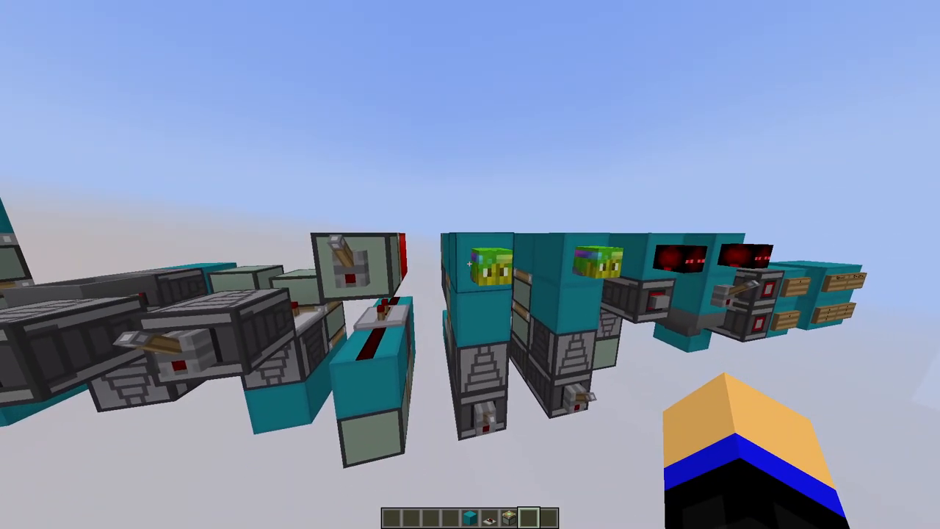
mouse_move(470, 264)
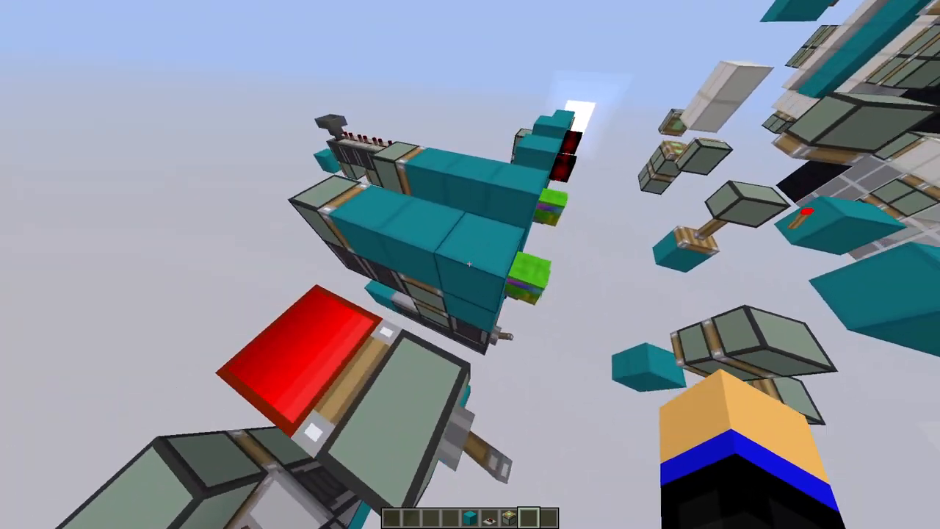
mouse_move(470, 264)
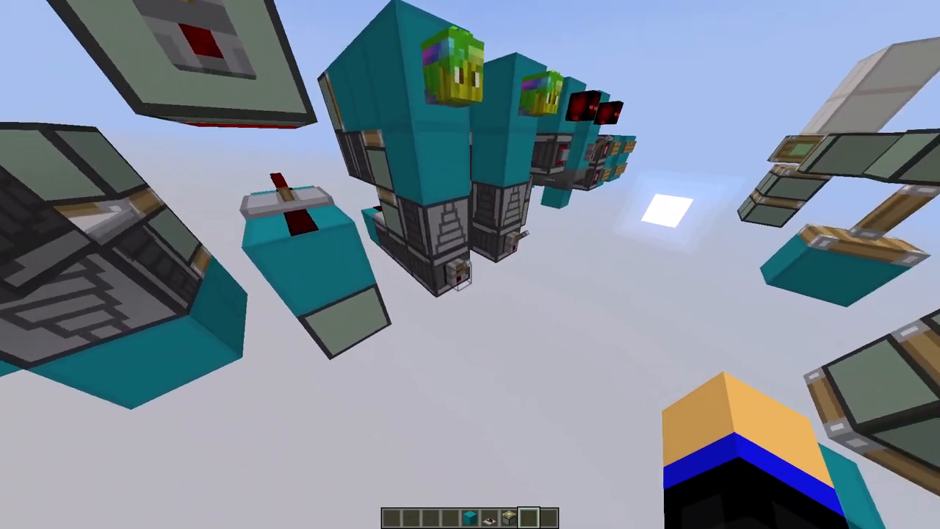
mouse_move(470, 264)
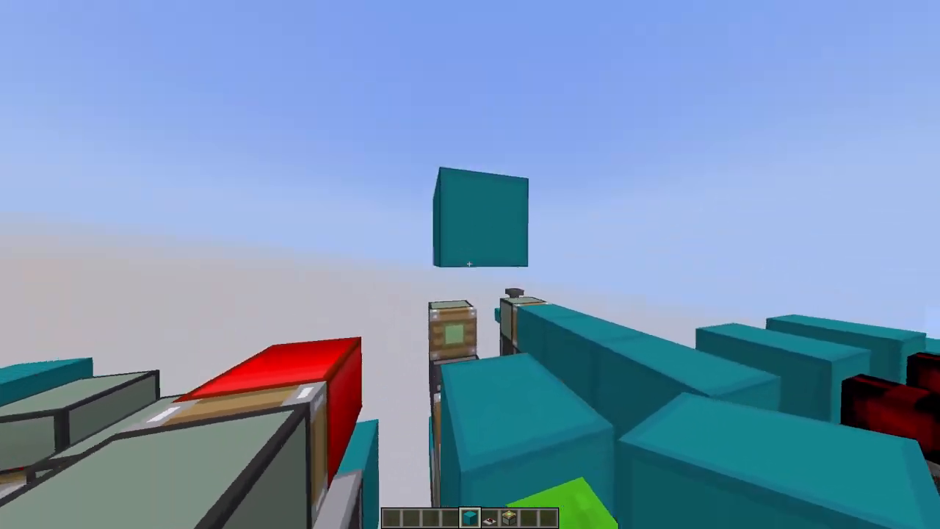
mouse_move(470, 264)
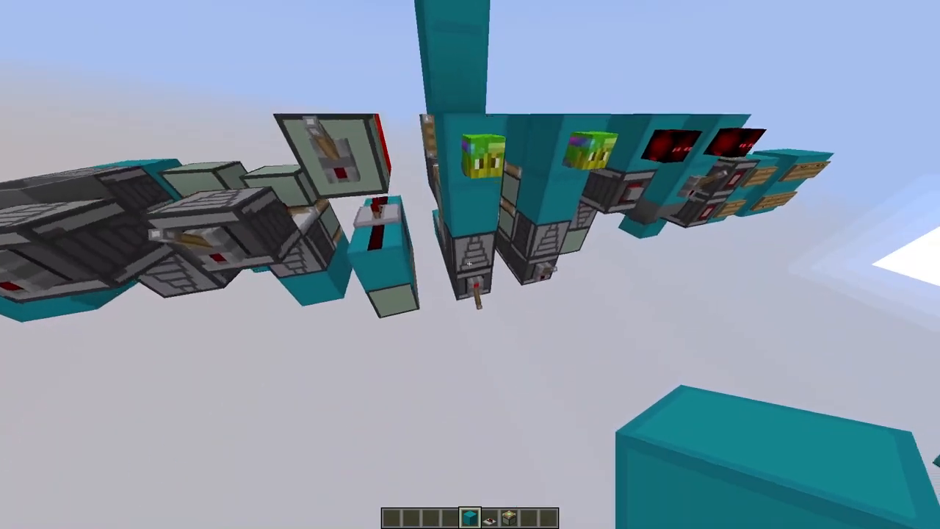
mouse_move(470, 264)
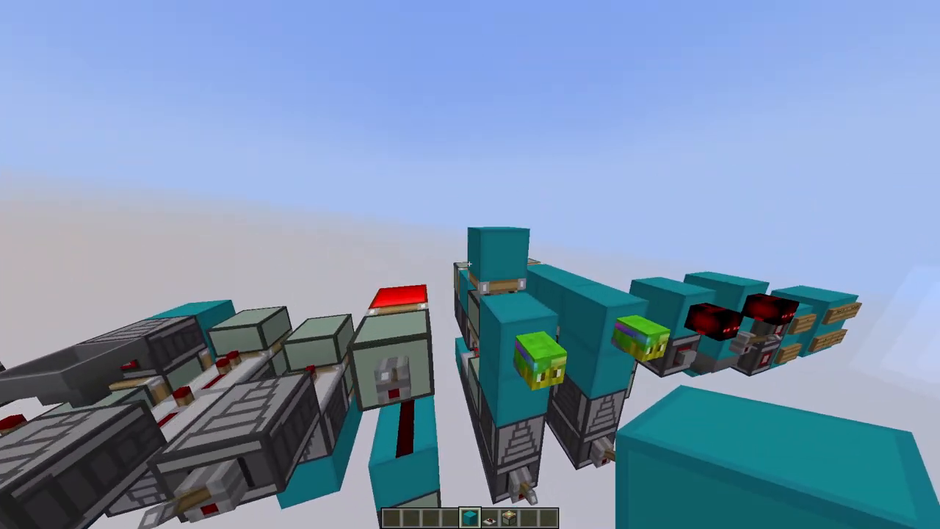
mouse_move(470, 265)
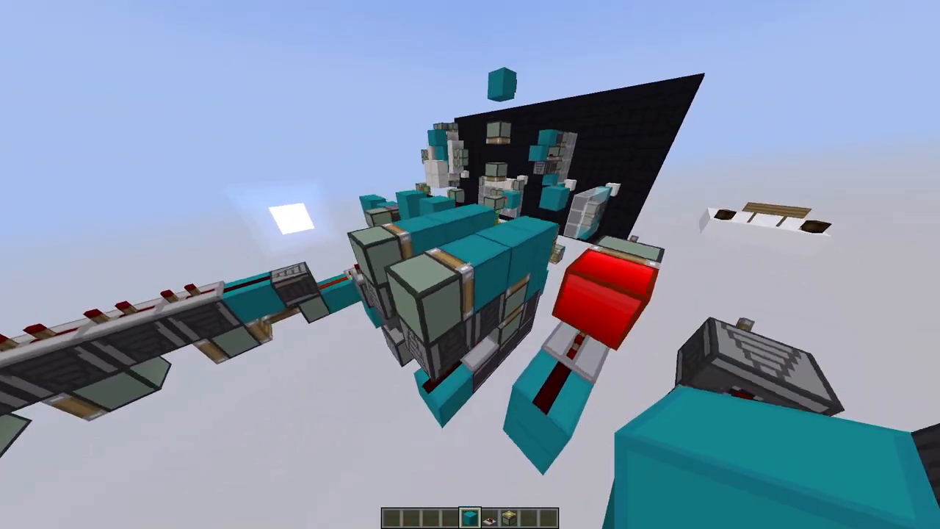
mouse_move(470, 265)
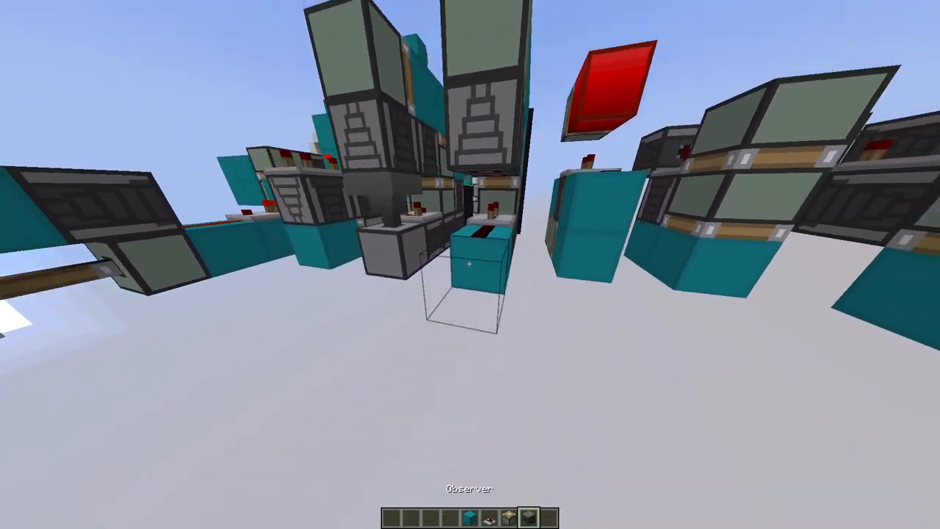
mouse_move(470, 265)
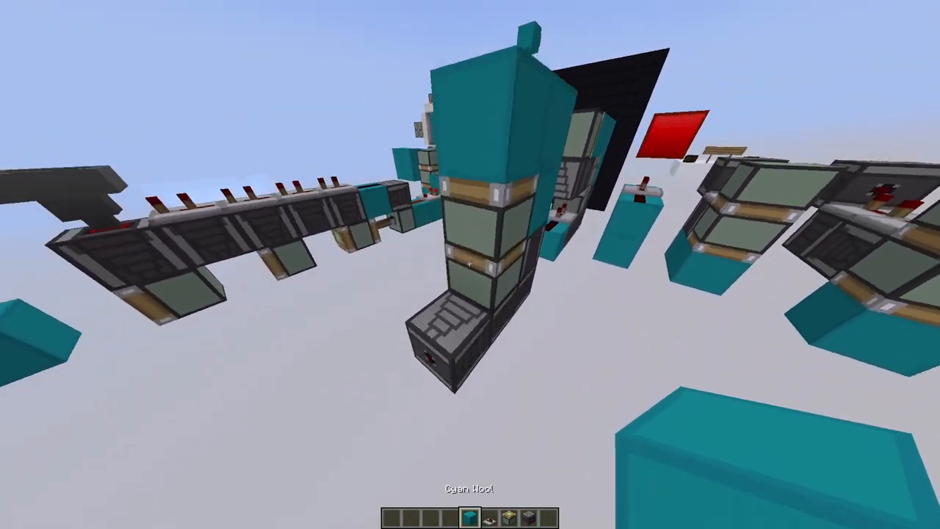
mouse_move(470, 264)
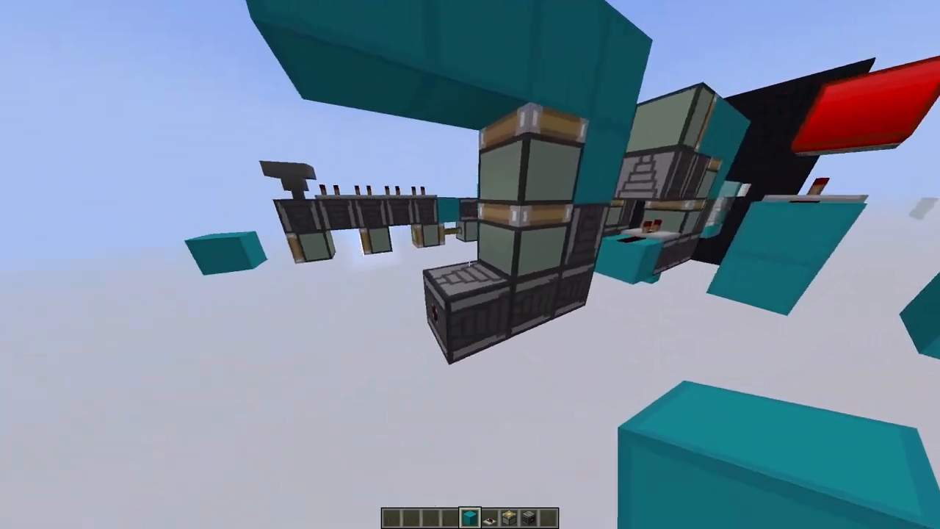
mouse_move(470, 265)
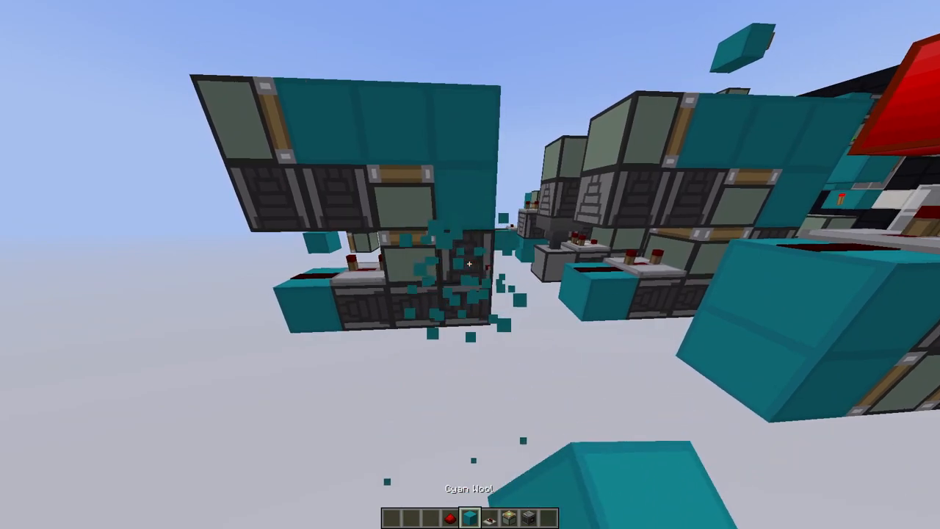
Step: Take a lever from the creative Redstone tab to power the cyan wool piston door
key("e")
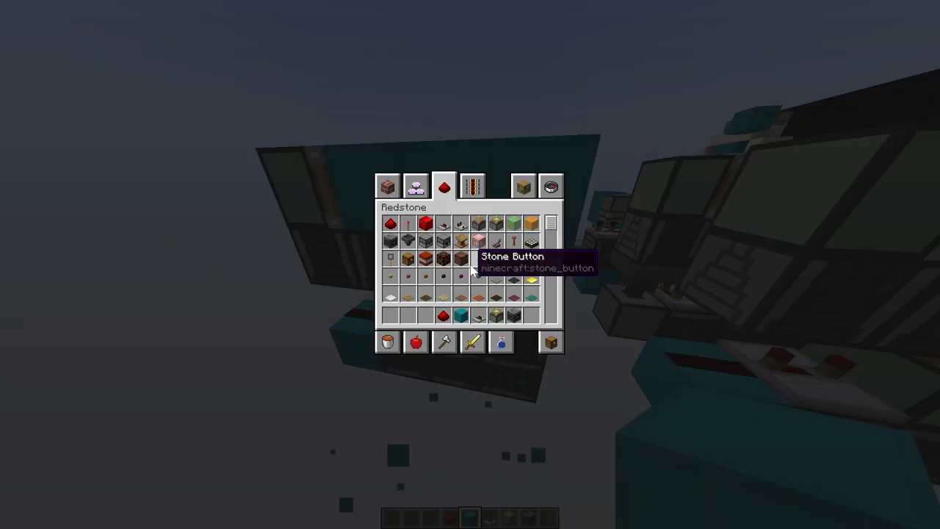
mouse_move(426, 315)
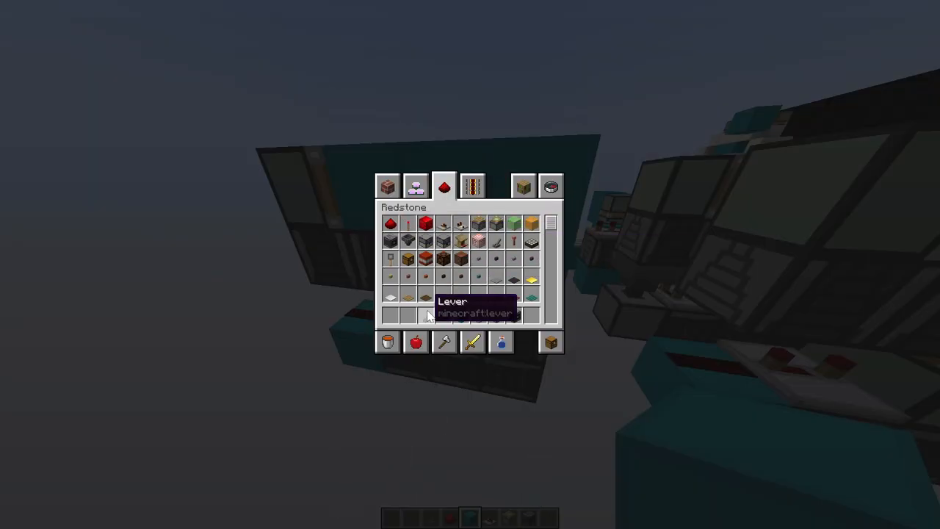
key("Escape")
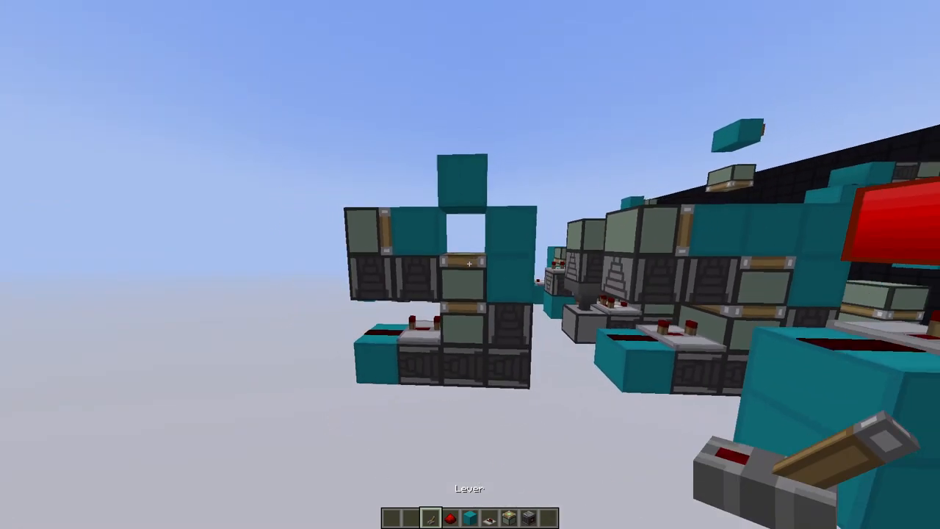
mouse_move(470, 264)
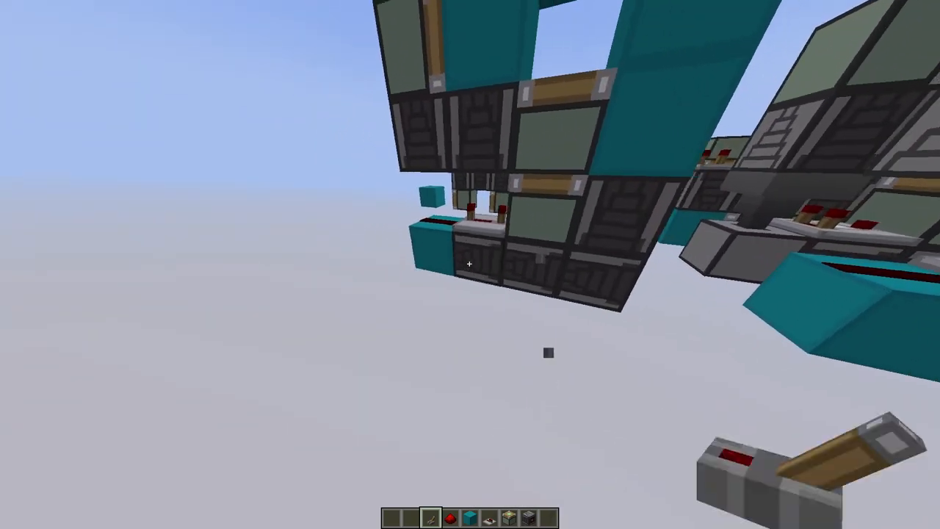
mouse_move(470, 264)
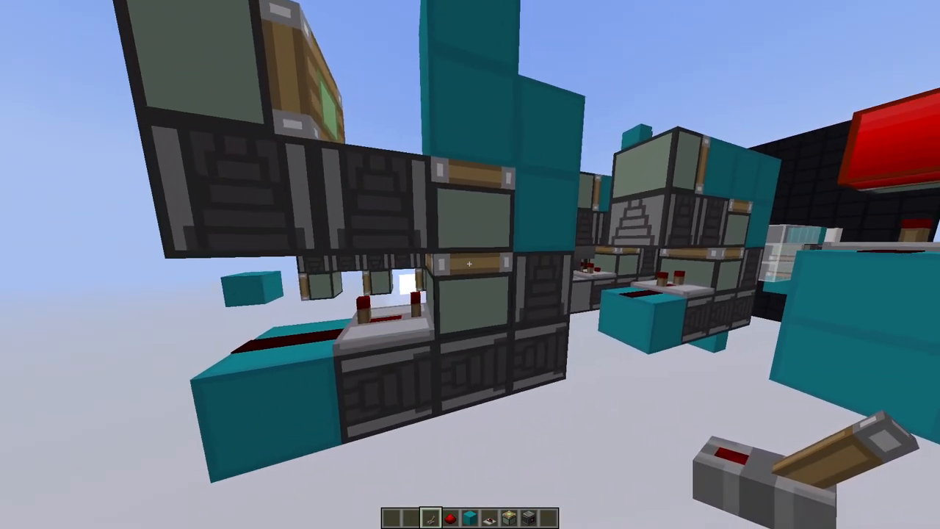
mouse_move(470, 265)
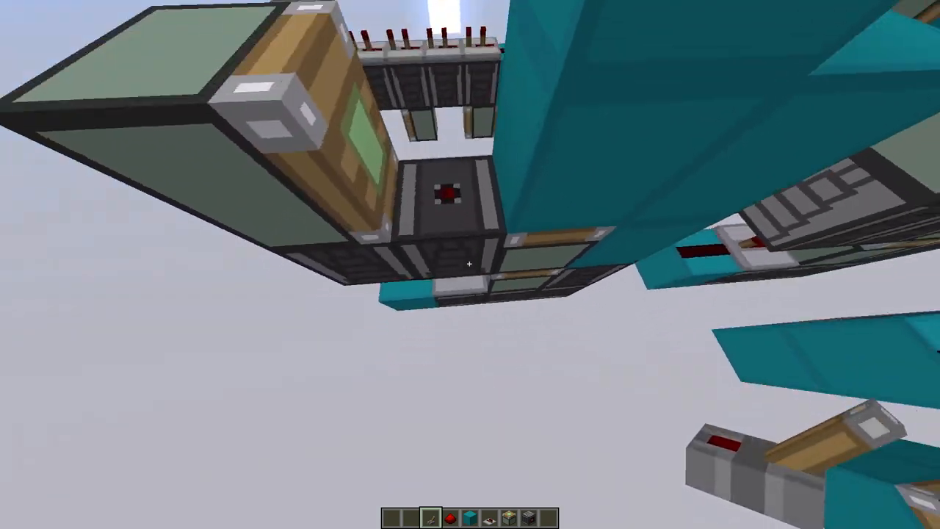
mouse_move(470, 265)
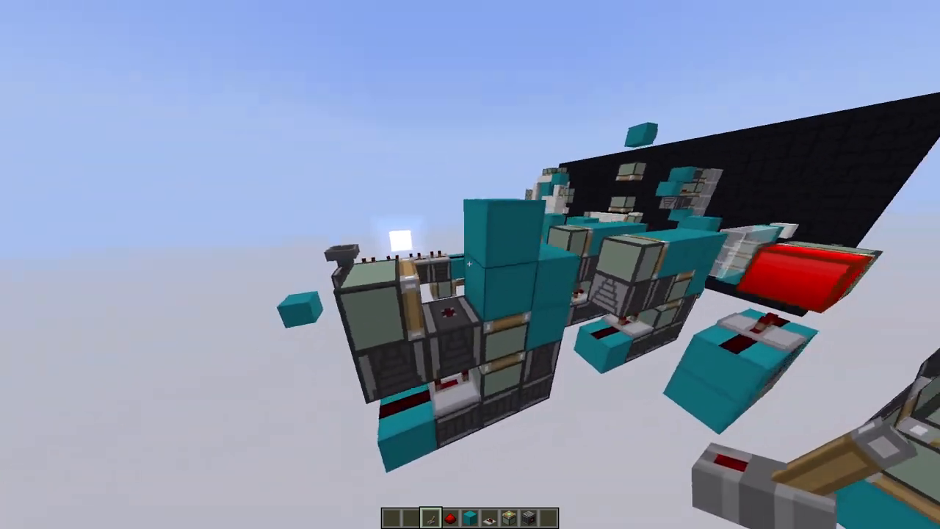
mouse_move(470, 264)
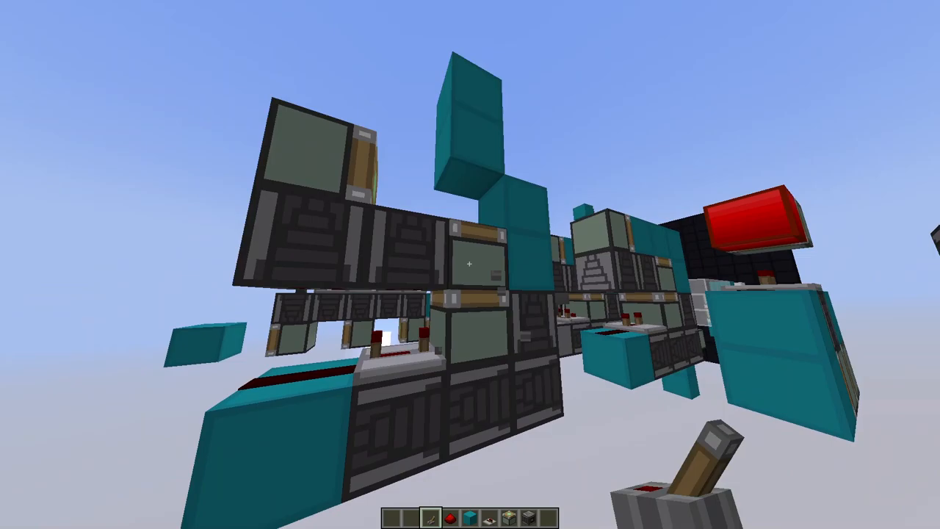
mouse_move(470, 265)
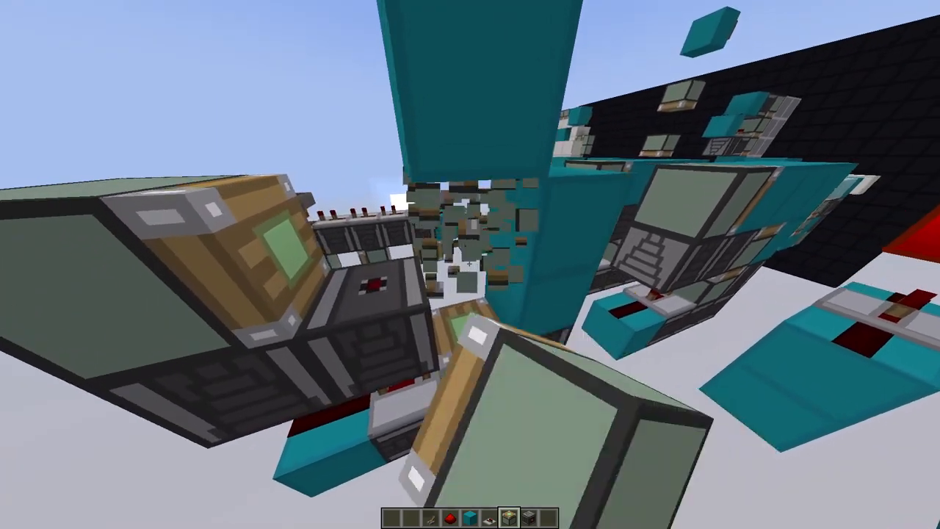
mouse_move(470, 265)
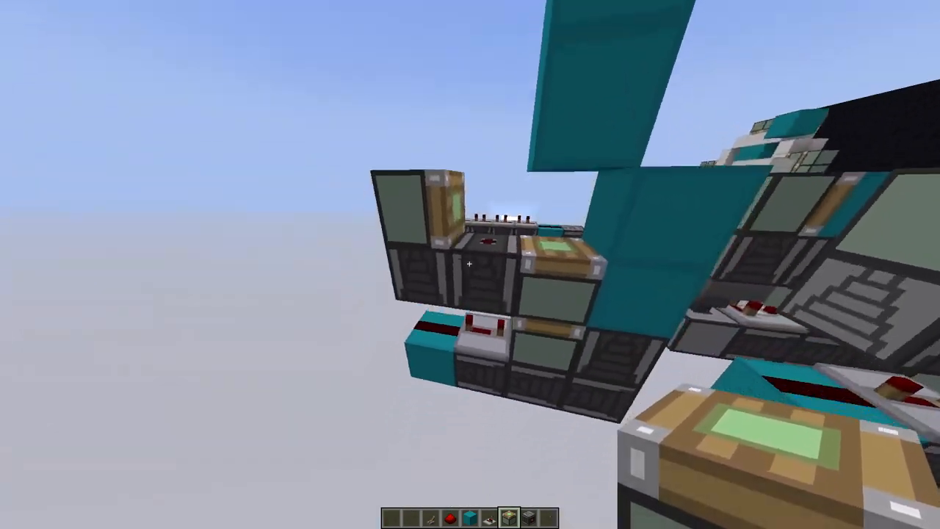
mouse_move(470, 265)
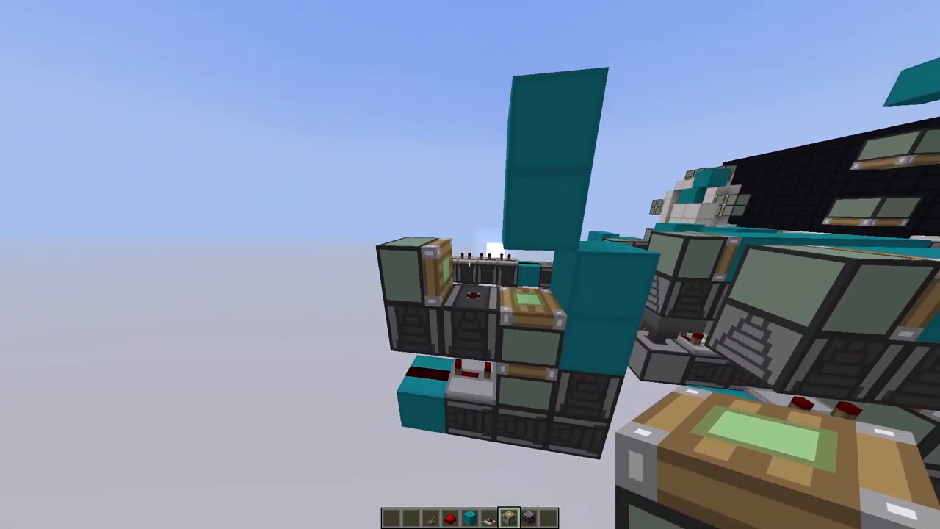
mouse_move(470, 265)
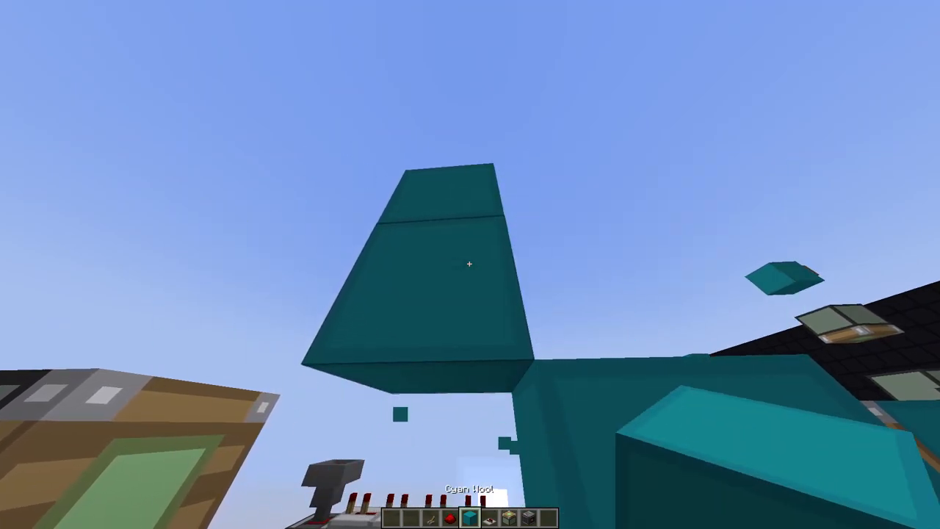
mouse_move(470, 265)
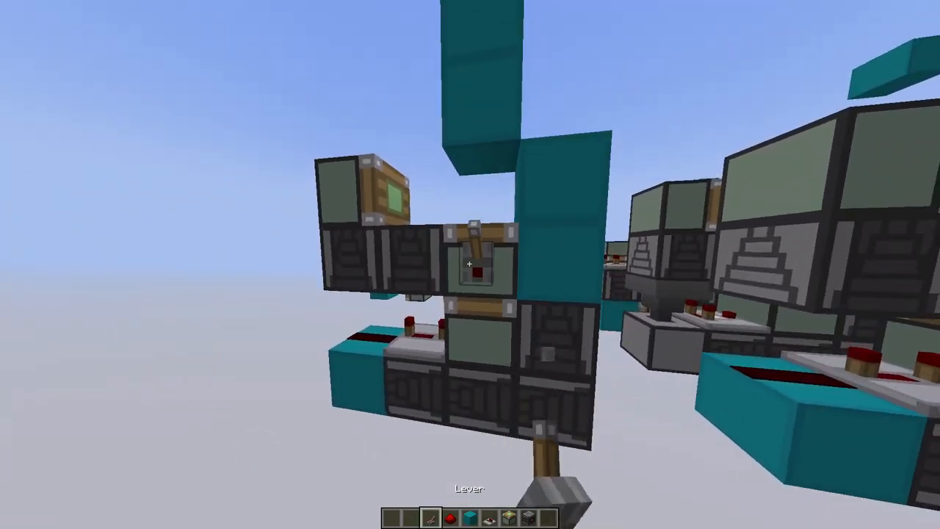
mouse_move(470, 265)
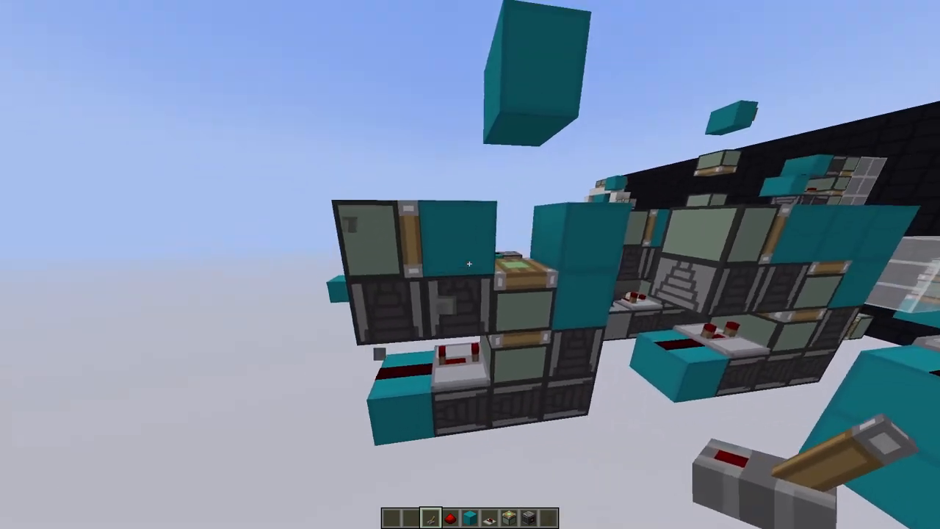
mouse_move(470, 264)
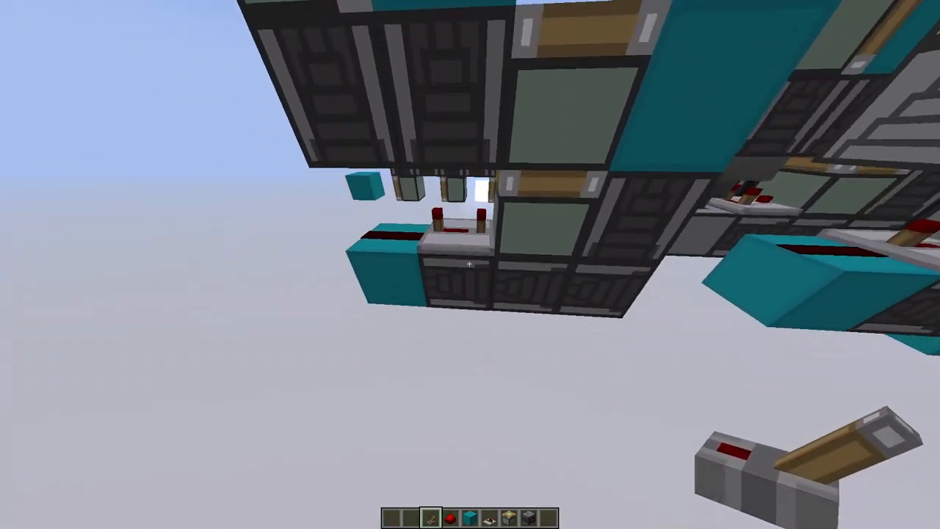
mouse_move(470, 264)
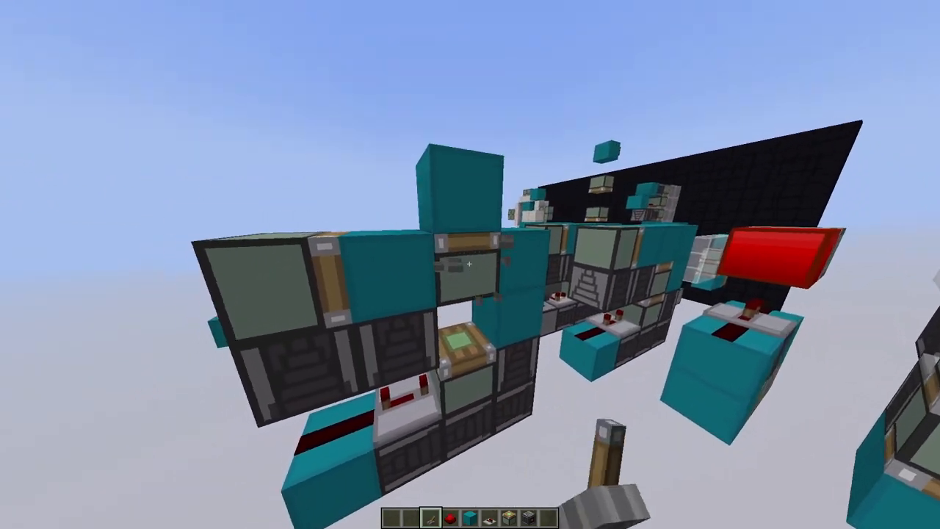
mouse_move(470, 265)
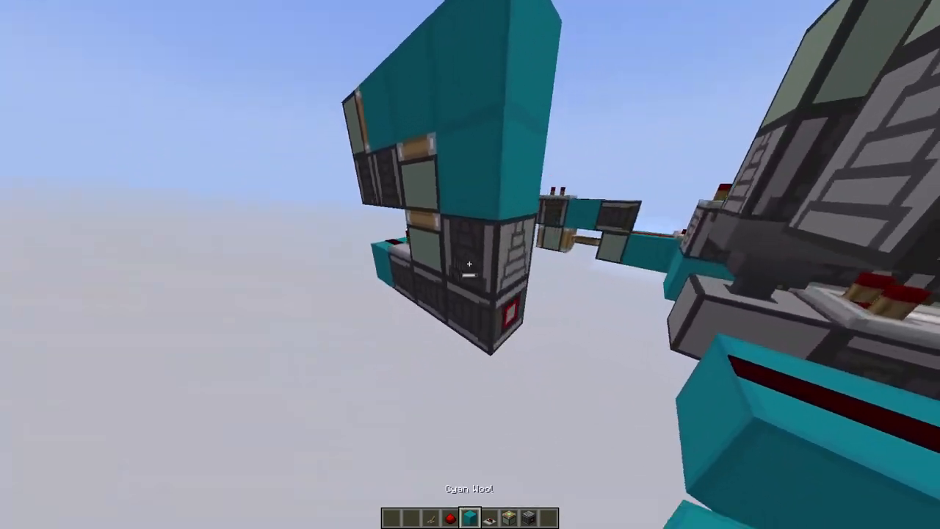
mouse_move(470, 265)
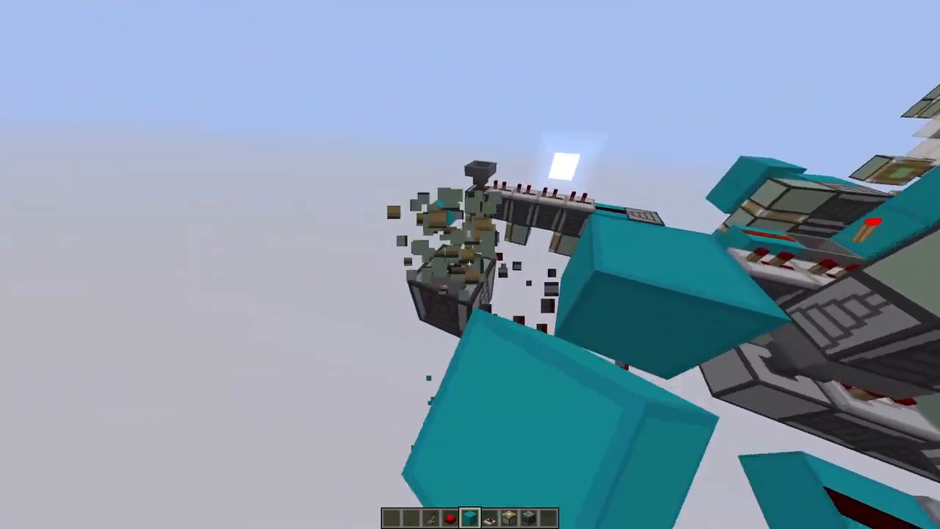
mouse_move(470, 264)
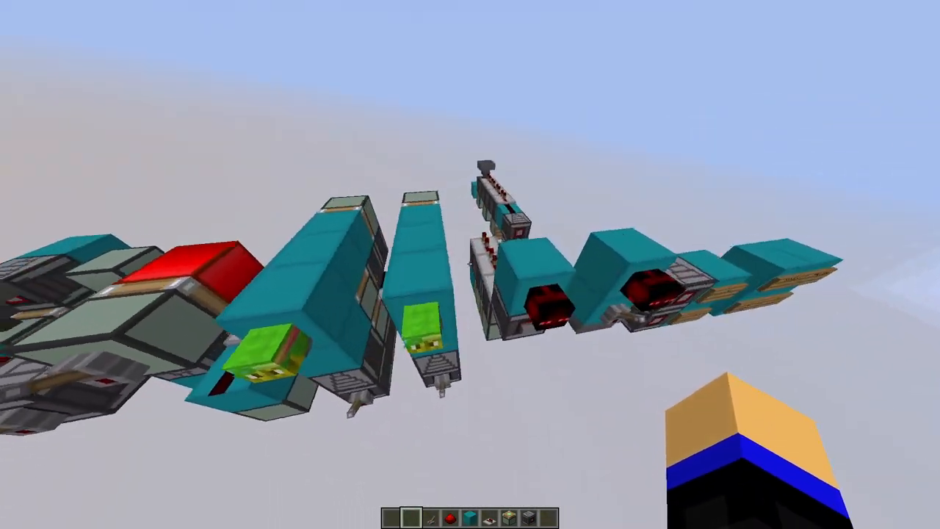
mouse_move(470, 265)
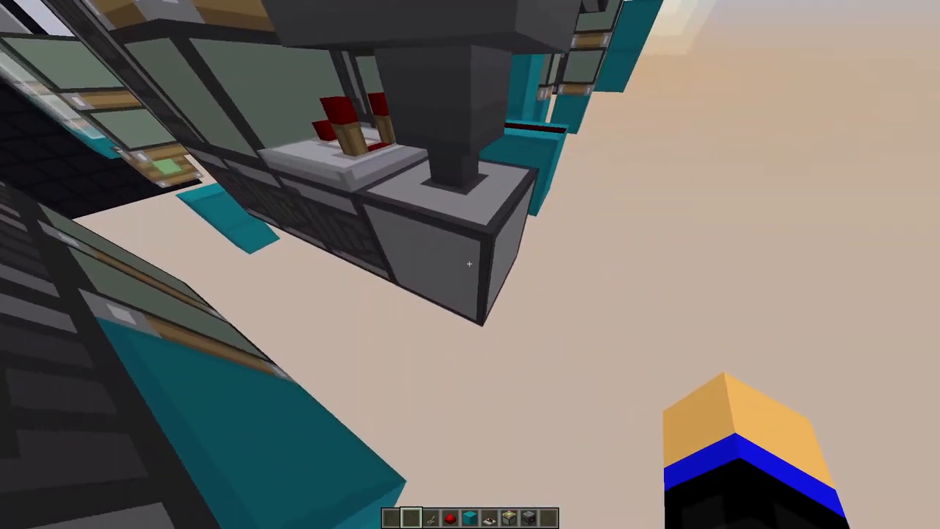
mouse_move(470, 265)
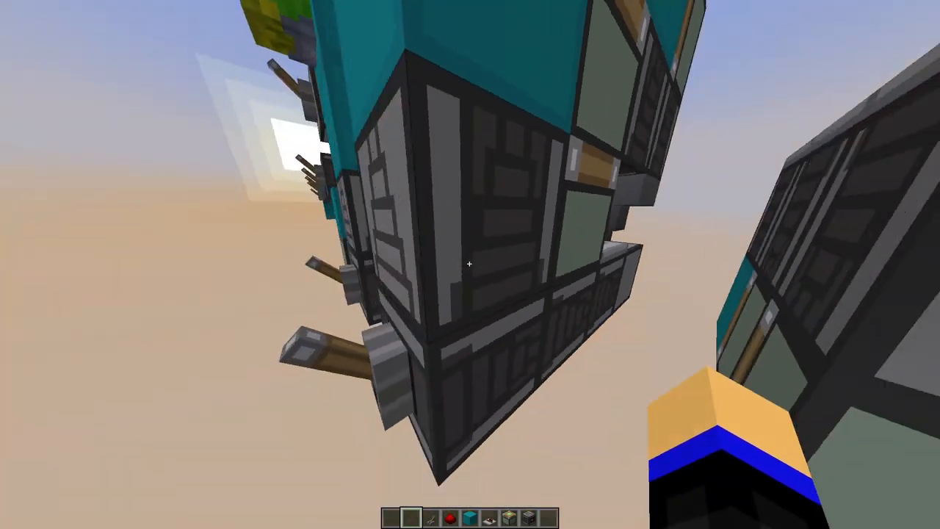
mouse_move(470, 265)
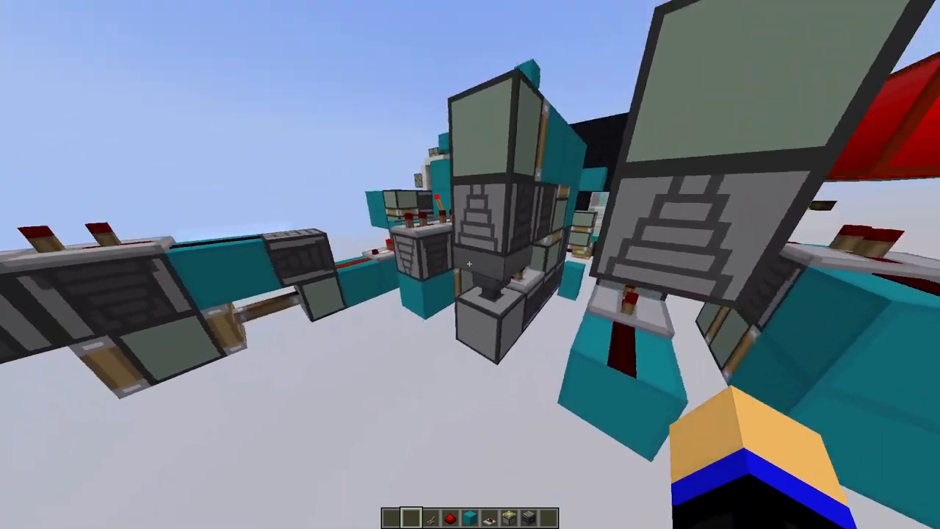
mouse_move(470, 264)
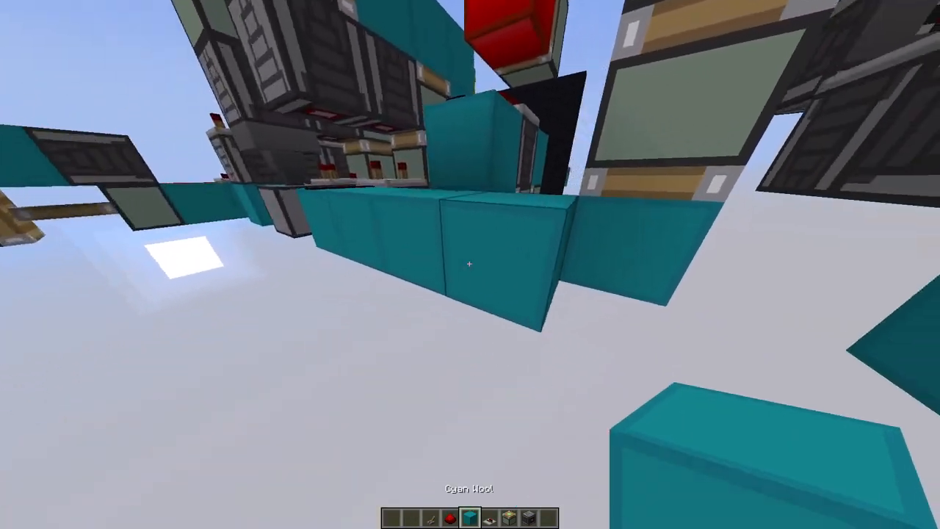
mouse_move(470, 264)
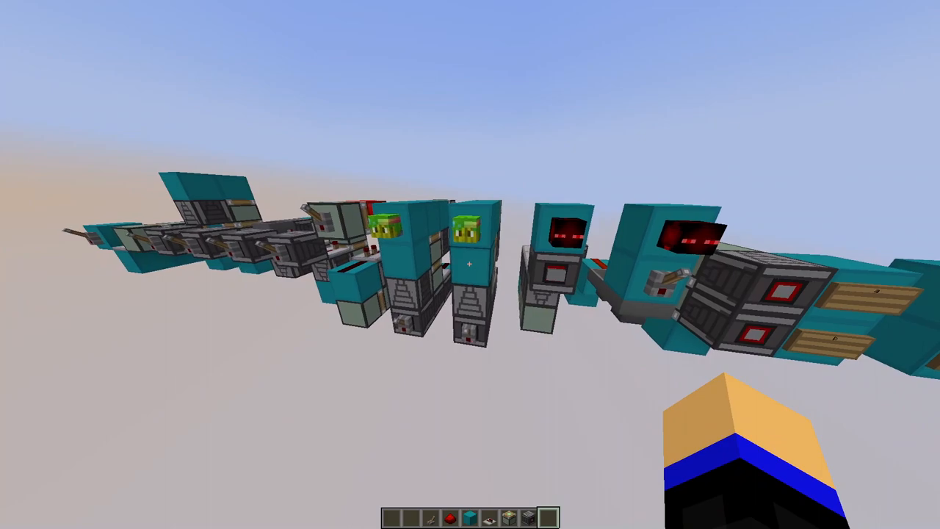
mouse_move(470, 264)
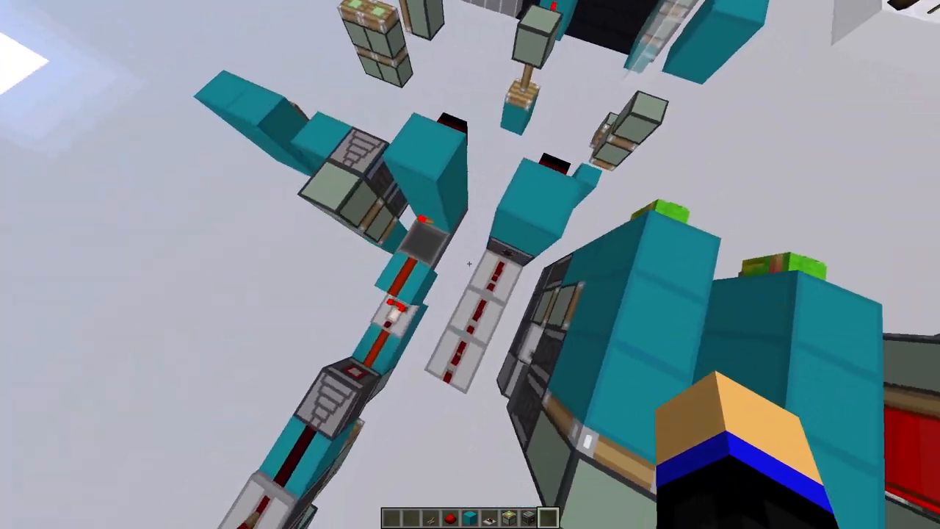
mouse_move(470, 264)
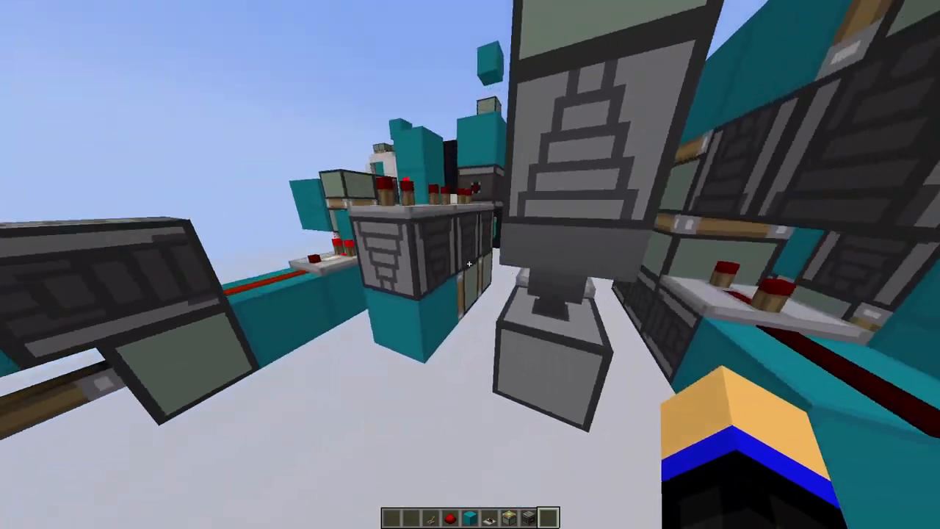
key("Escape")
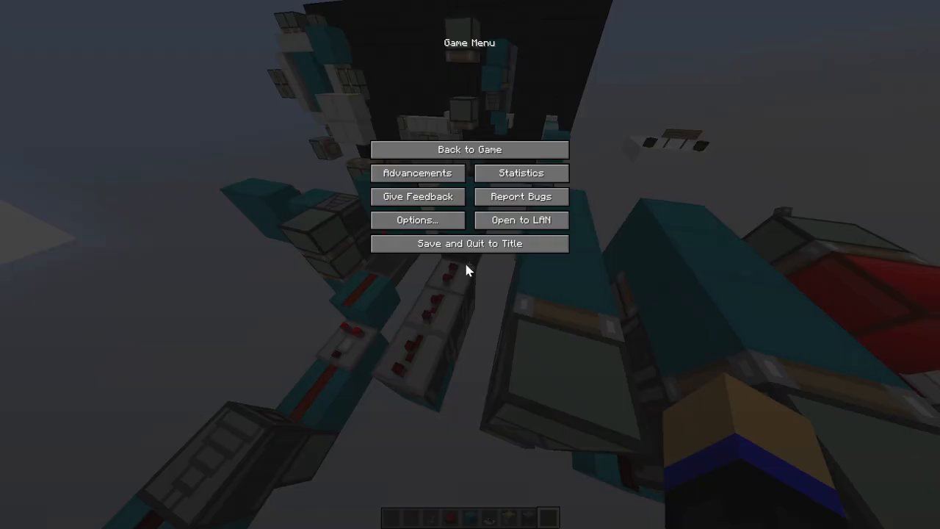
left_click(470, 150)
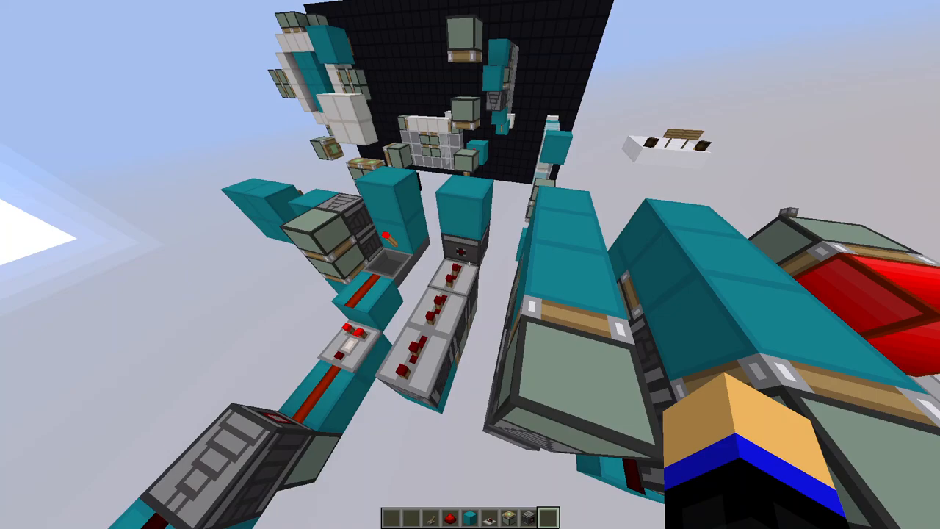
mouse_move(470, 264)
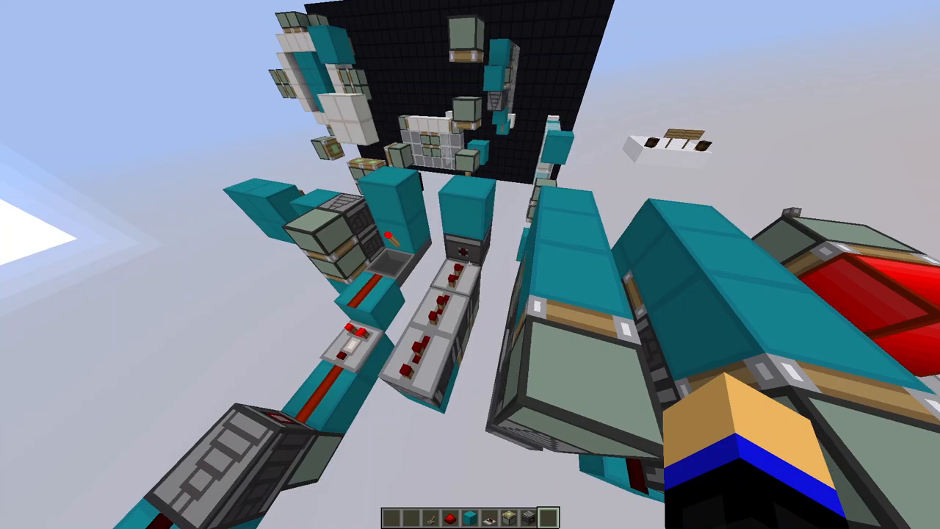
mouse_move(470, 265)
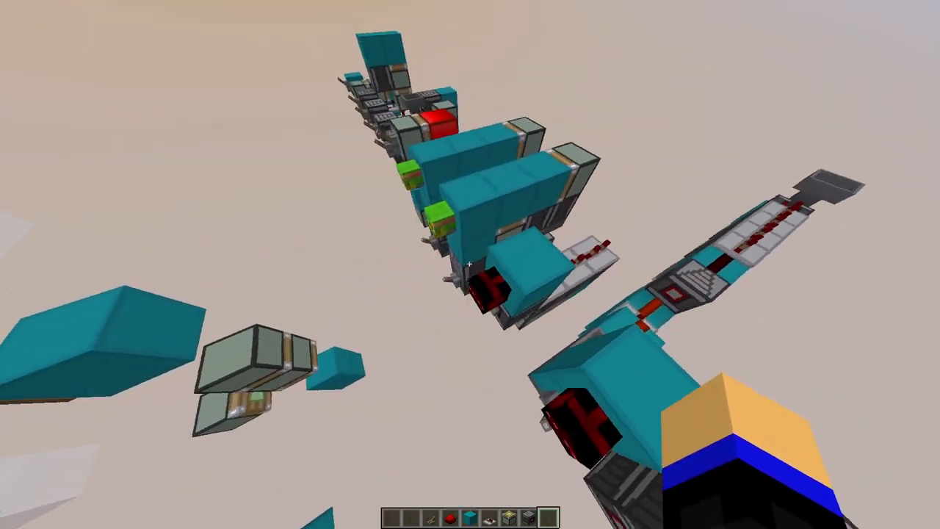
mouse_move(470, 264)
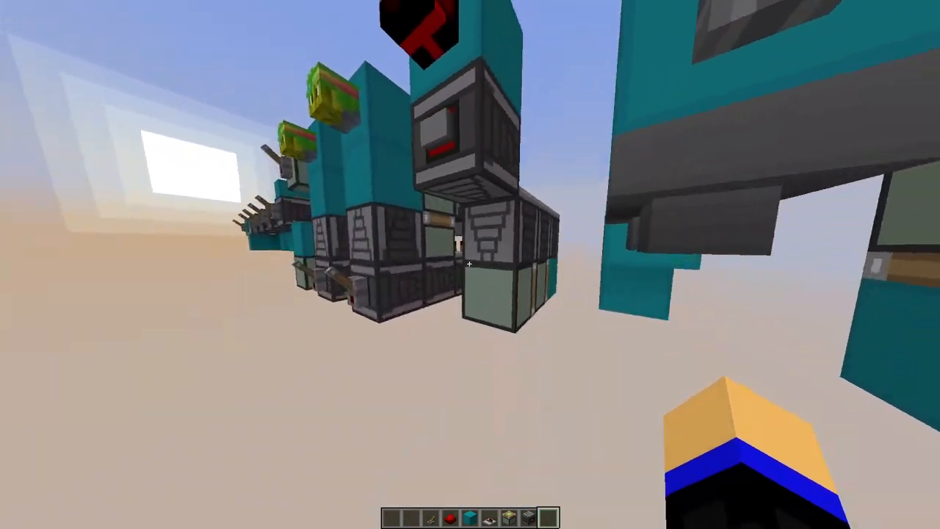
mouse_move(470, 265)
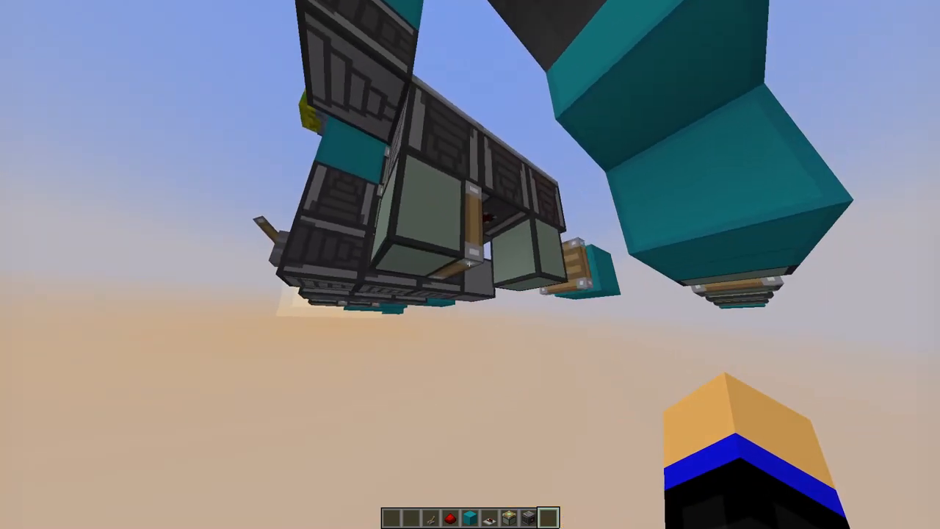
mouse_move(470, 264)
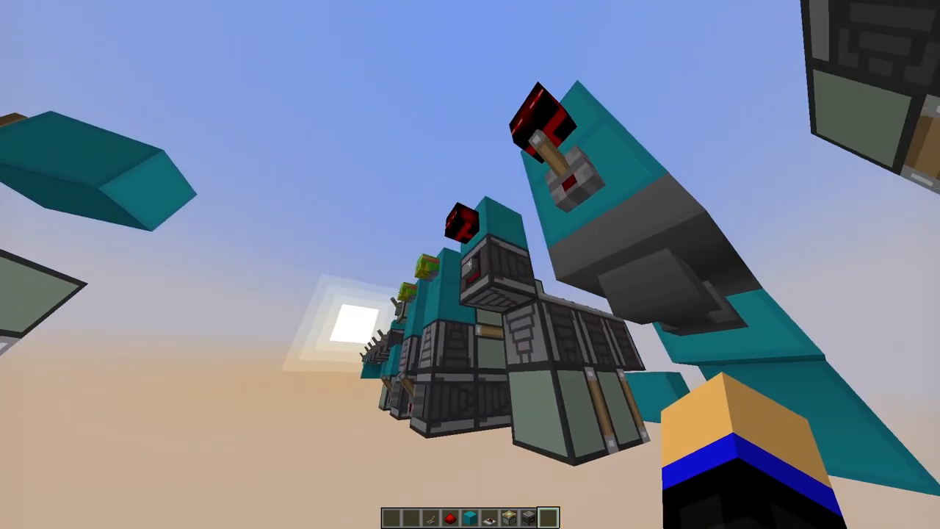
mouse_move(470, 264)
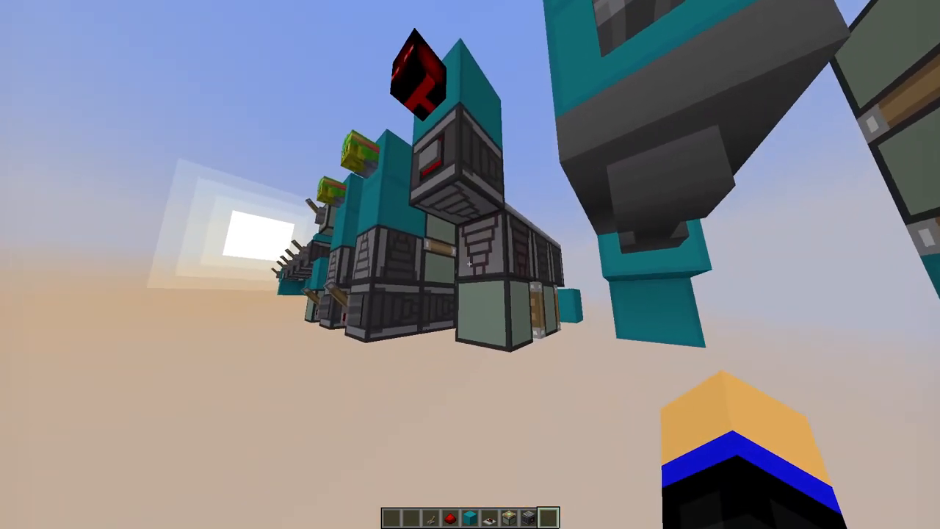
mouse_move(470, 264)
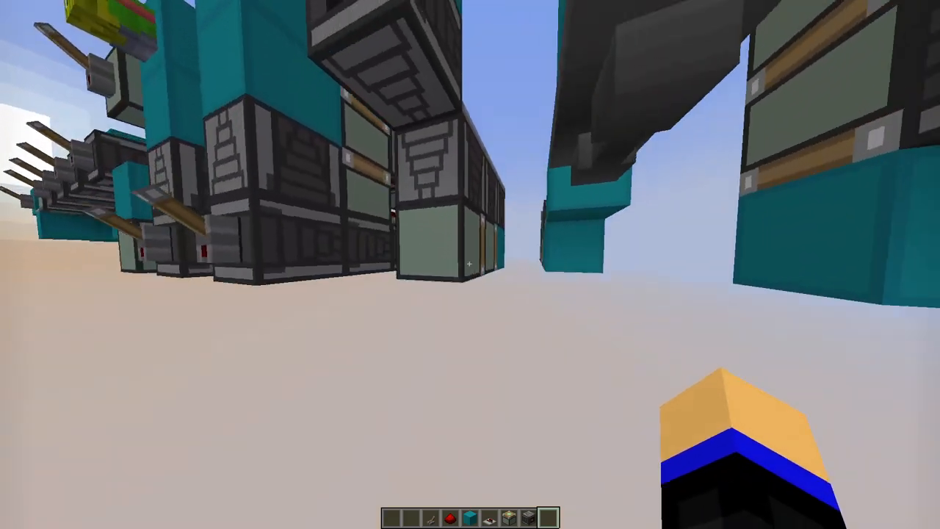
mouse_move(470, 264)
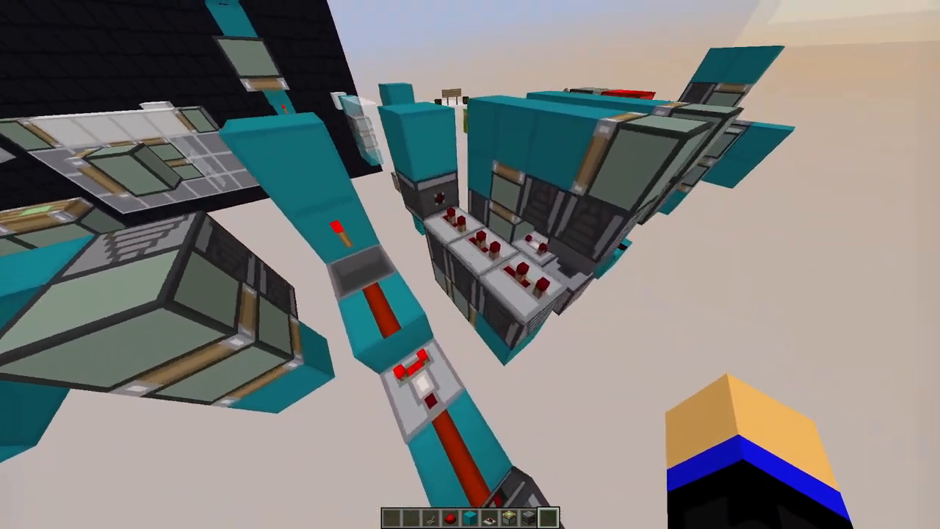
mouse_move(470, 264)
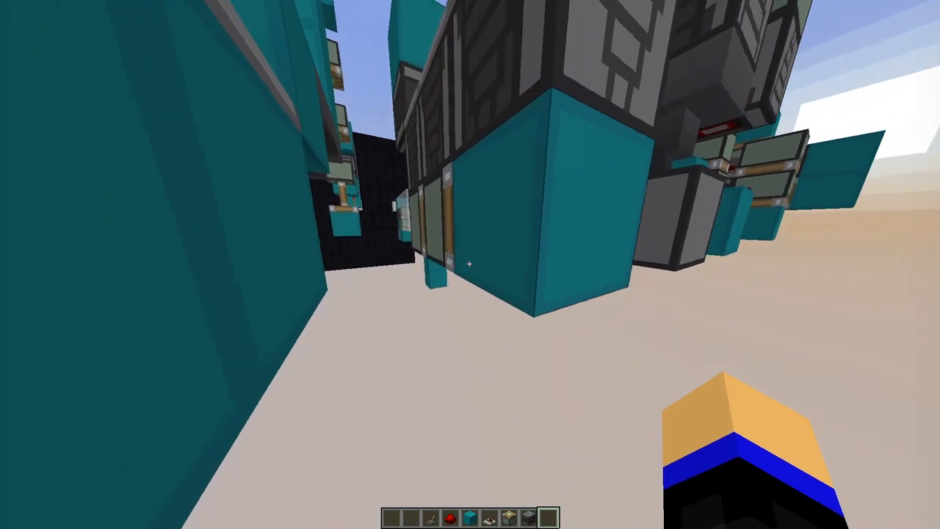
mouse_move(470, 264)
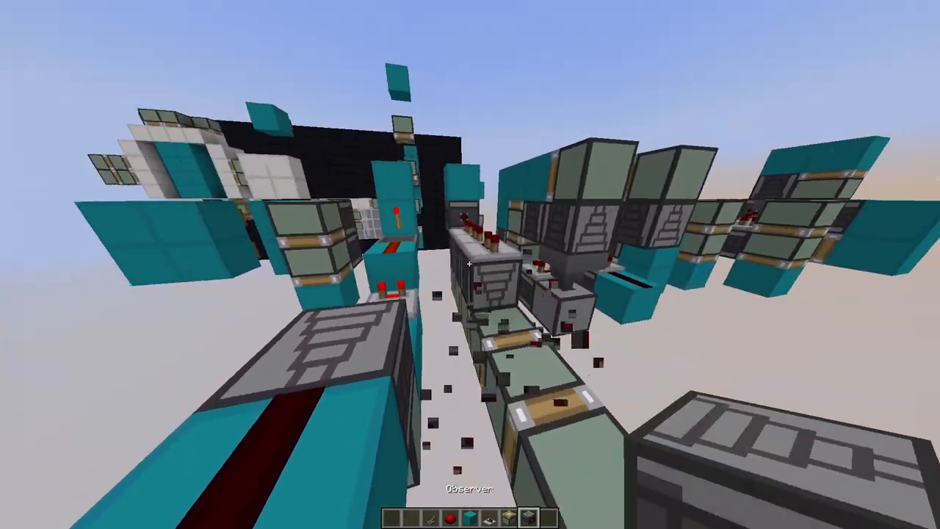
mouse_move(470, 264)
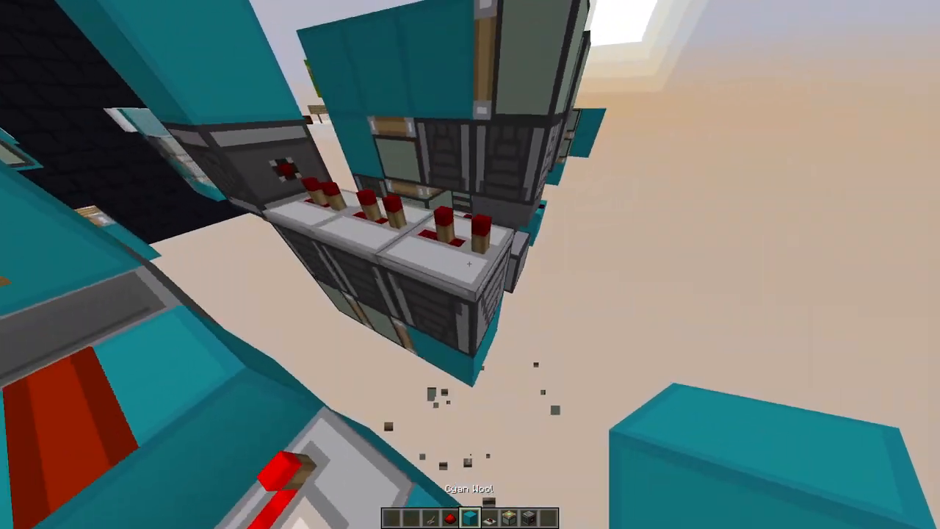
mouse_move(470, 264)
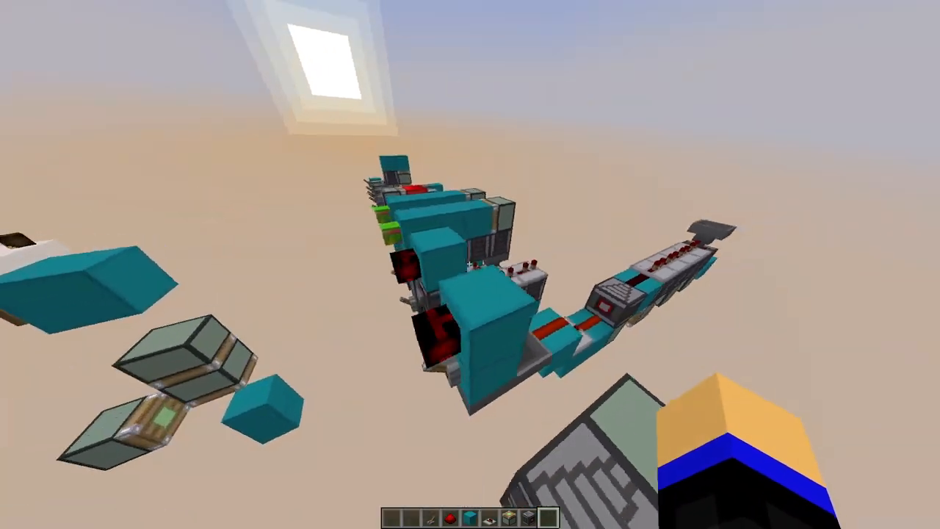
mouse_move(470, 264)
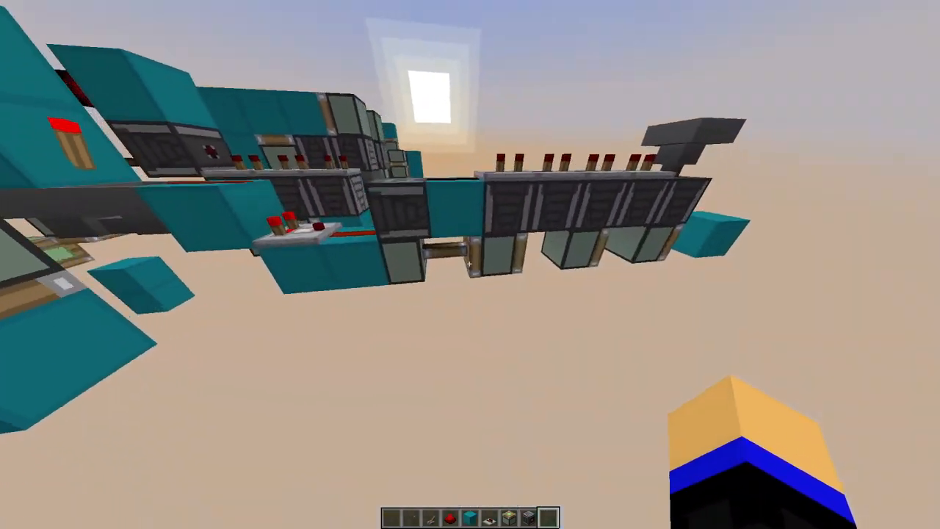
mouse_move(470, 264)
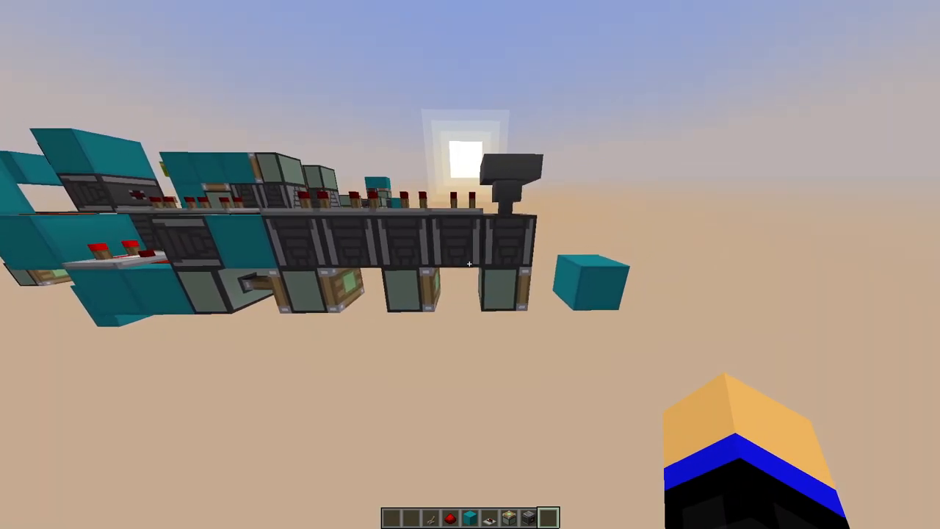
mouse_move(470, 265)
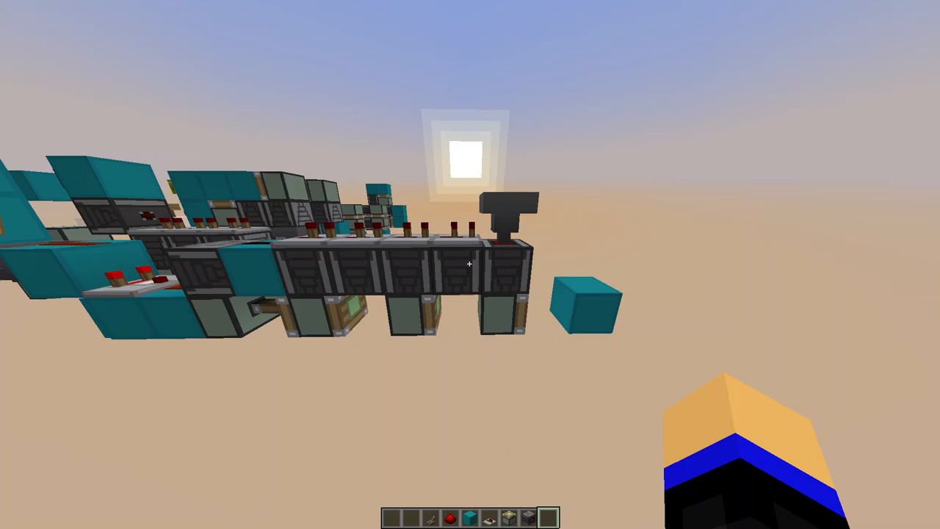
mouse_move(470, 264)
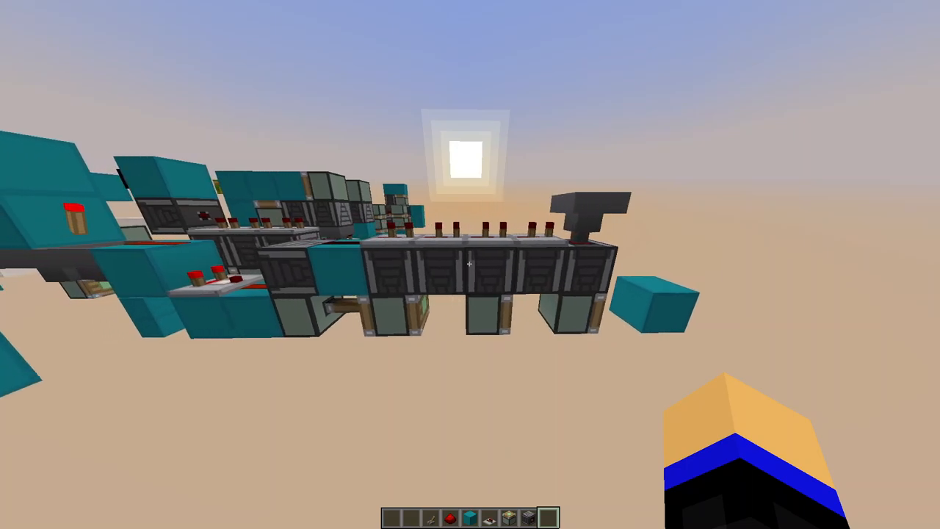
mouse_move(470, 265)
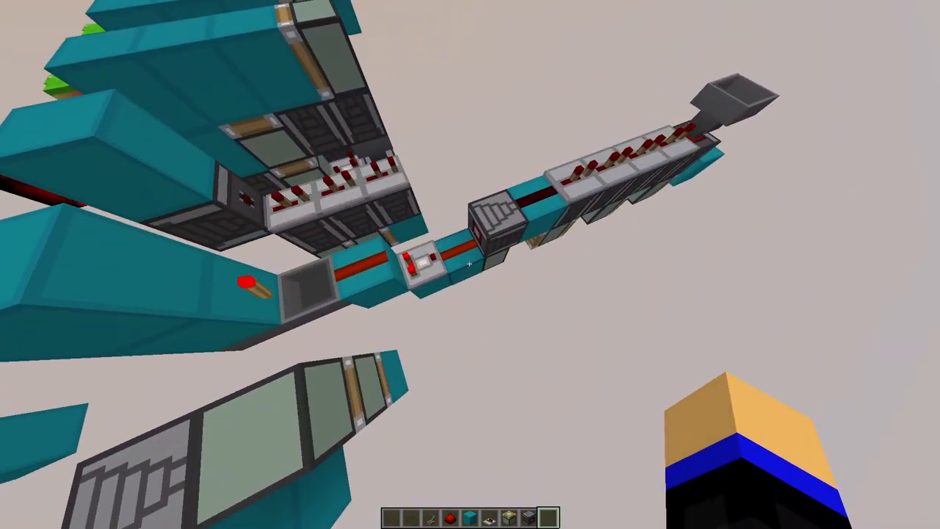
key("F3")
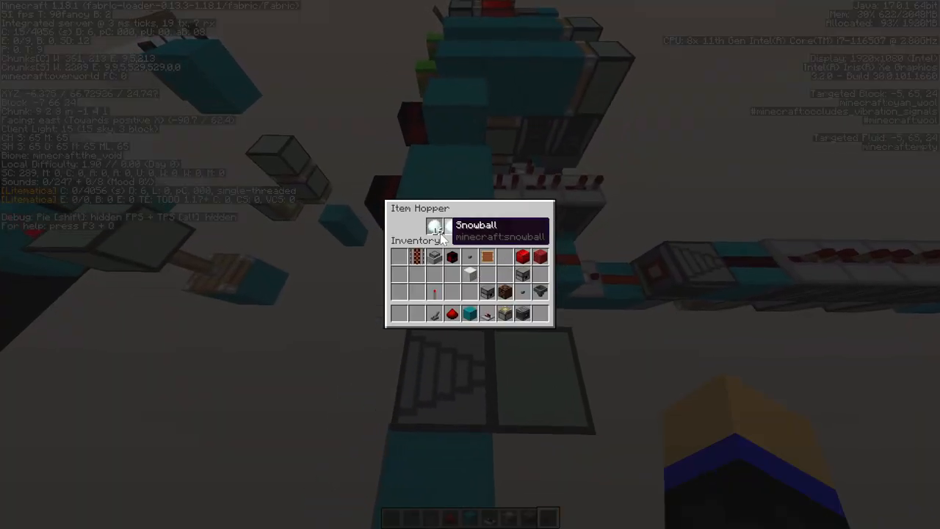
key("Escape")
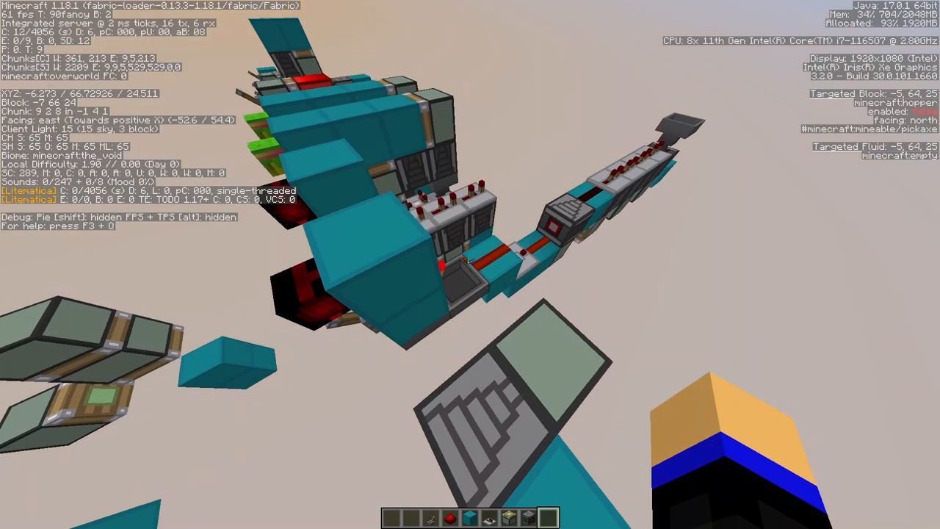
mouse_move(470, 264)
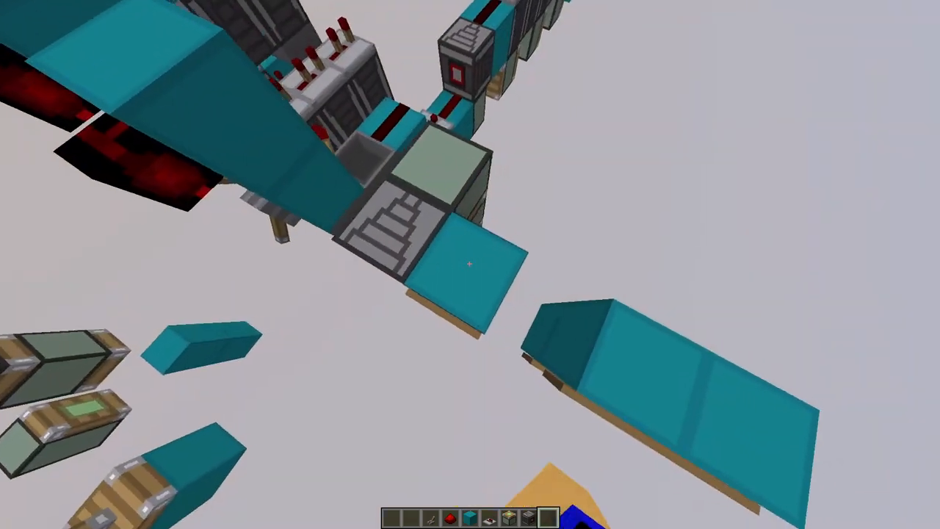
mouse_move(470, 265)
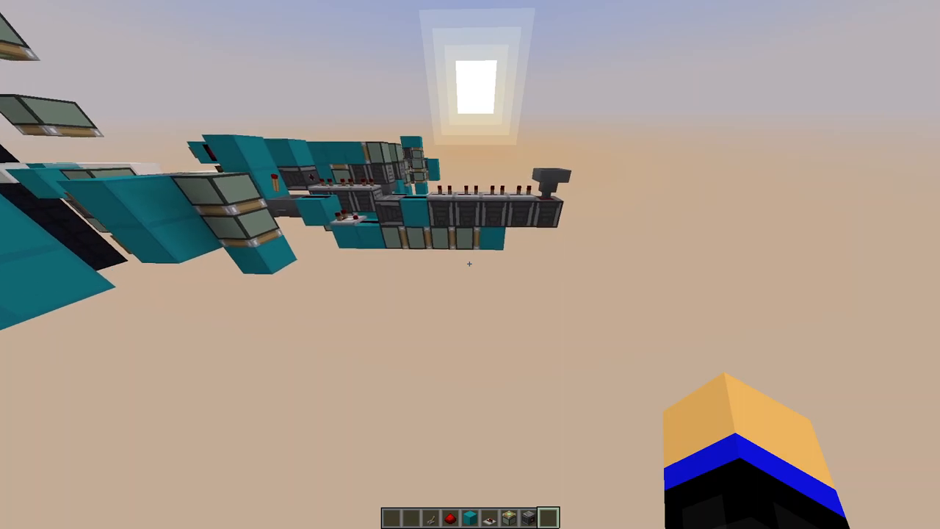
mouse_move(470, 264)
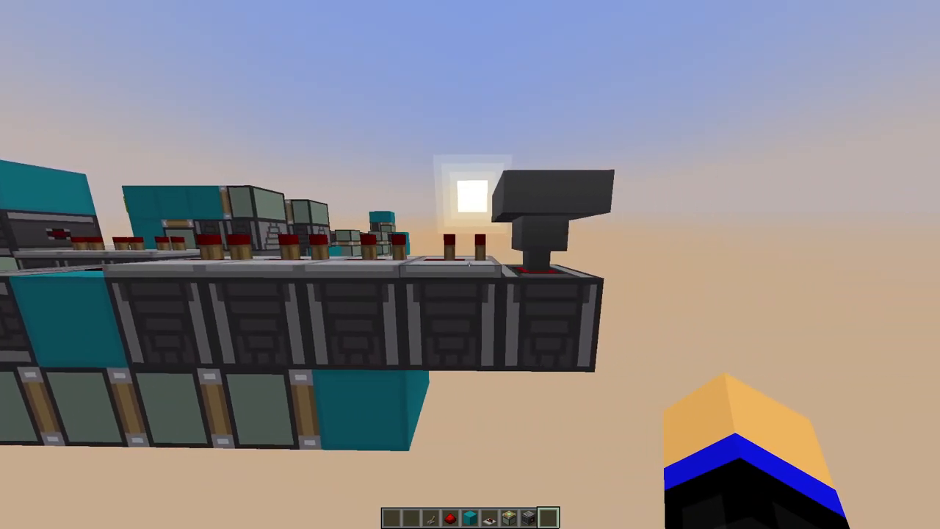
mouse_move(470, 264)
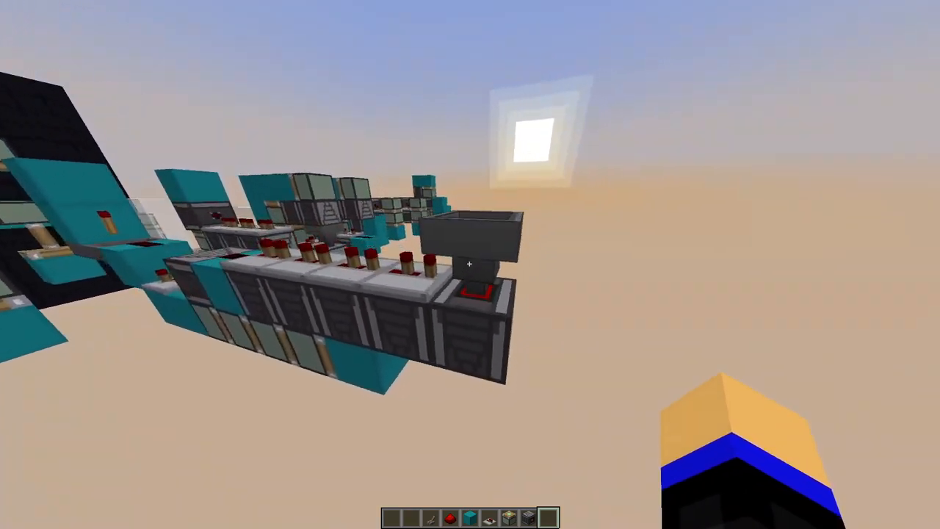
mouse_move(470, 264)
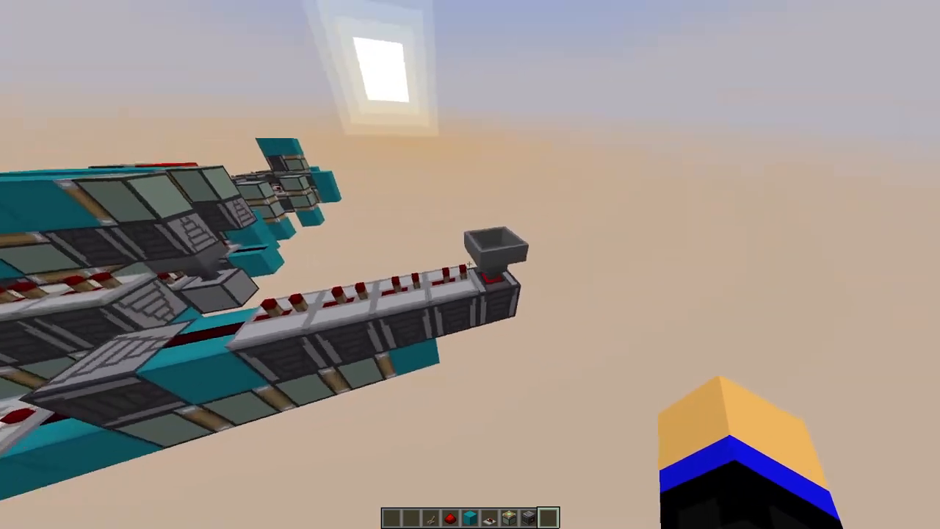
mouse_move(471, 265)
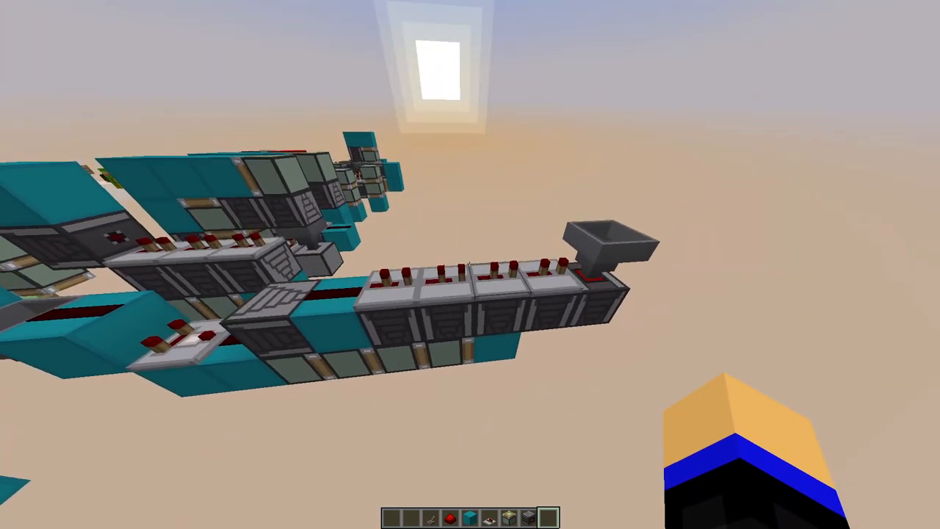
mouse_move(470, 264)
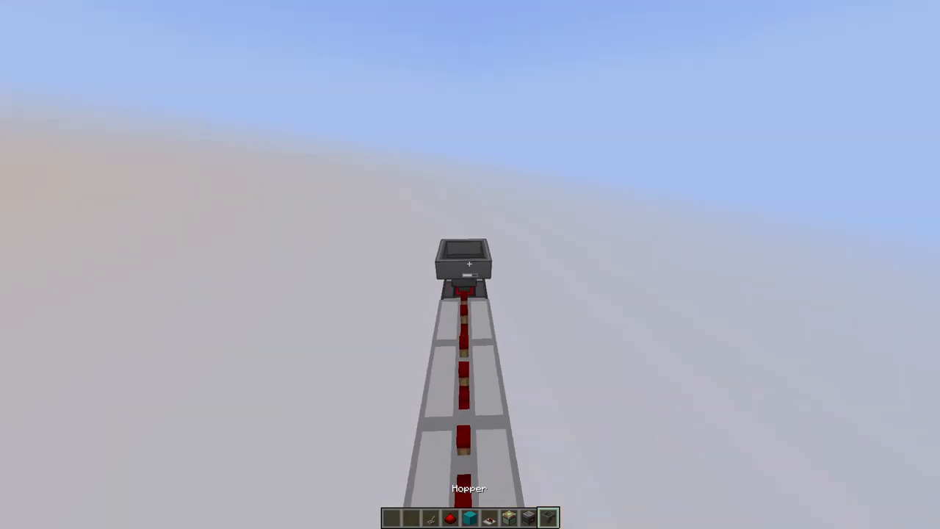
mouse_move(470, 265)
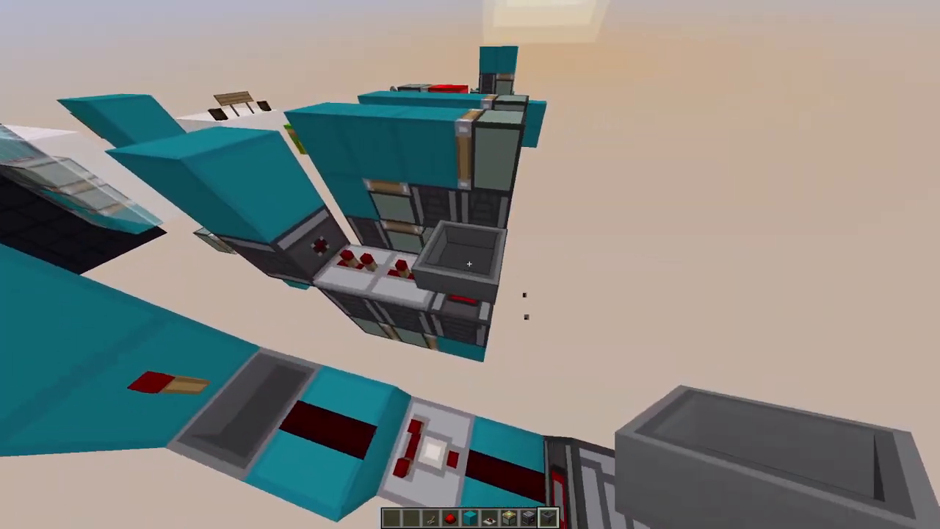
mouse_move(470, 264)
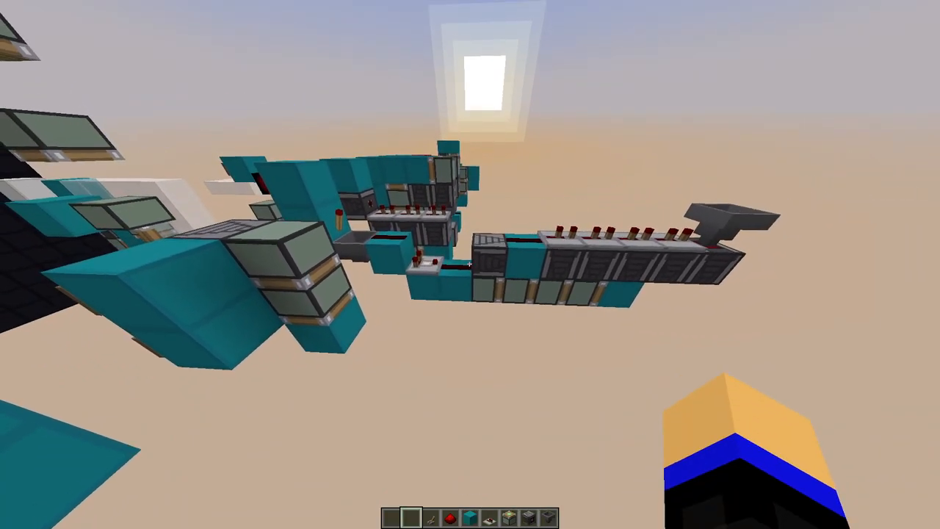
mouse_move(470, 264)
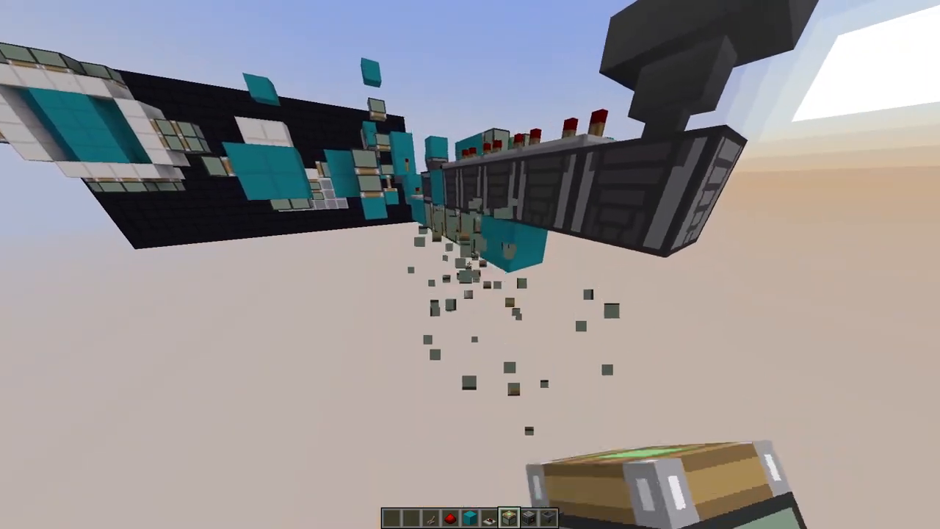
mouse_move(471, 264)
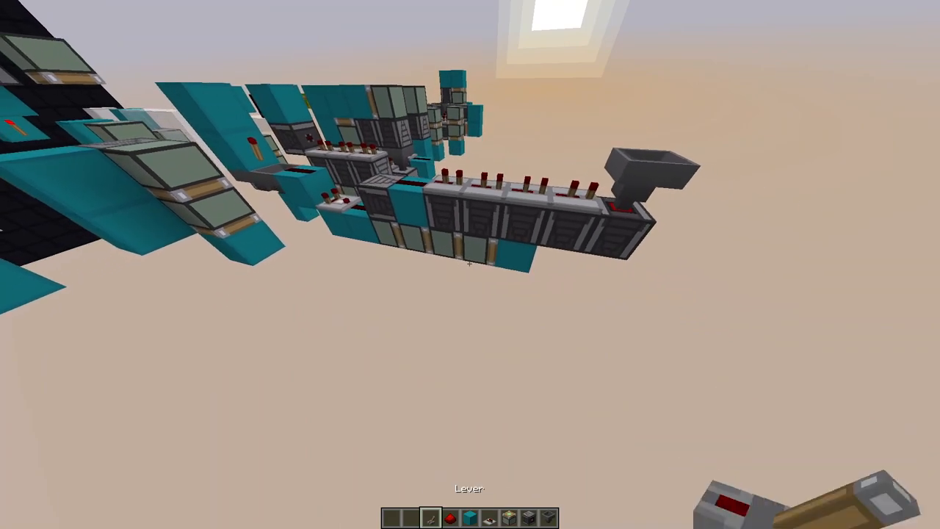
mouse_move(470, 264)
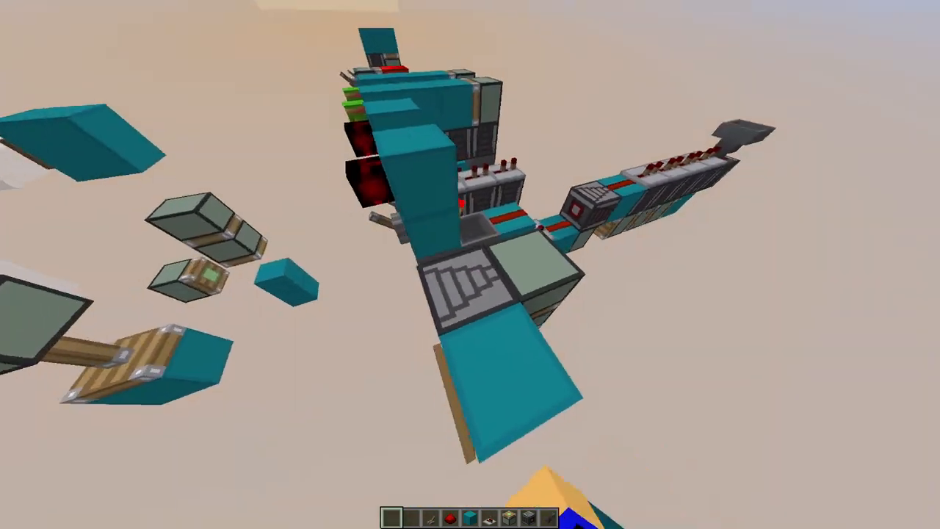
mouse_move(470, 264)
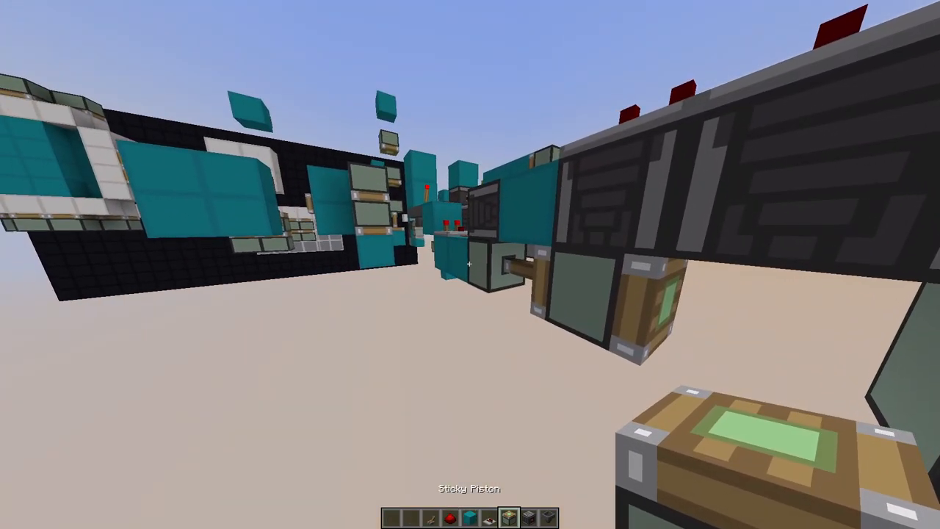
mouse_move(470, 265)
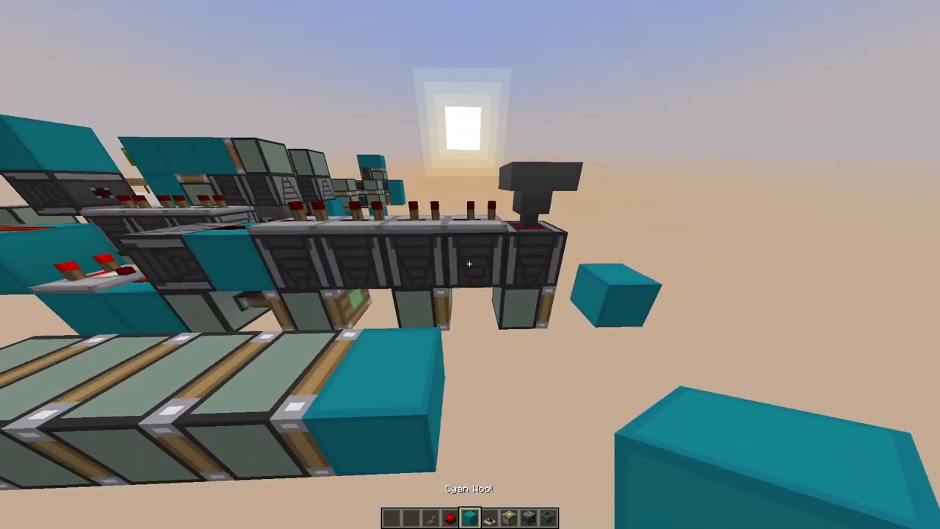
mouse_move(470, 265)
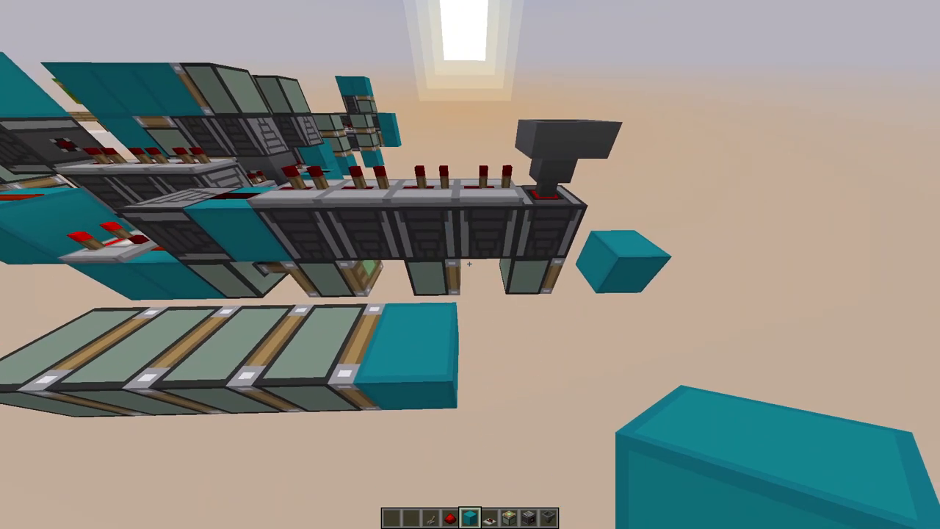
mouse_move(467, 263)
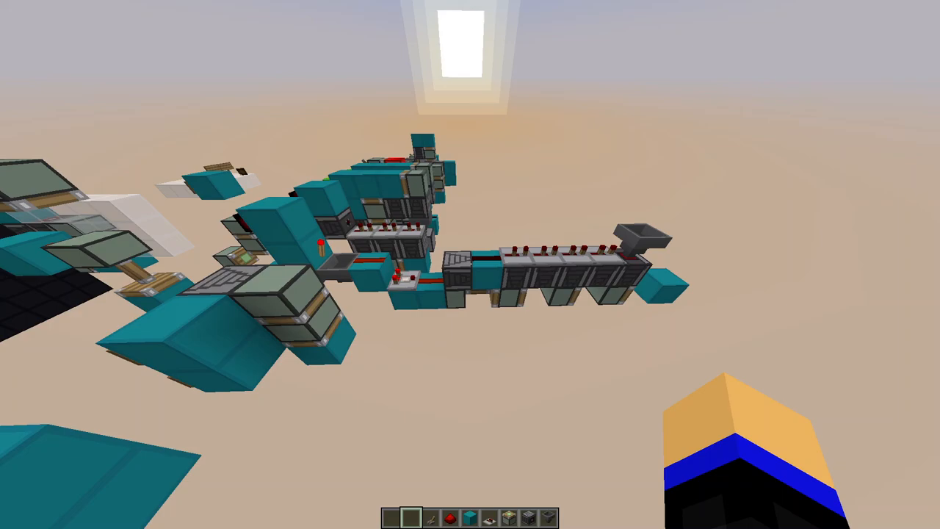
mouse_move(470, 265)
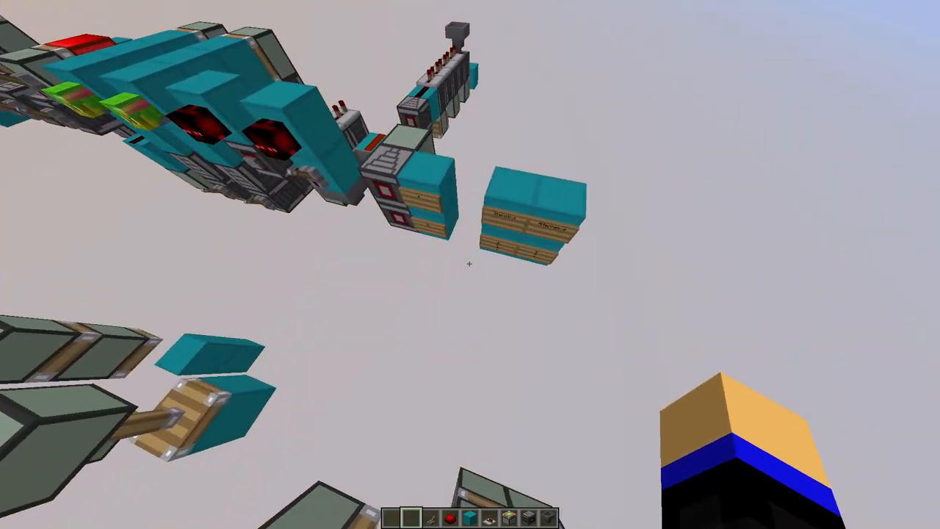
mouse_move(470, 264)
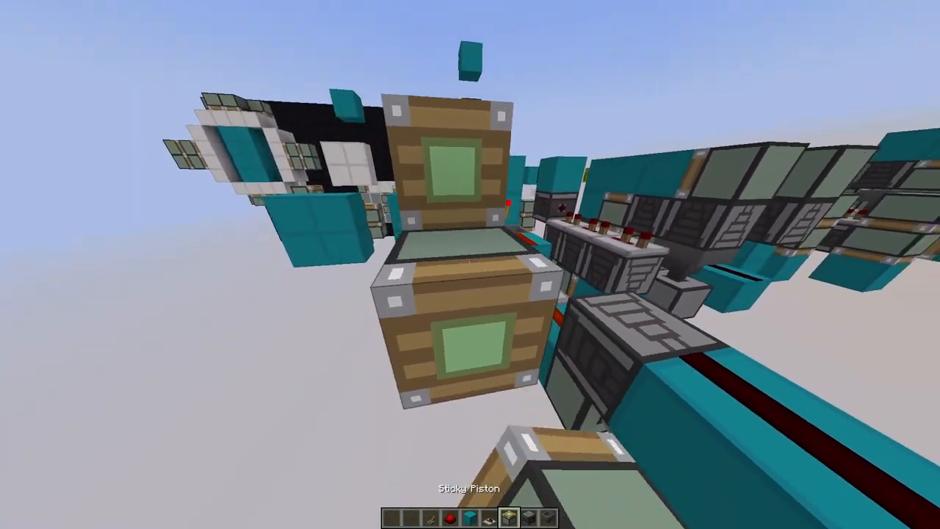
mouse_move(470, 264)
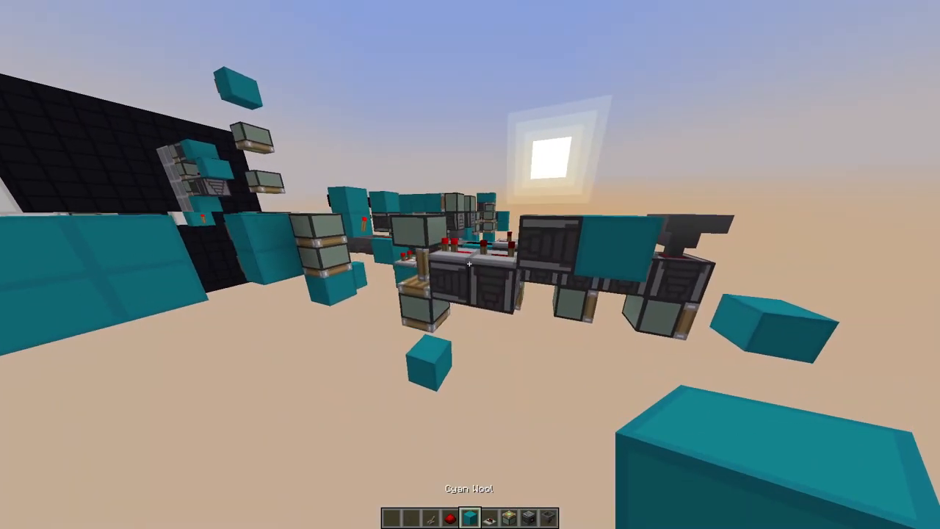
mouse_move(470, 264)
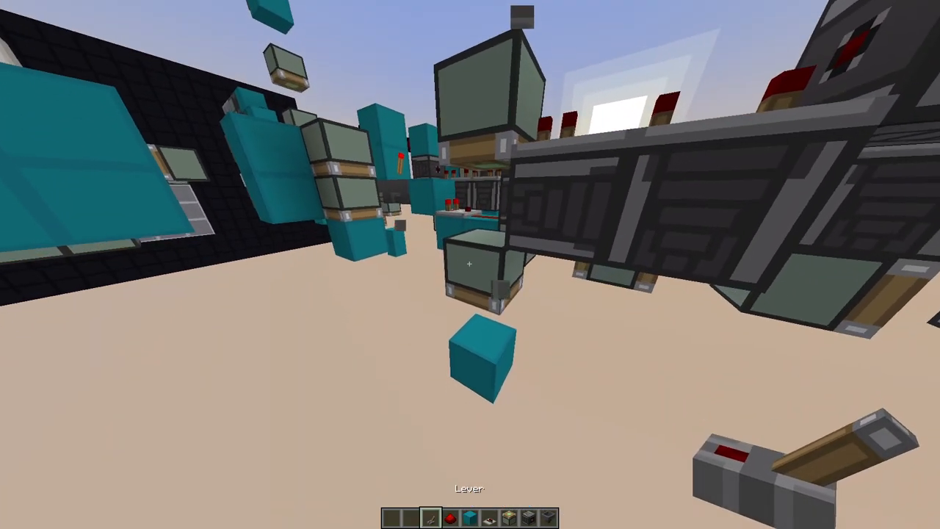
mouse_move(470, 264)
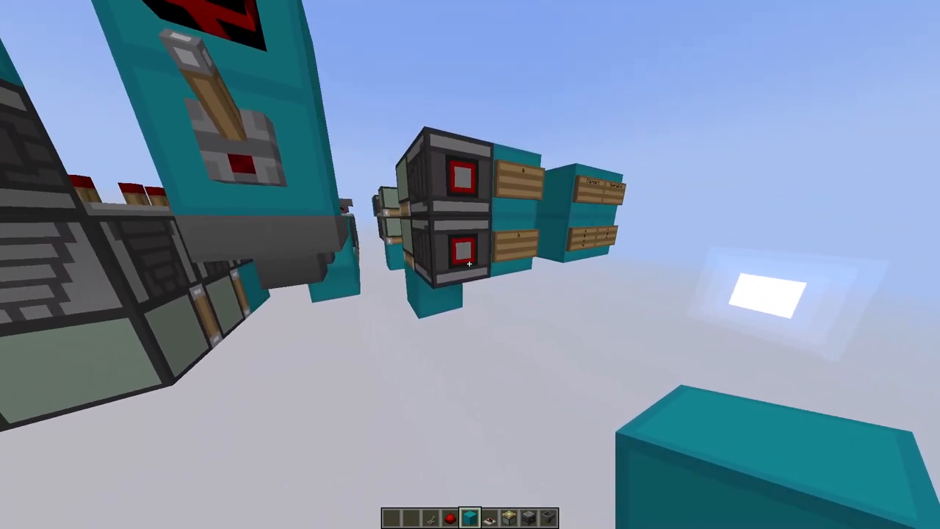
mouse_move(470, 265)
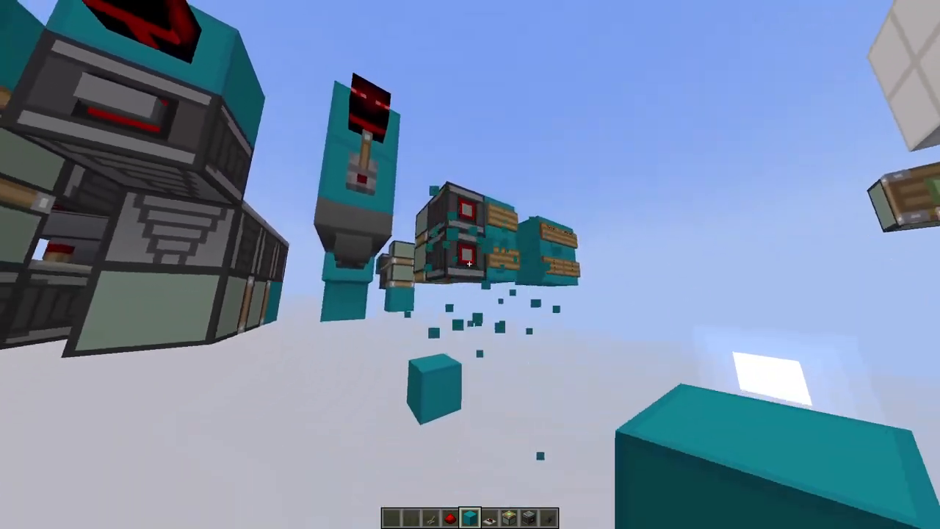
mouse_move(470, 265)
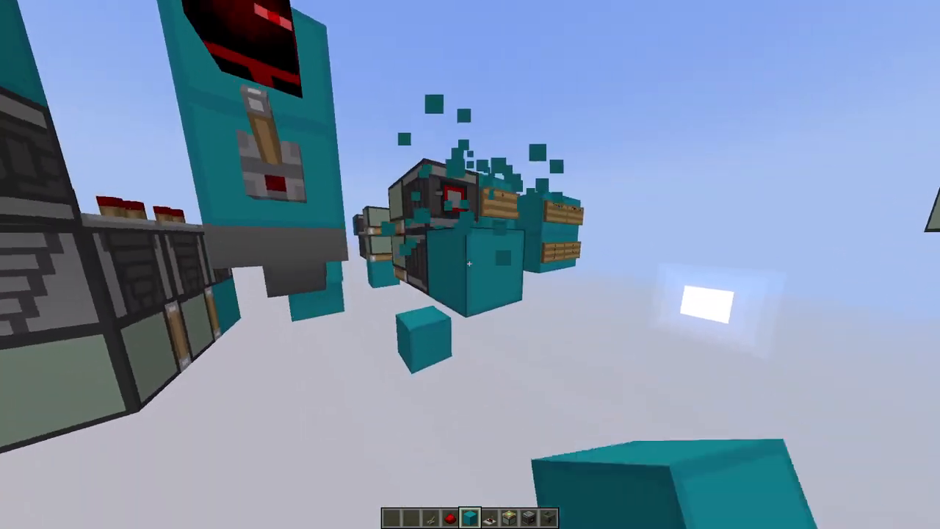
mouse_move(470, 264)
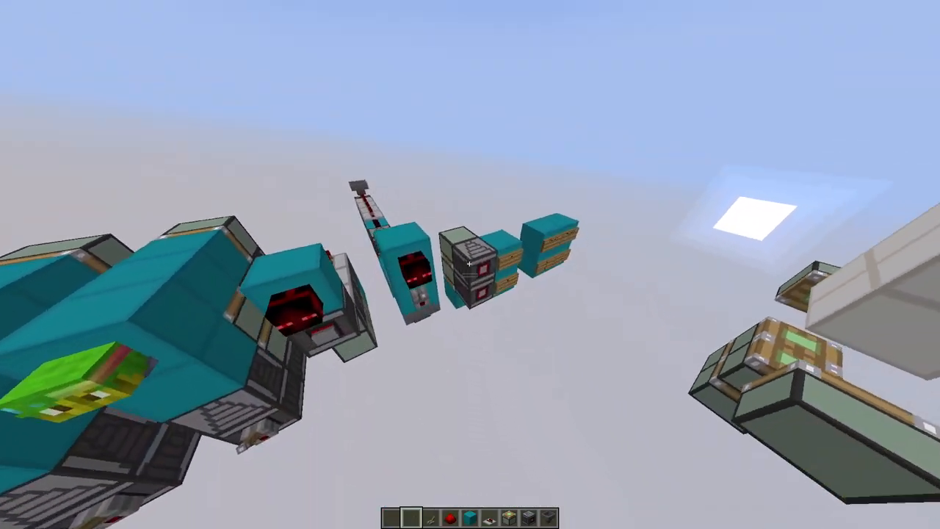
mouse_move(470, 264)
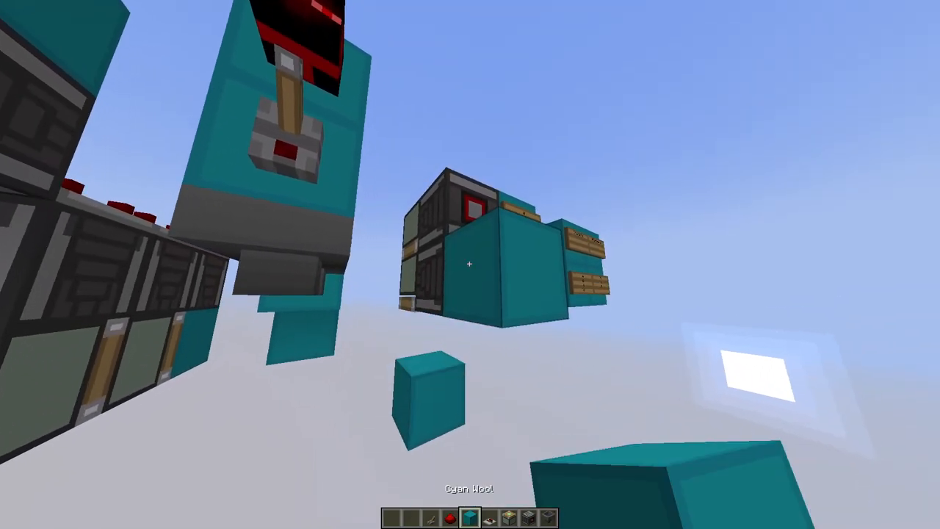
mouse_move(470, 264)
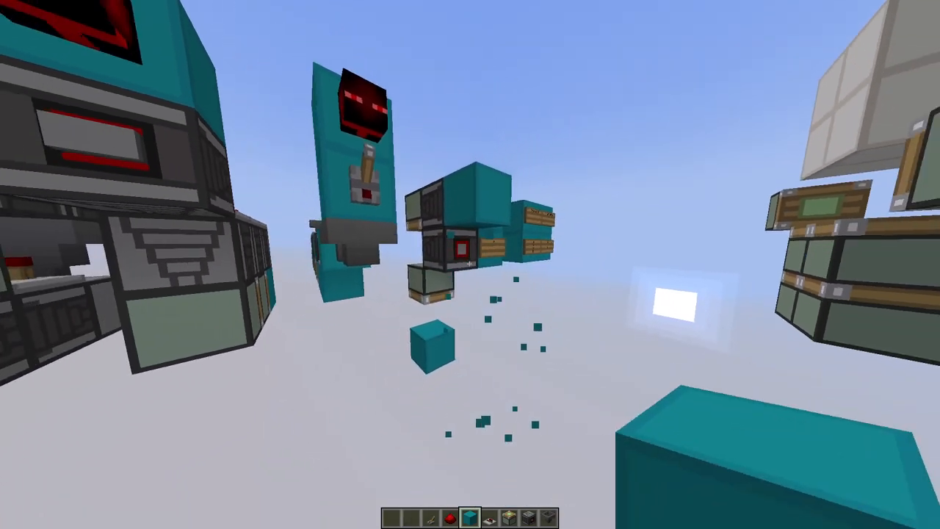
mouse_move(470, 264)
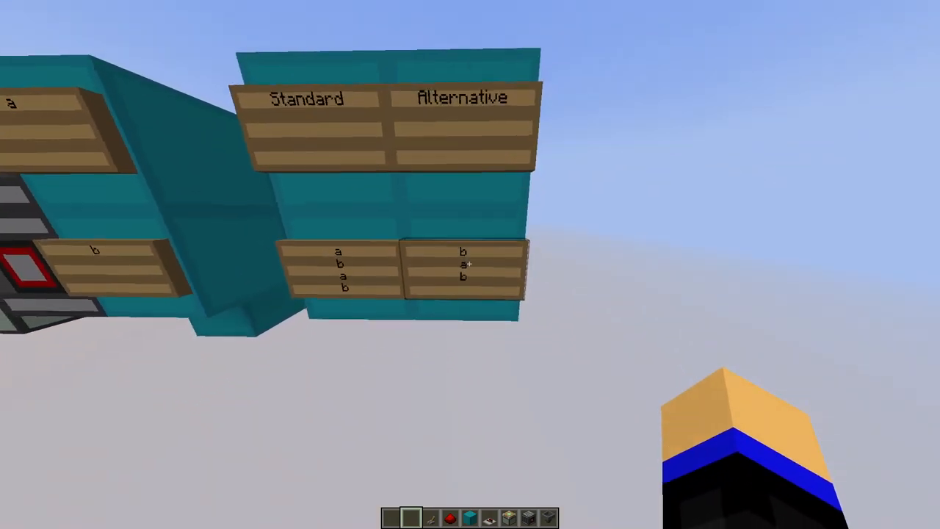
mouse_move(470, 264)
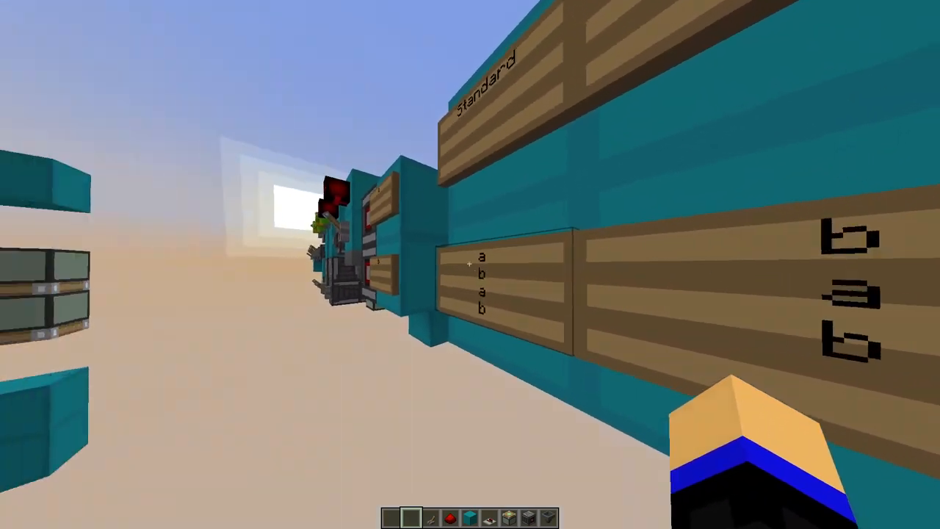
mouse_move(470, 264)
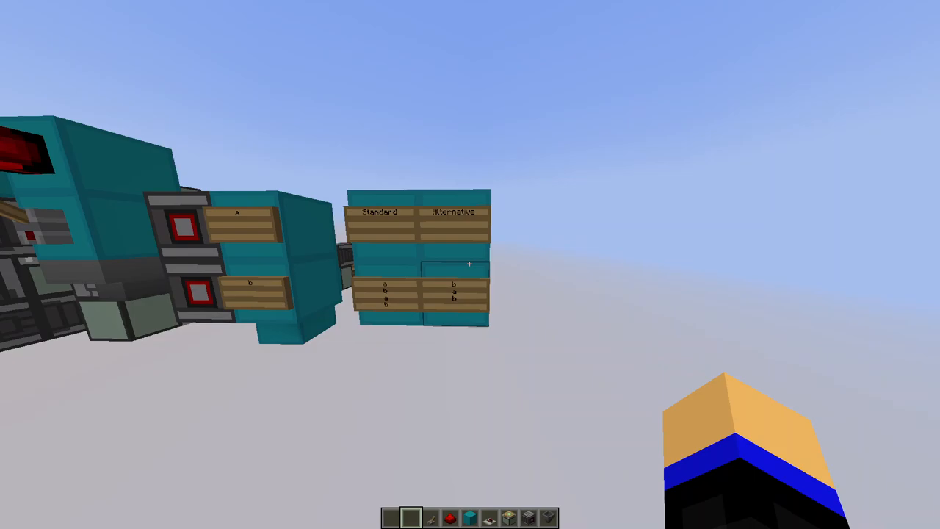
mouse_move(470, 264)
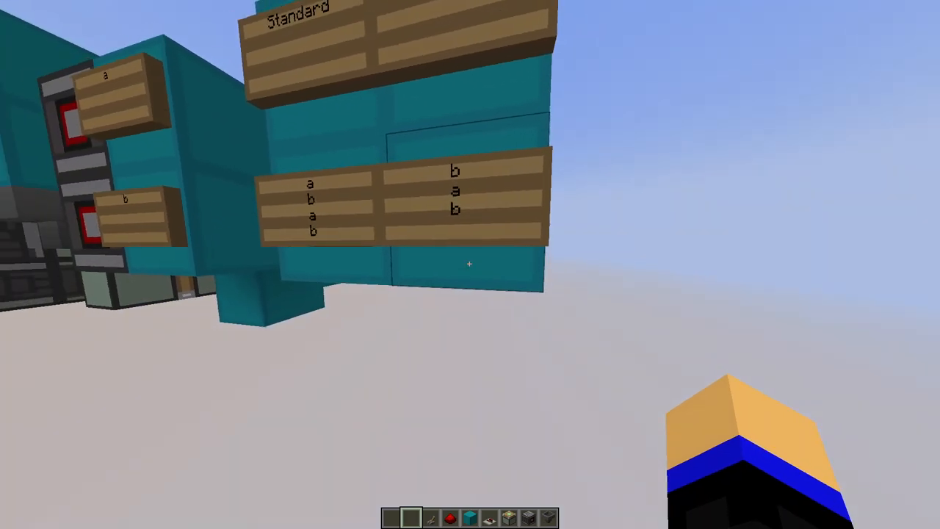
mouse_move(471, 264)
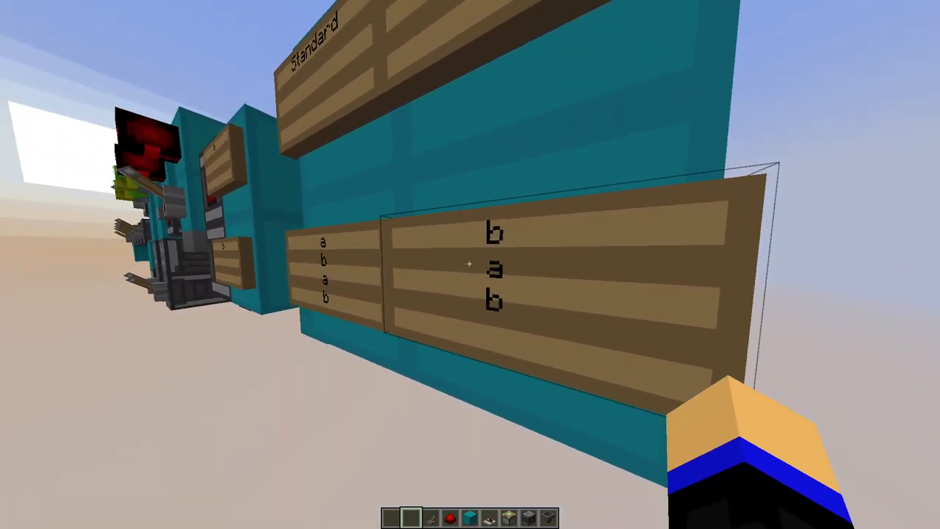
mouse_move(470, 265)
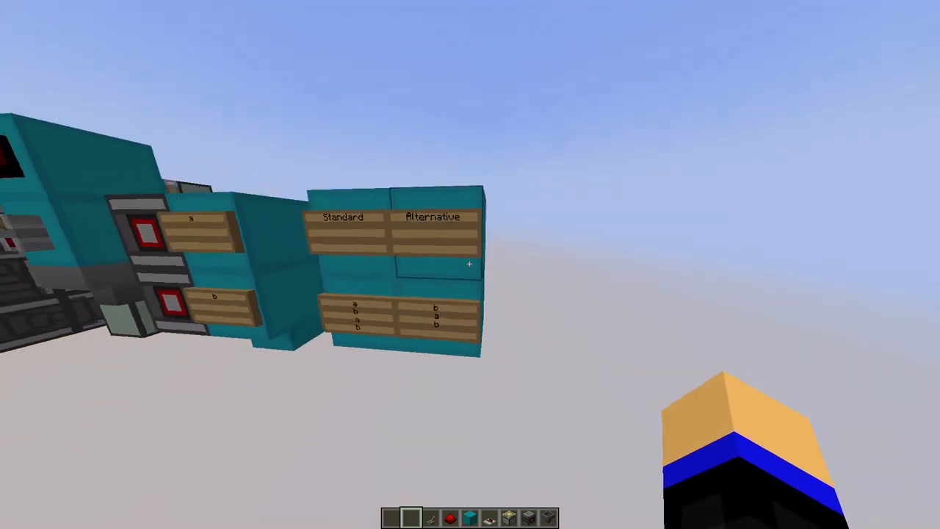
mouse_move(470, 265)
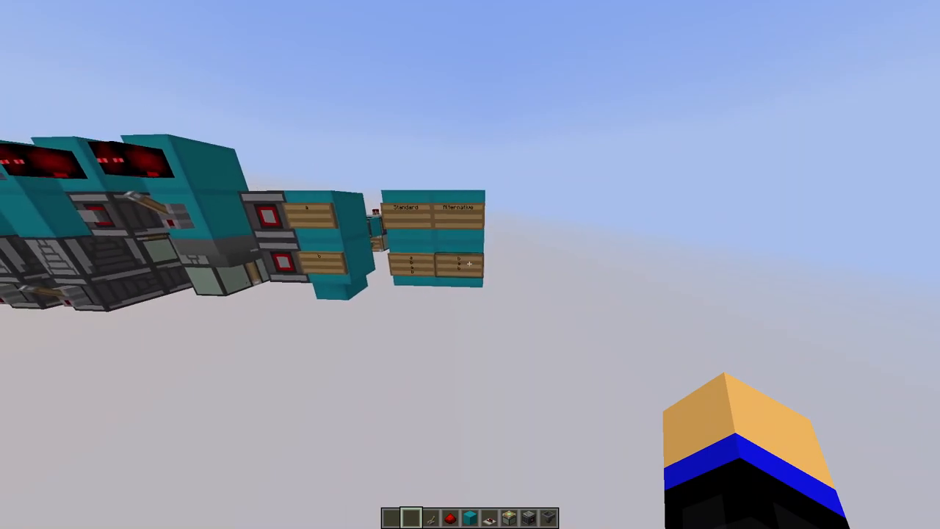
mouse_move(470, 265)
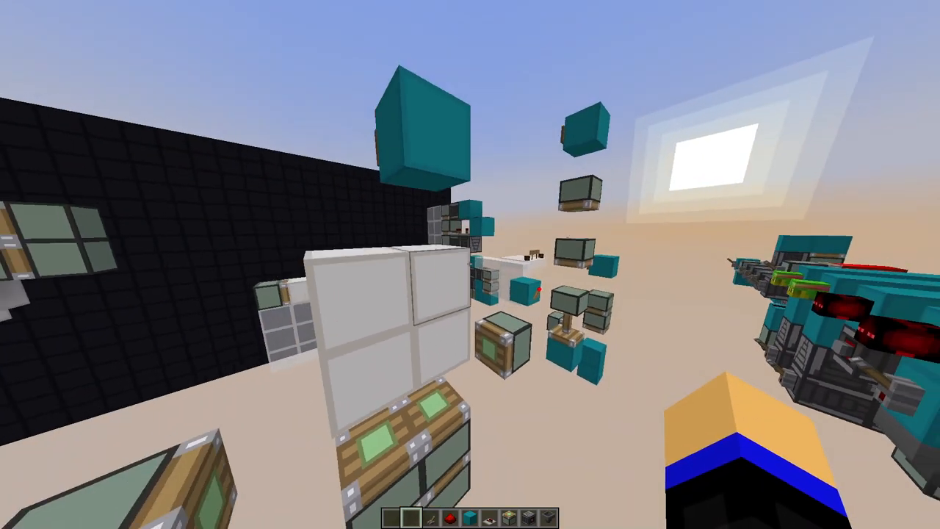
mouse_move(470, 265)
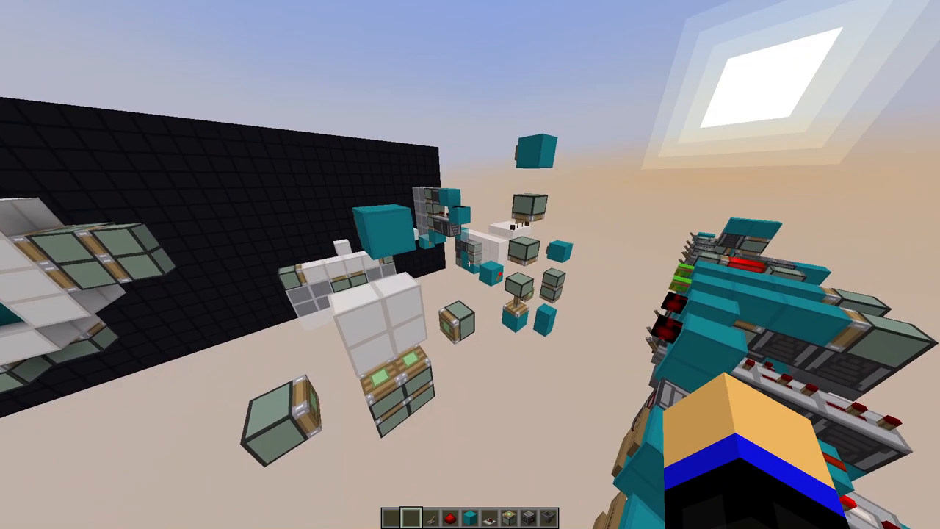
mouse_move(470, 264)
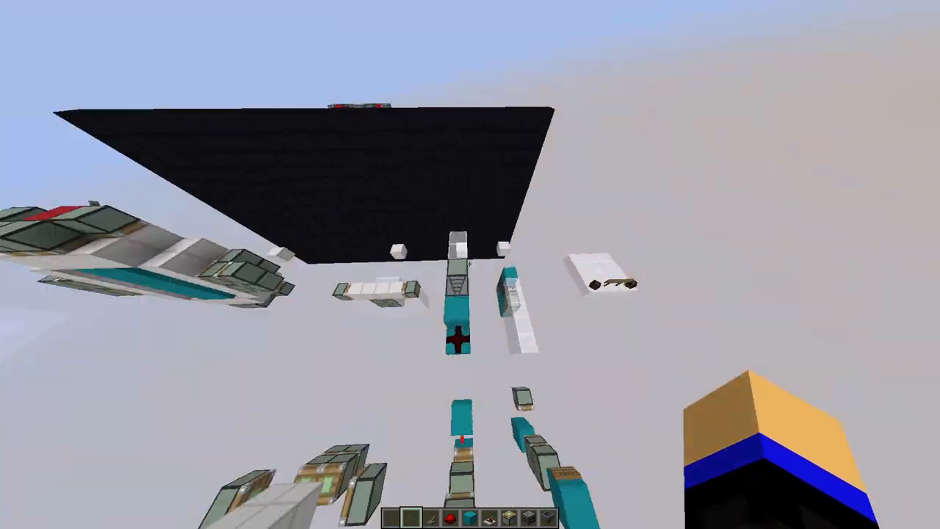
mouse_move(470, 265)
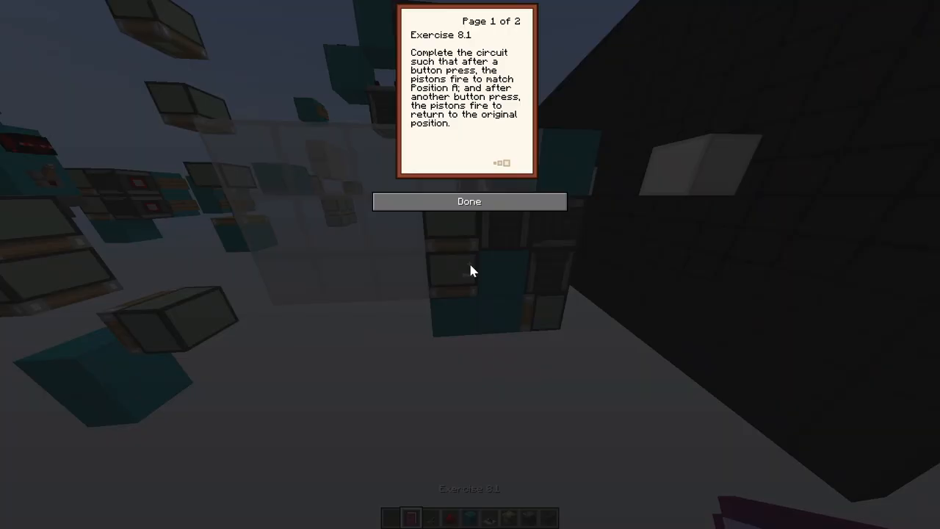
left_click(505, 162)
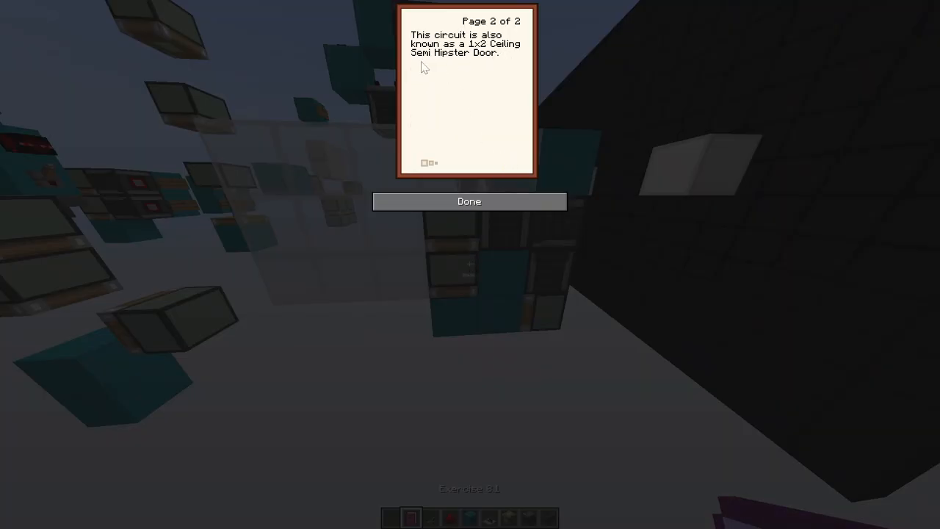
left_click(468, 201)
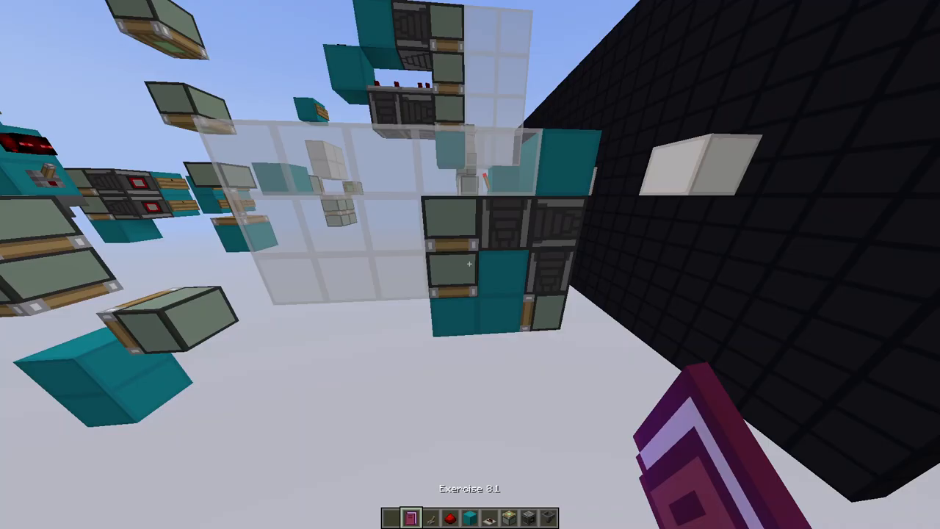
mouse_move(470, 264)
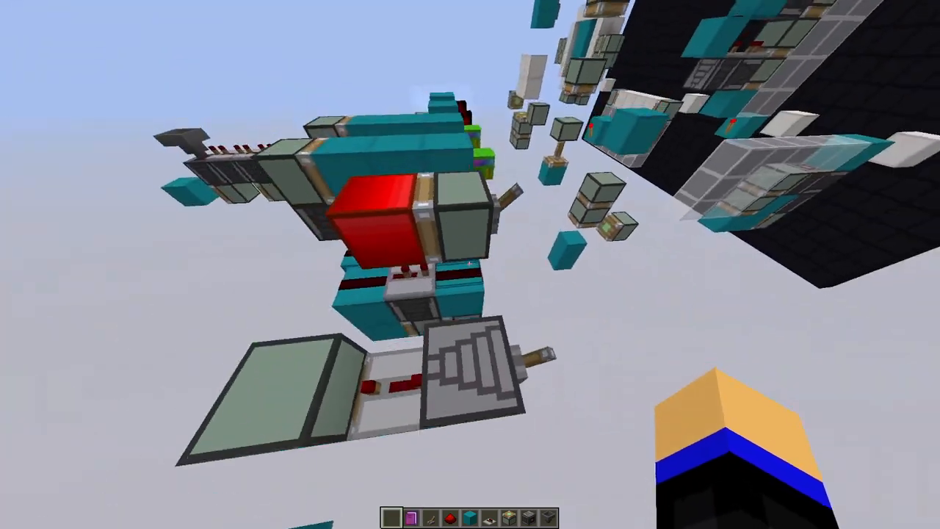
mouse_move(470, 264)
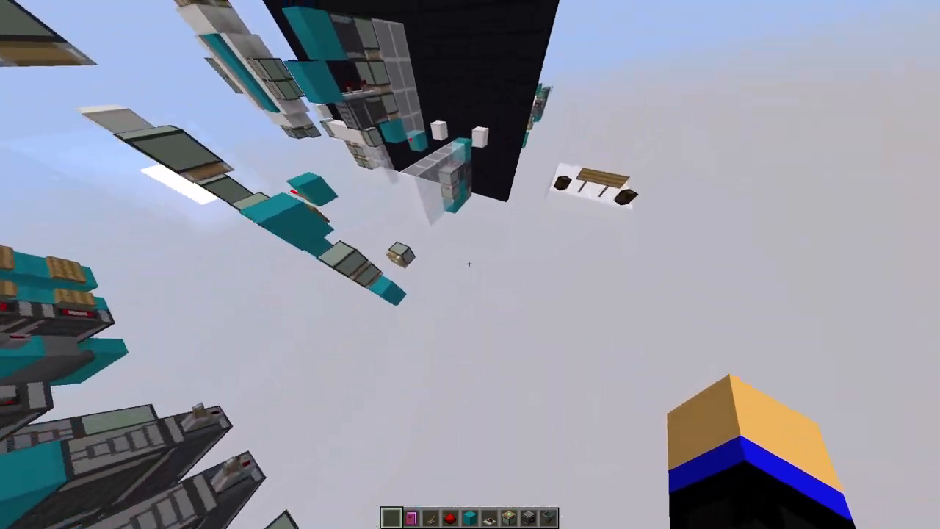
mouse_move(471, 264)
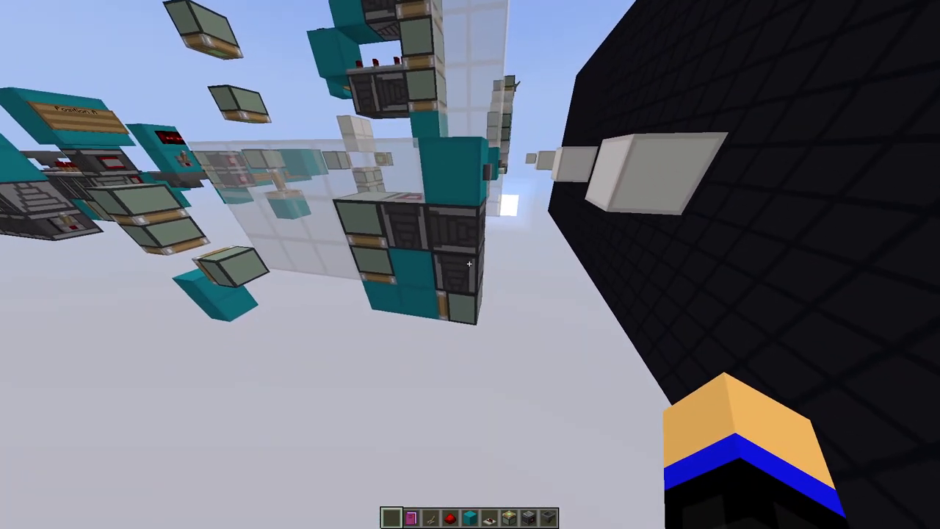
mouse_move(470, 264)
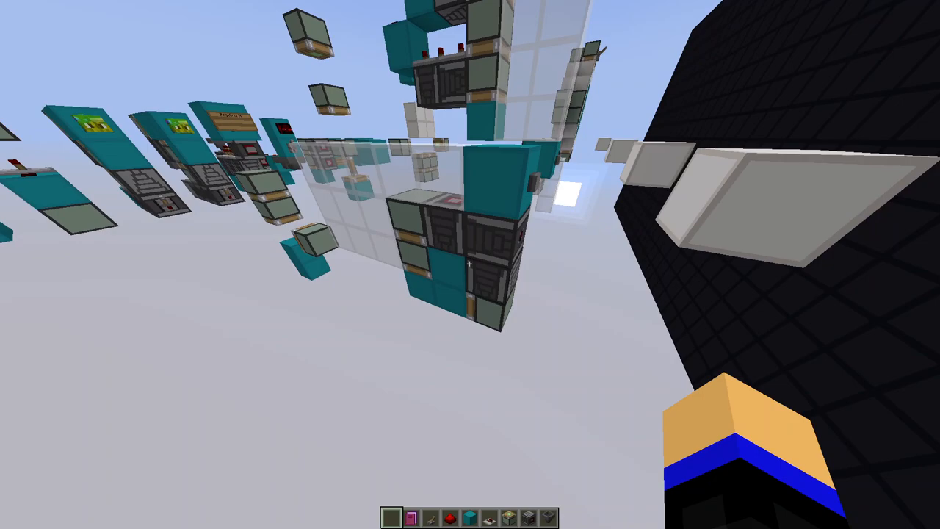
mouse_move(470, 264)
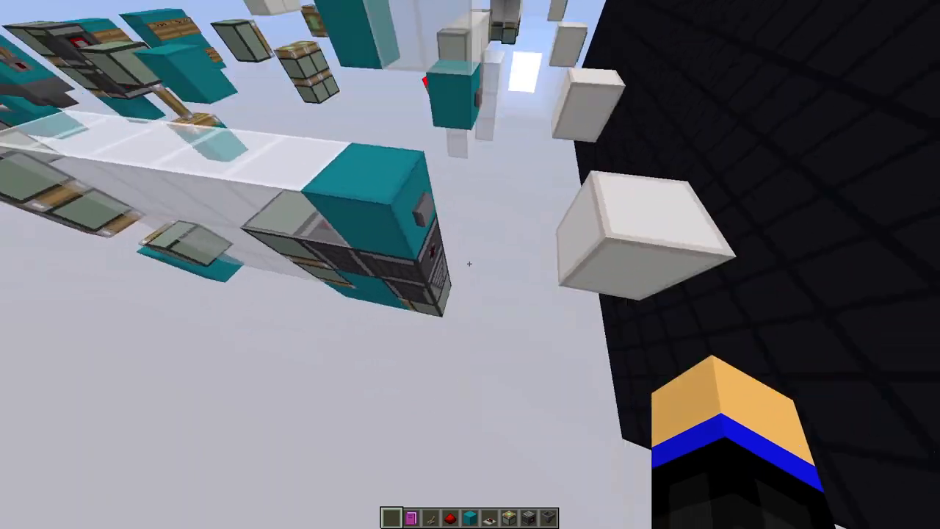
mouse_move(470, 265)
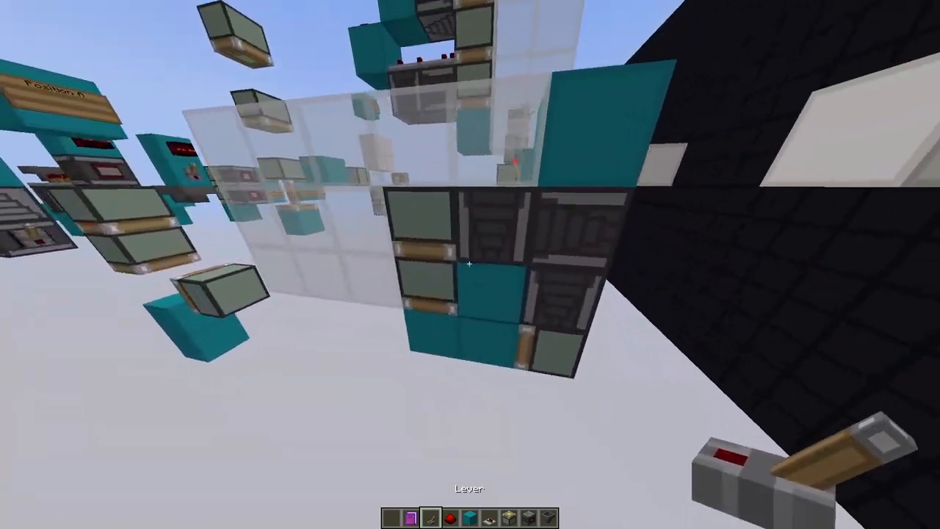
mouse_move(470, 265)
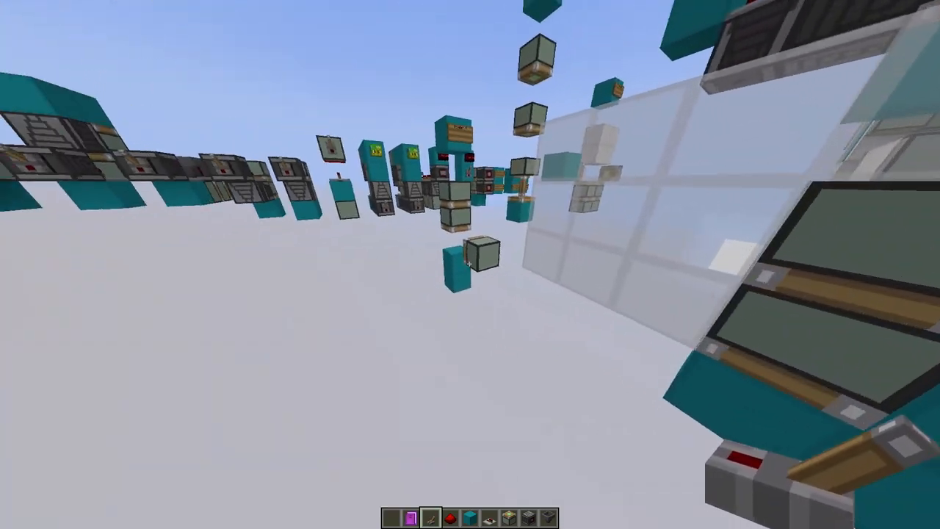
mouse_move(470, 264)
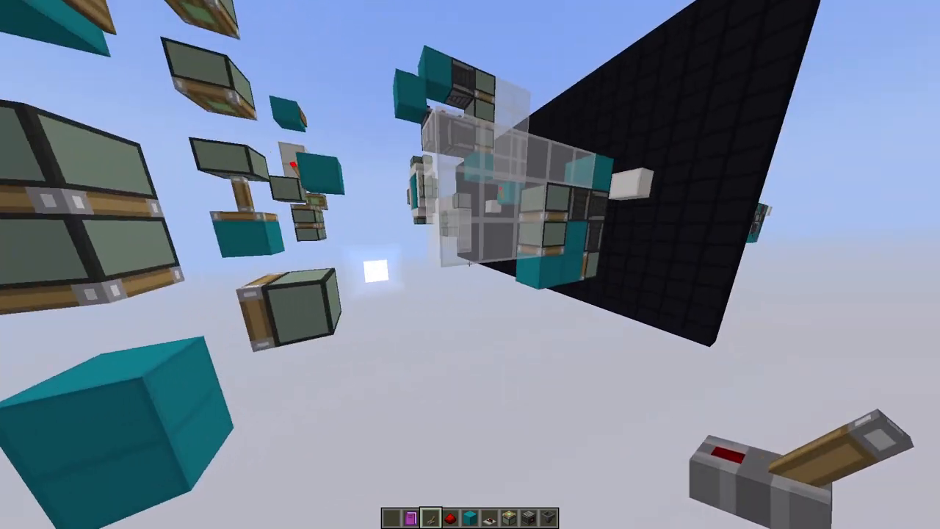
mouse_move(470, 265)
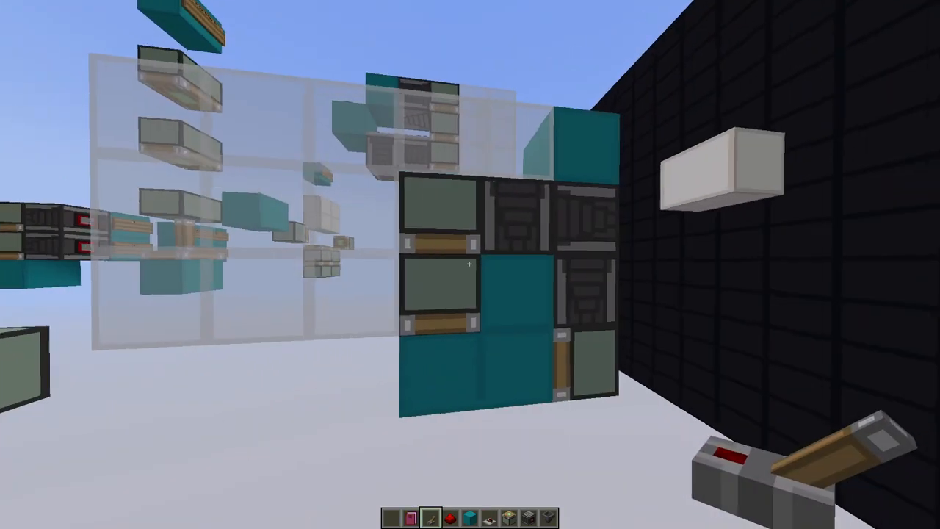
mouse_move(470, 264)
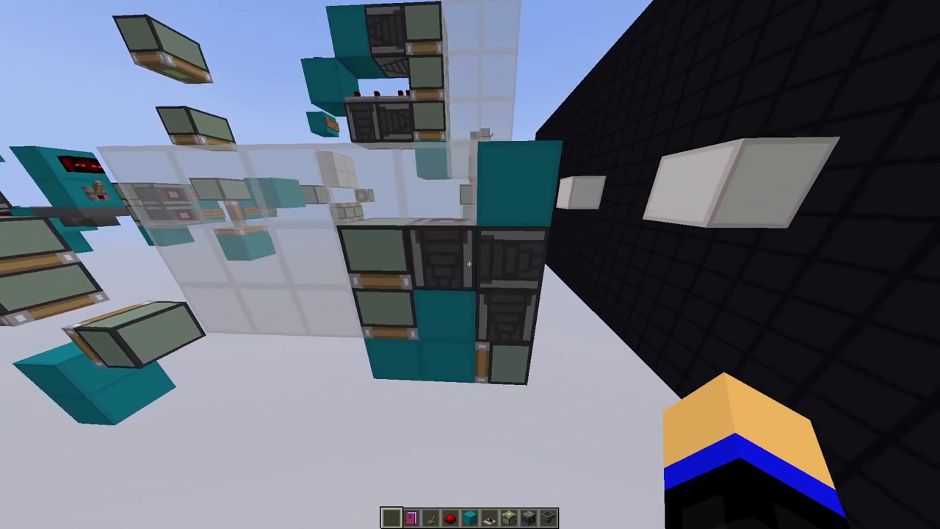
mouse_move(470, 265)
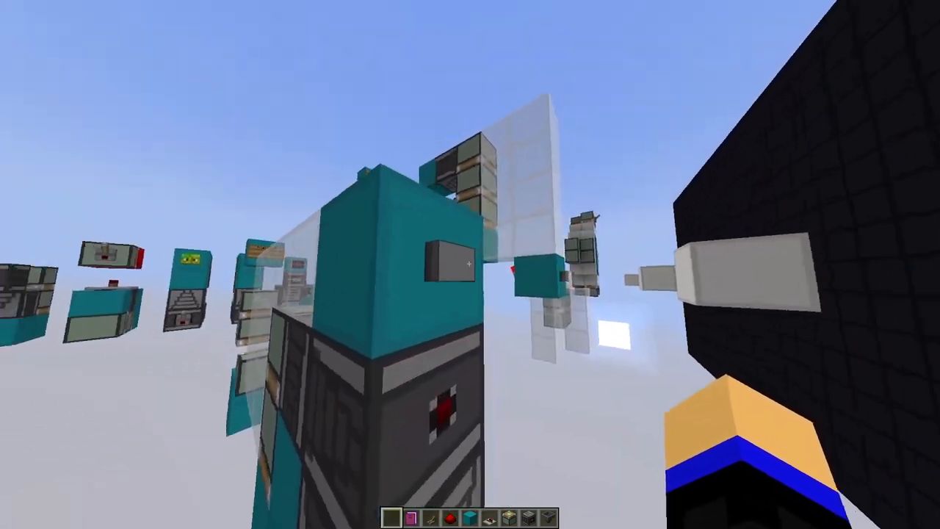
mouse_move(470, 264)
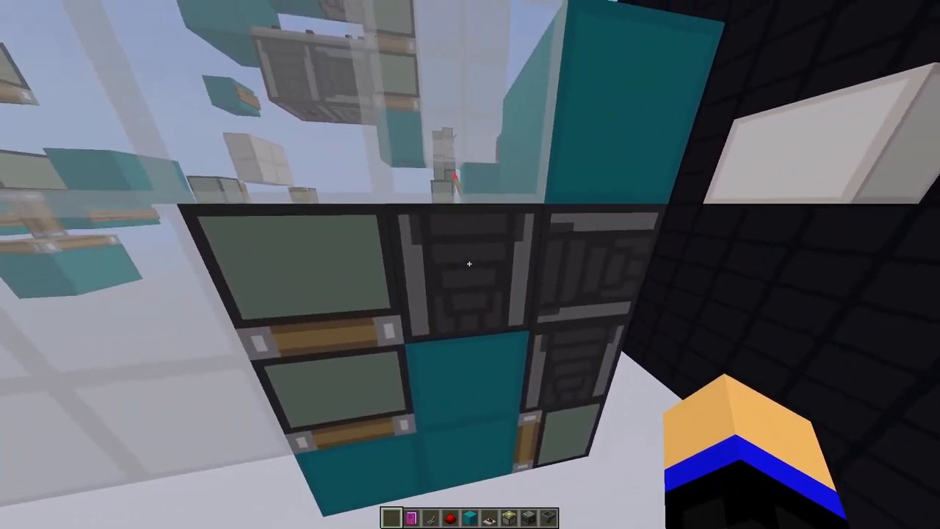
mouse_move(470, 264)
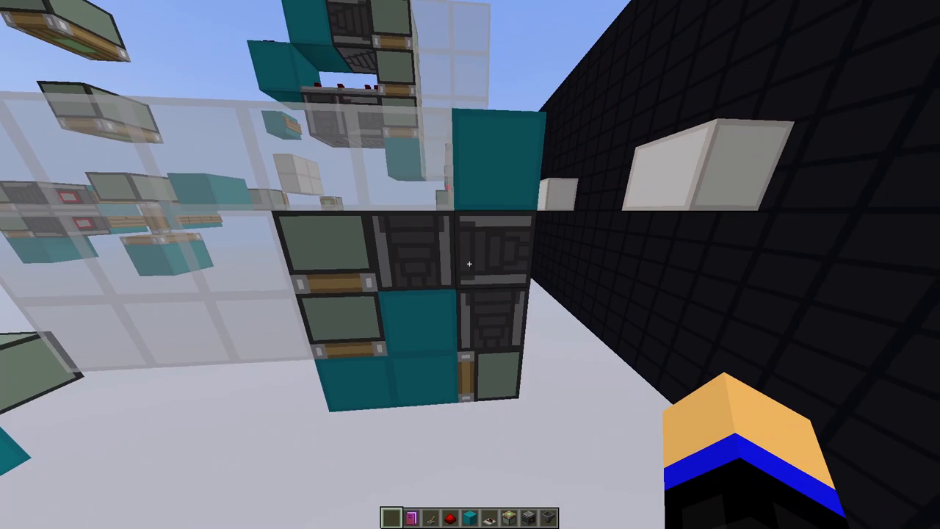
mouse_move(470, 264)
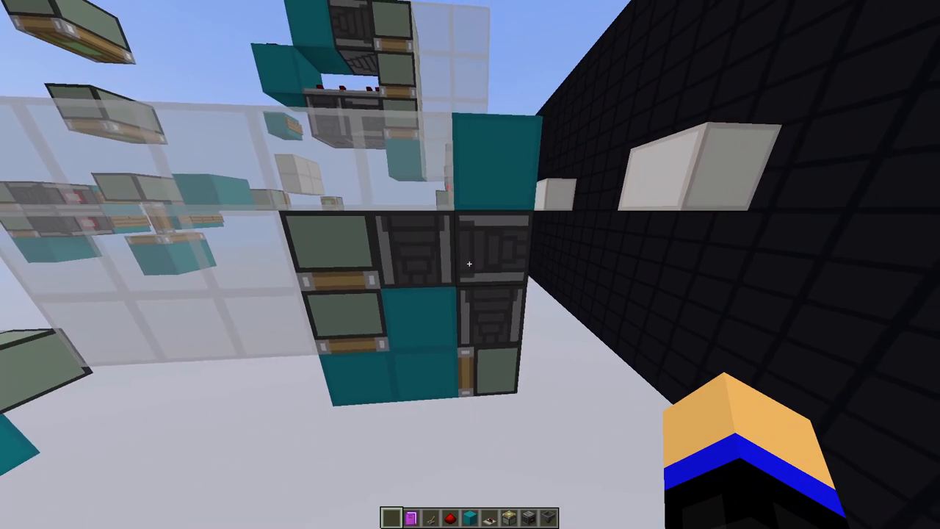
mouse_move(470, 264)
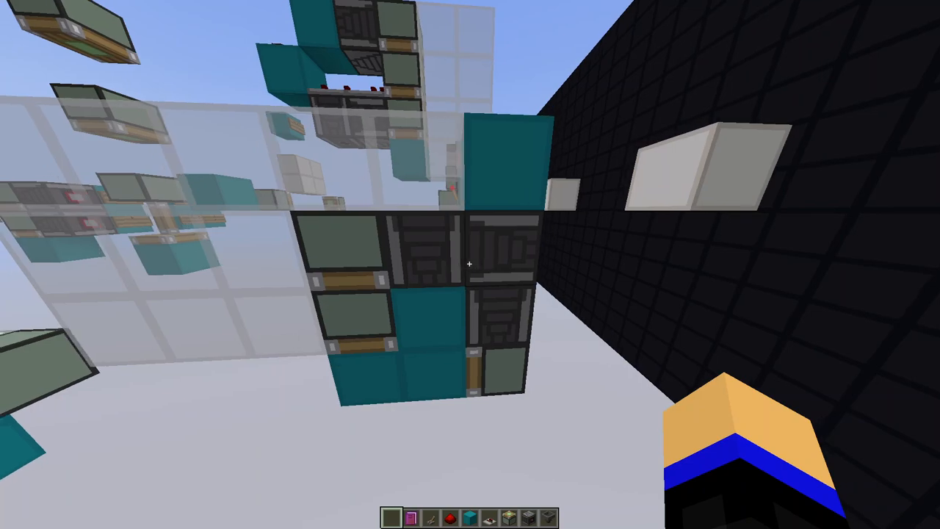
mouse_move(470, 264)
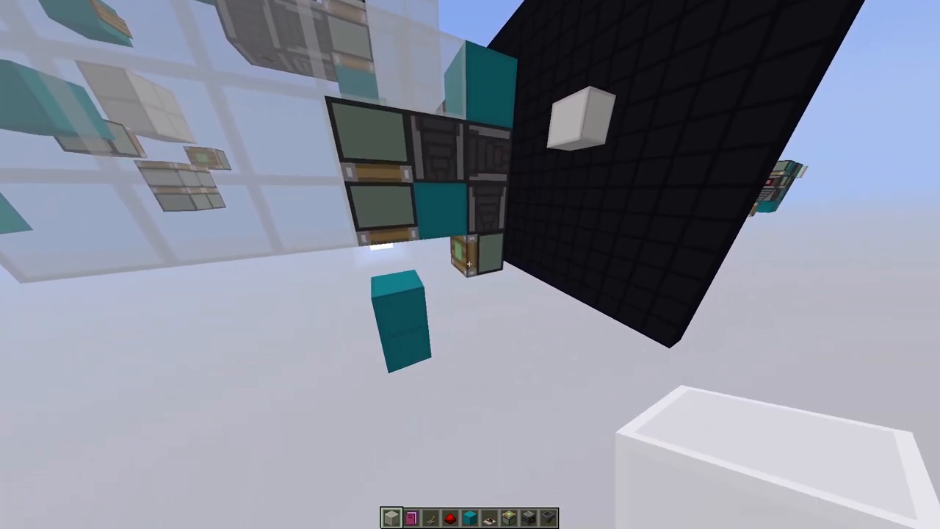
mouse_move(470, 265)
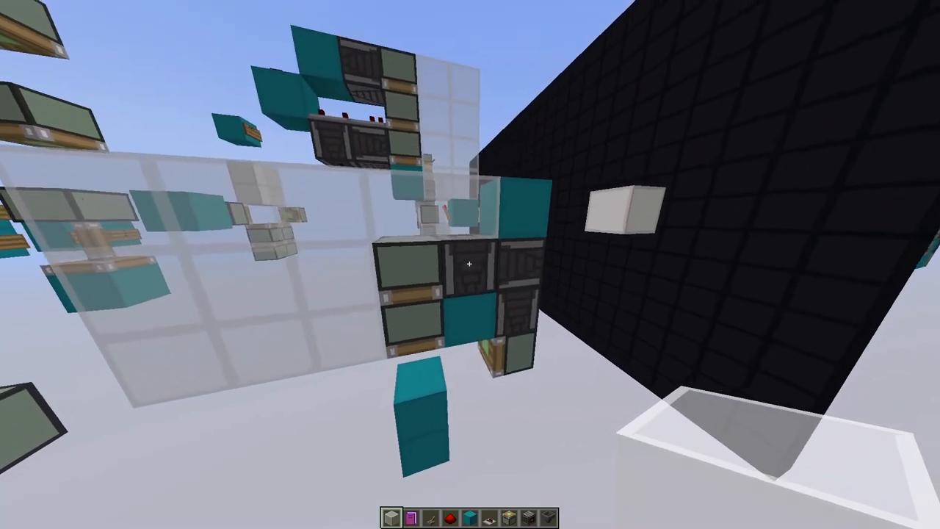
mouse_move(470, 264)
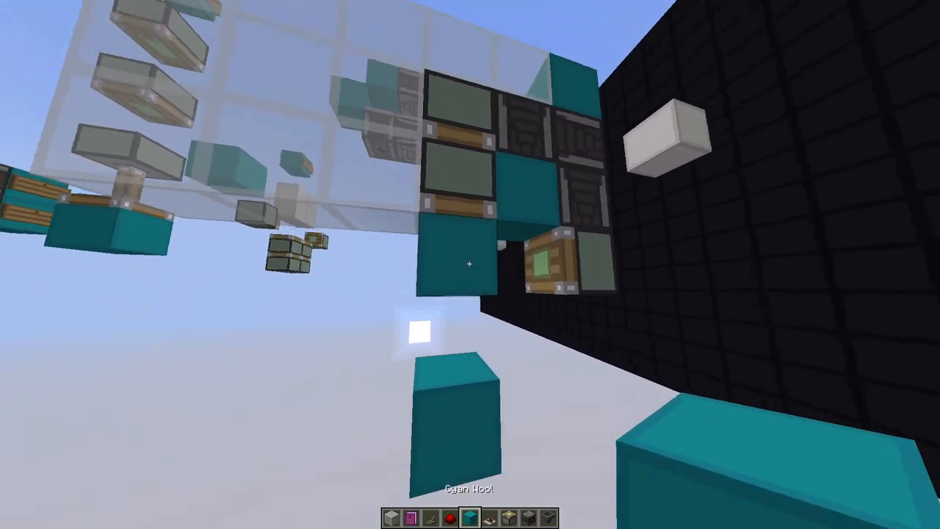
mouse_move(470, 265)
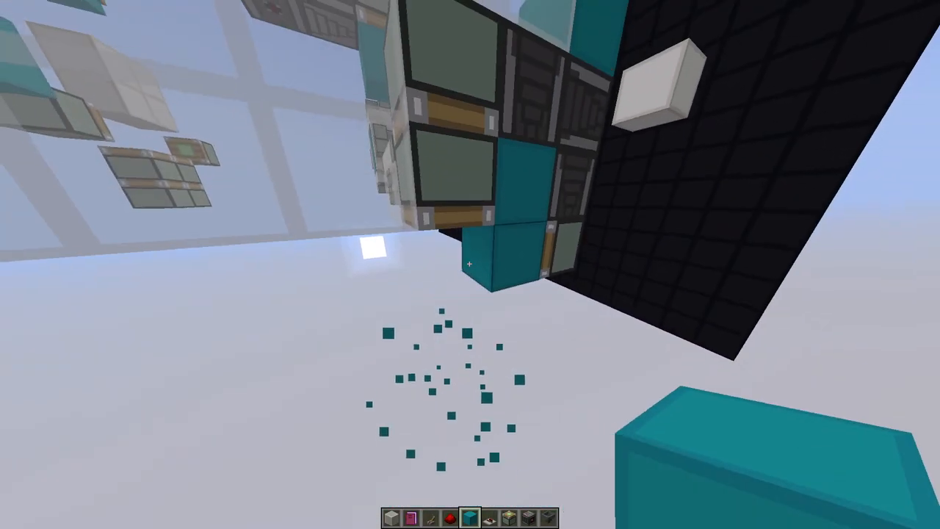
mouse_move(470, 264)
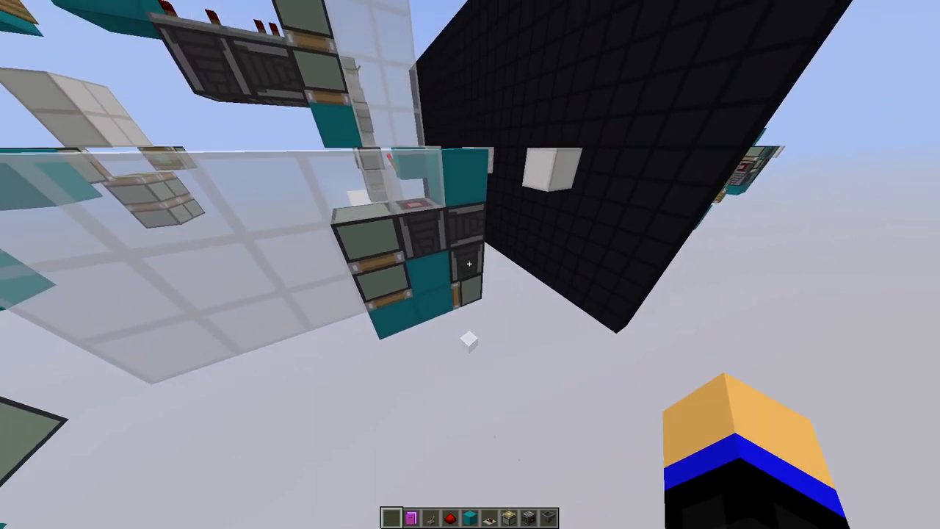
mouse_move(470, 264)
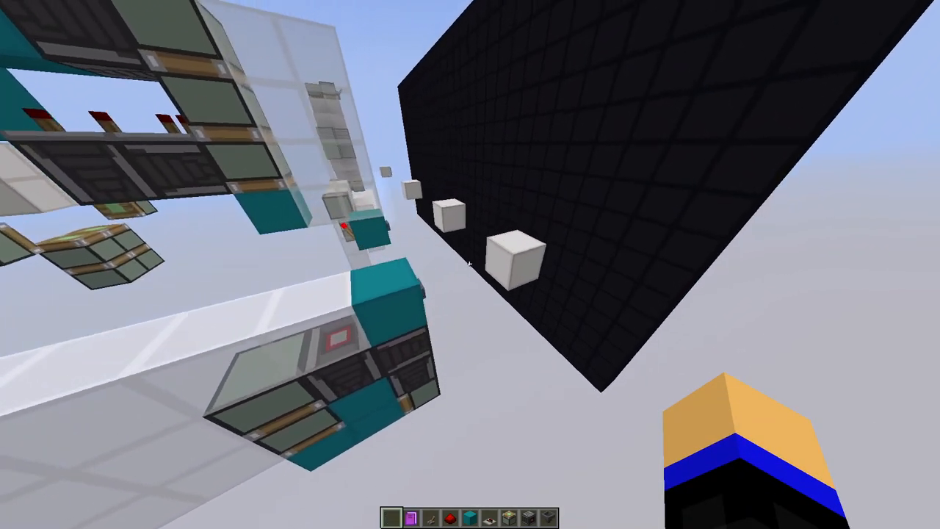
mouse_move(470, 264)
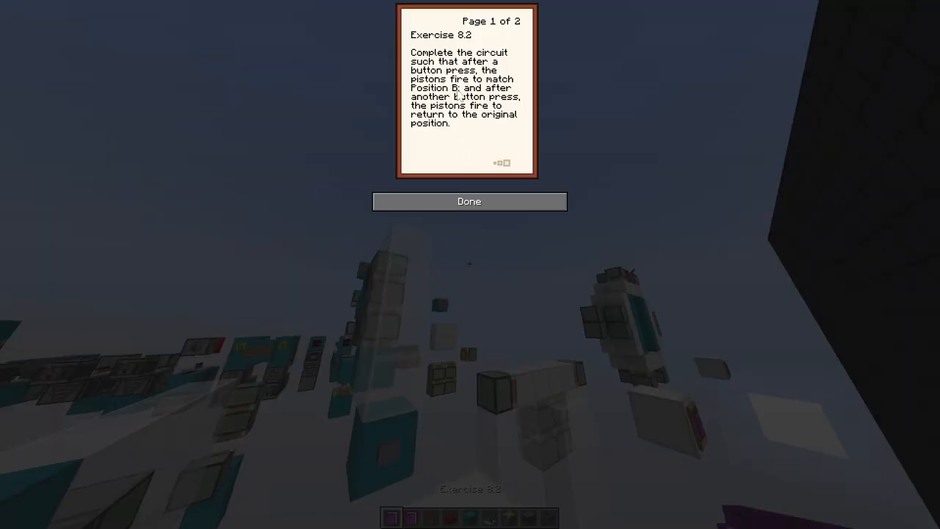
Step: Read Exercise 8.2 through its hint on the top two pistons' alternative sequence, then close the book
left_click(468, 201)
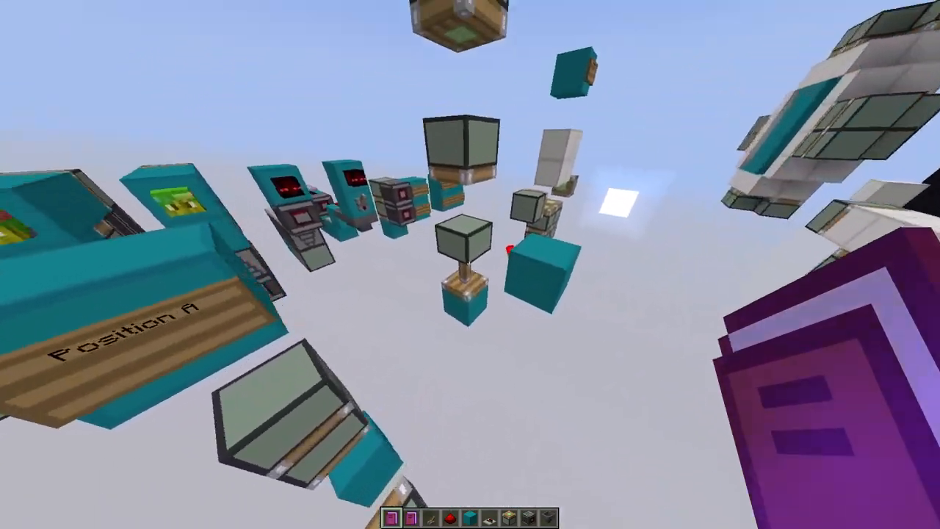
mouse_move(470, 265)
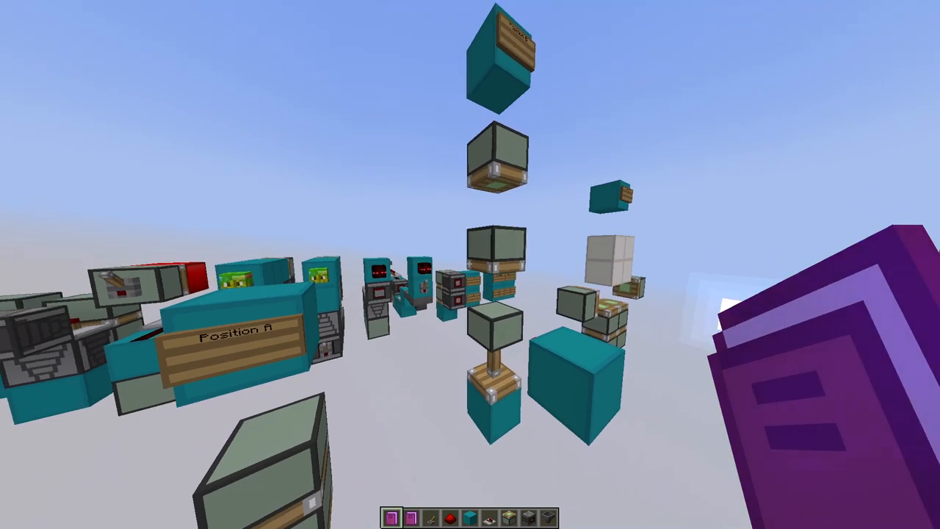
mouse_move(470, 264)
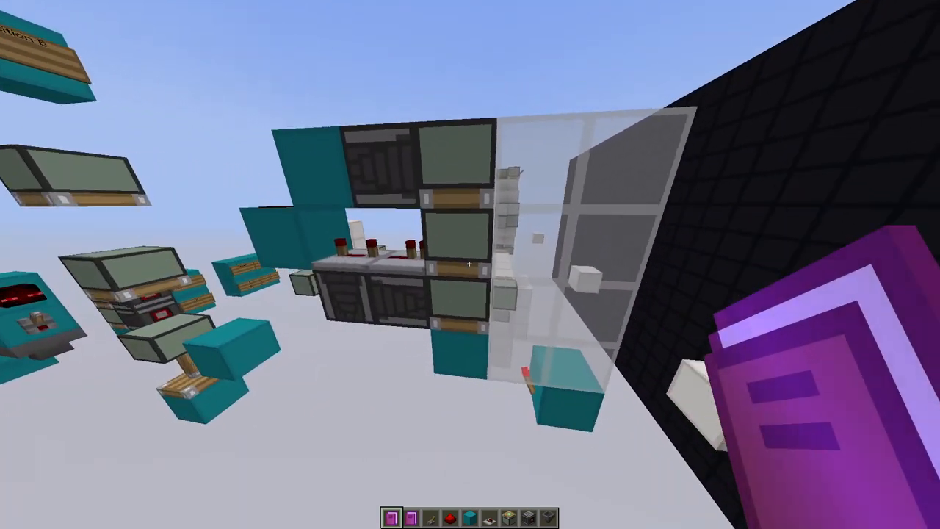
mouse_move(470, 265)
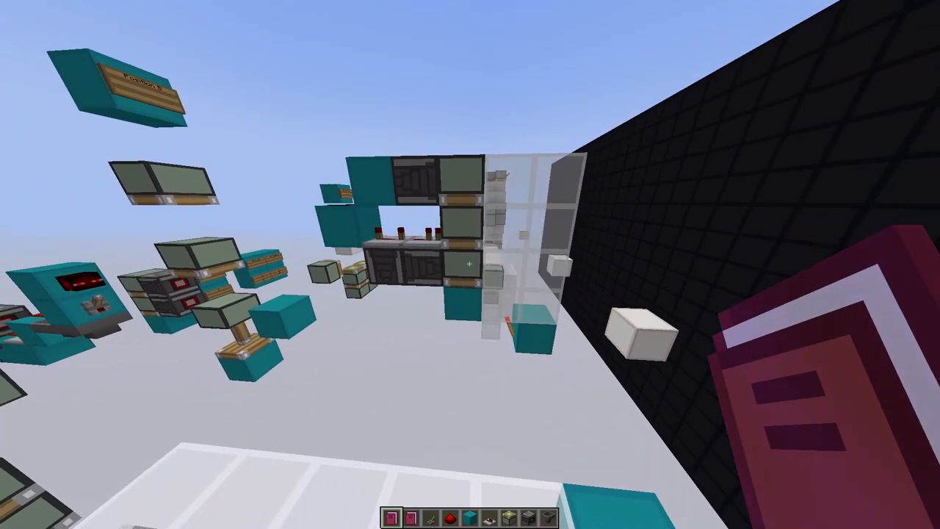
mouse_move(470, 265)
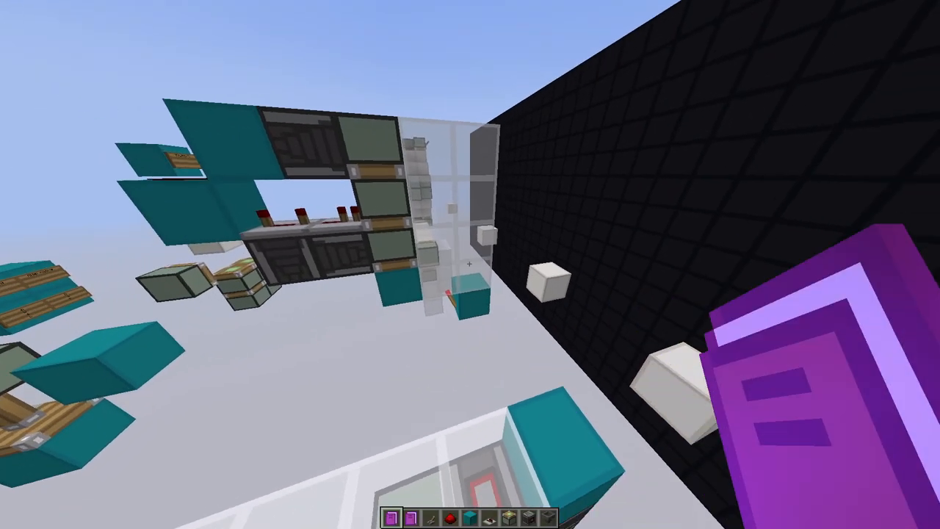
mouse_move(470, 264)
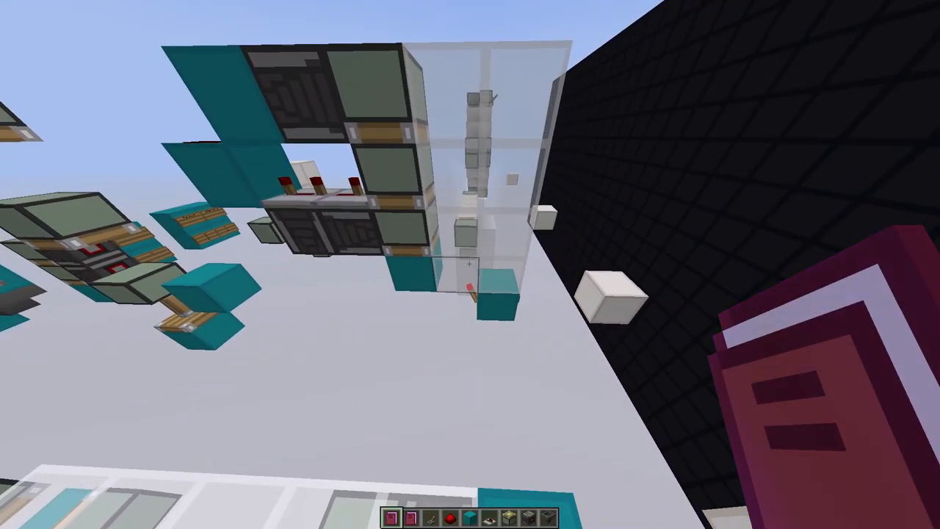
mouse_move(470, 264)
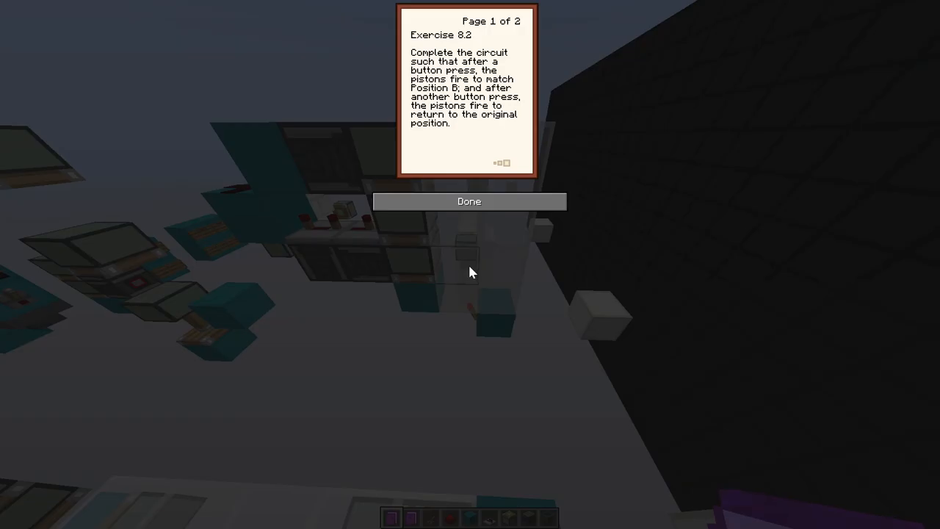
left_click(505, 161)
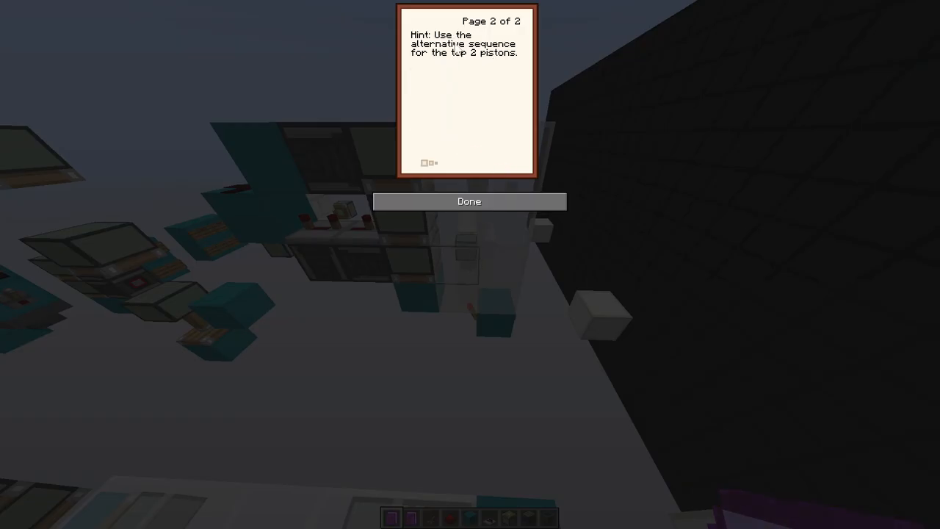
mouse_move(514, 52)
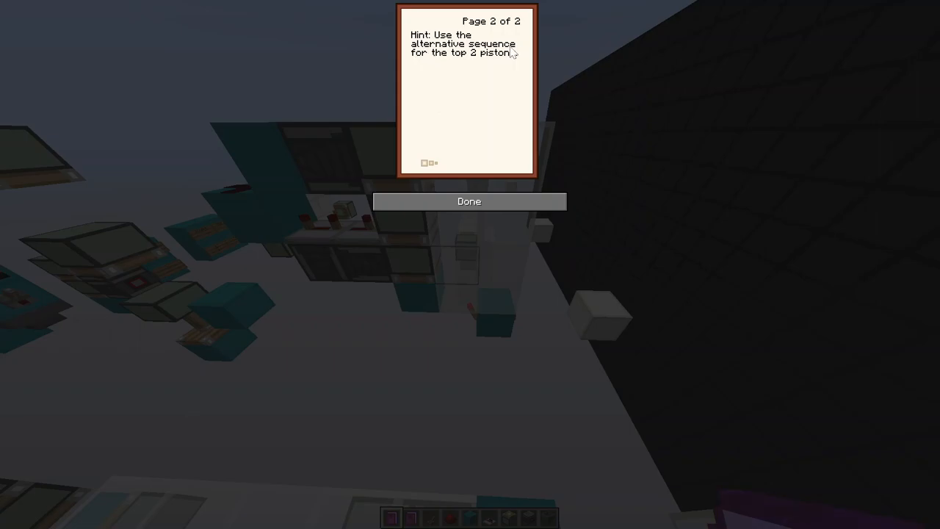
left_click(468, 201)
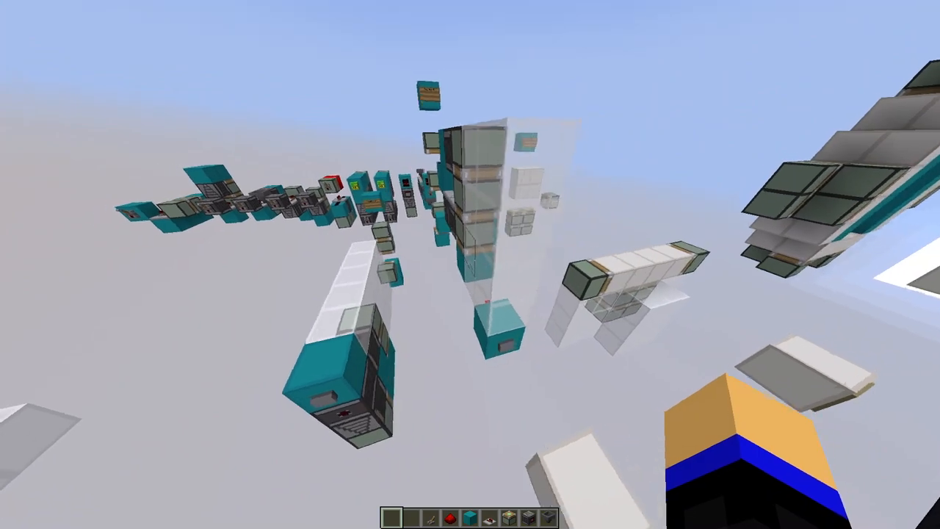
mouse_move(470, 265)
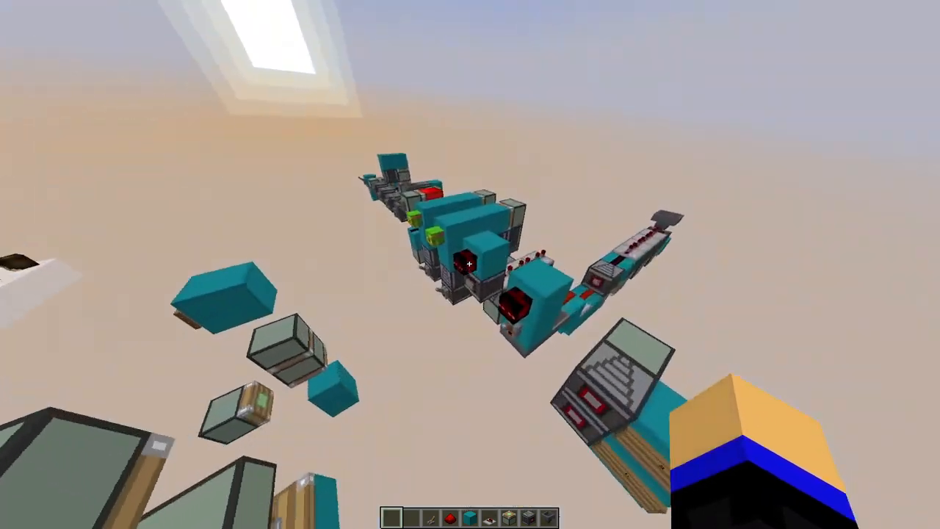
mouse_move(470, 264)
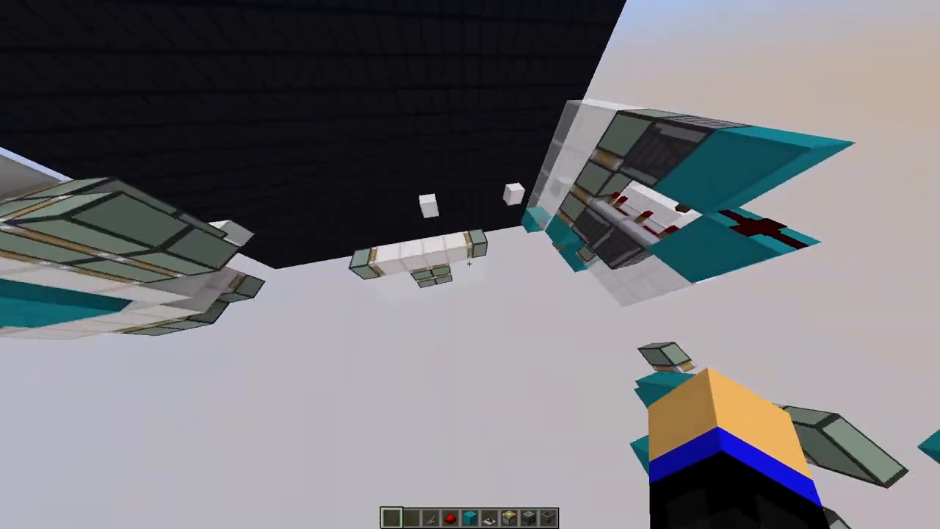
mouse_move(470, 265)
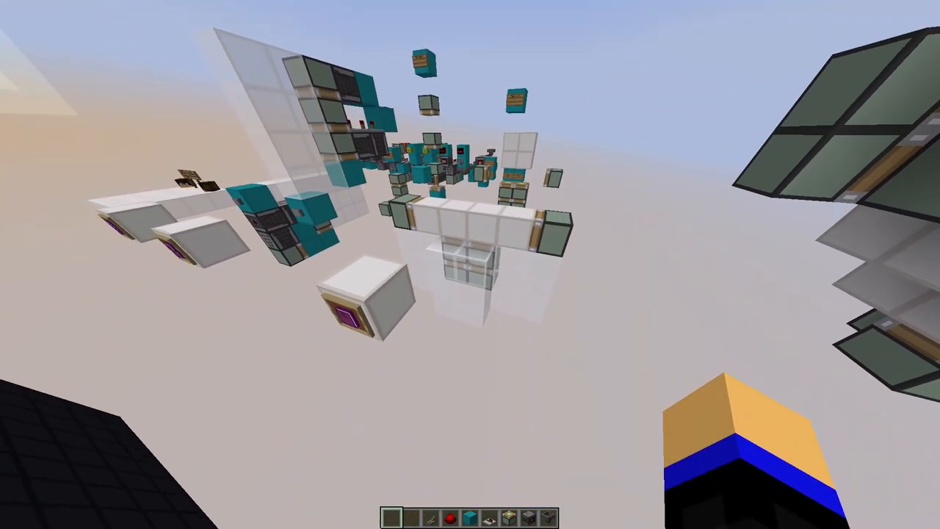
mouse_move(470, 265)
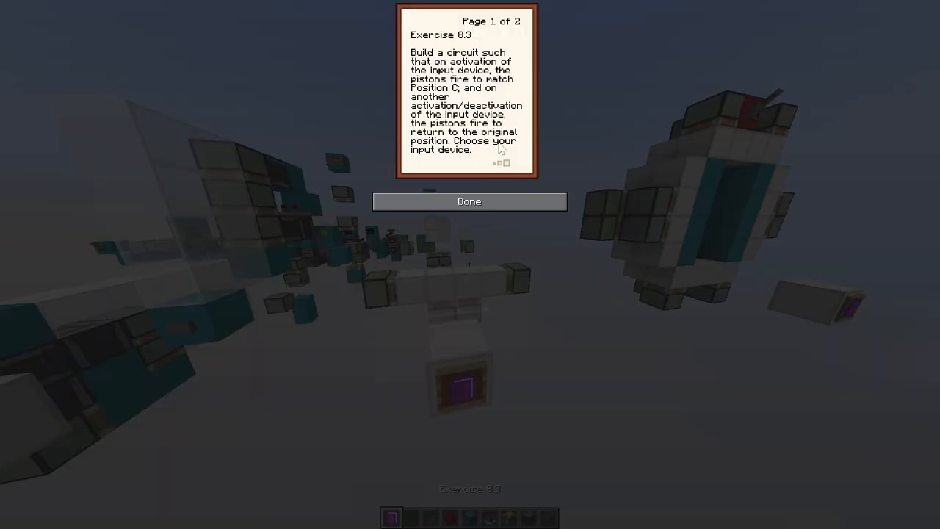
mouse_move(491, 193)
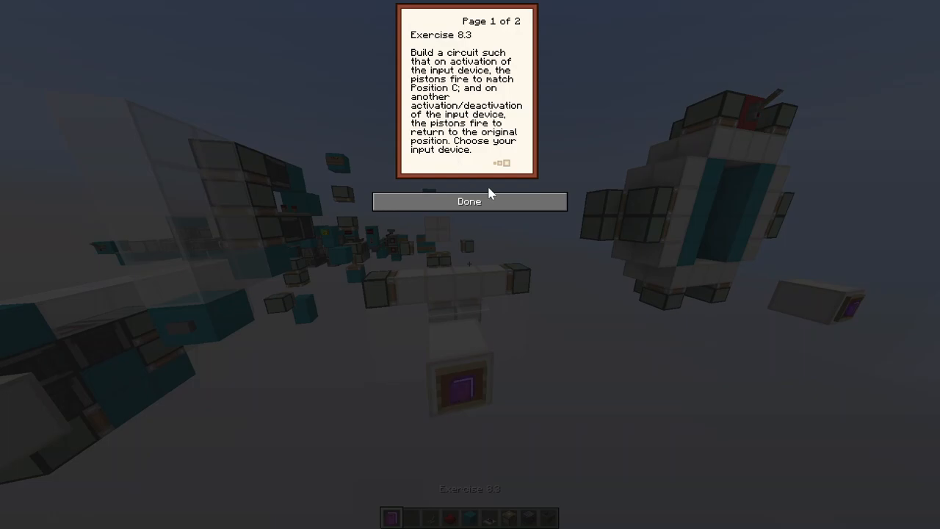
Step: Close the Exercise 8.3 book after reading the Position C piston-firing task
left_click(470, 201)
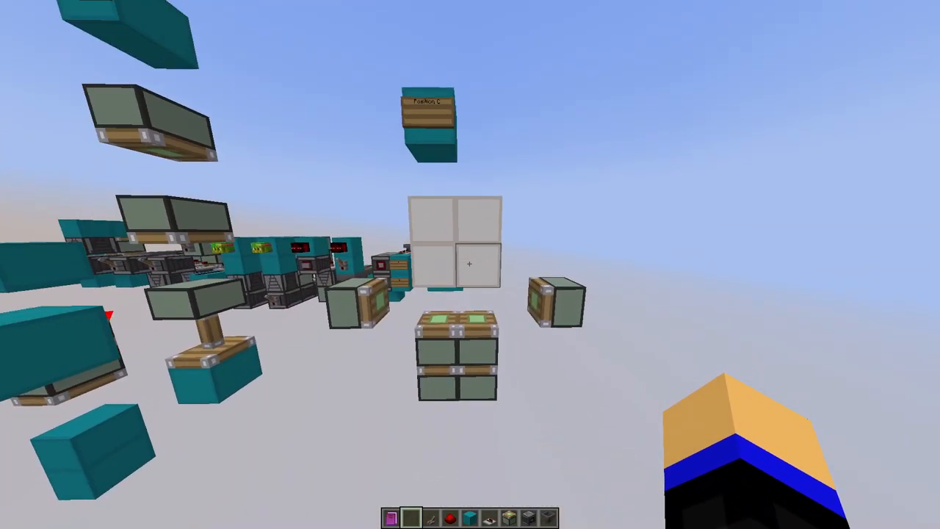
mouse_move(470, 265)
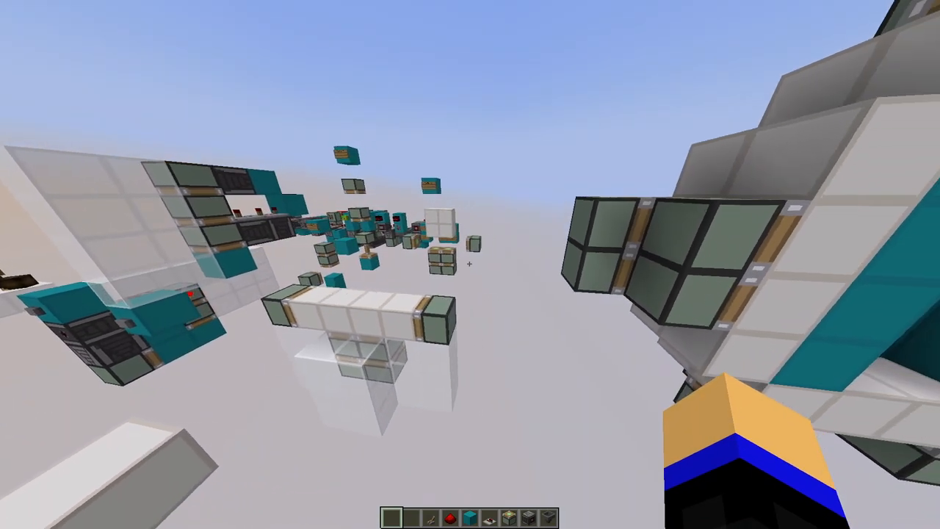
mouse_move(470, 265)
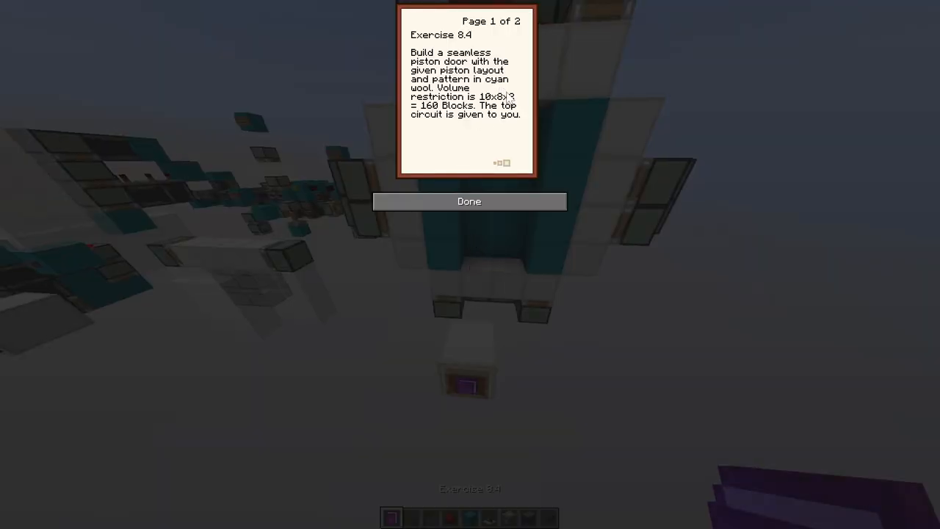
Step: Close the Exercise 8.4 book after reading the 160-block seamless cyan wool door brief
left_click(469, 201)
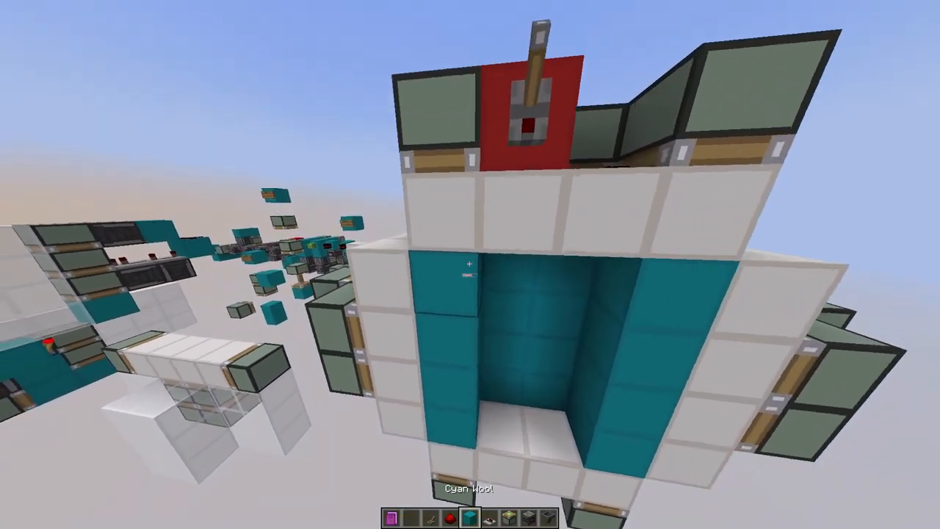
mouse_move(470, 264)
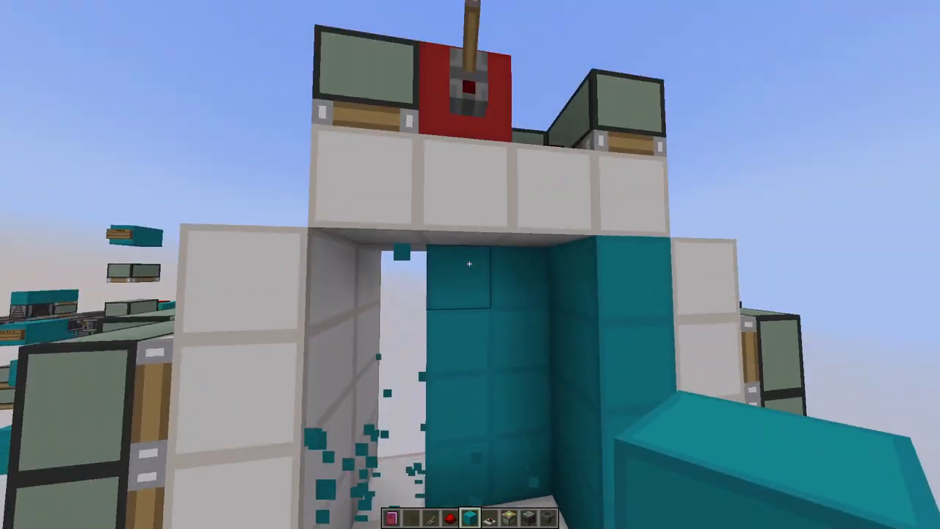
mouse_move(470, 265)
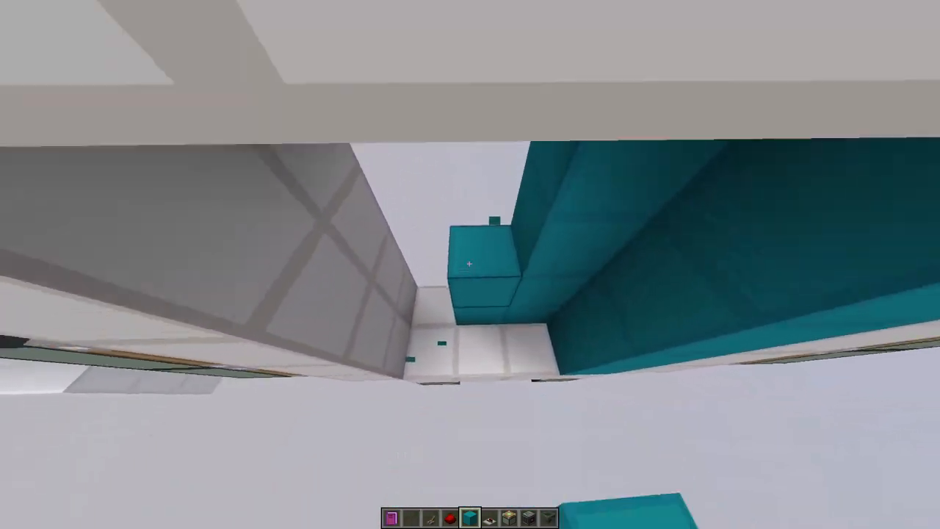
mouse_move(470, 265)
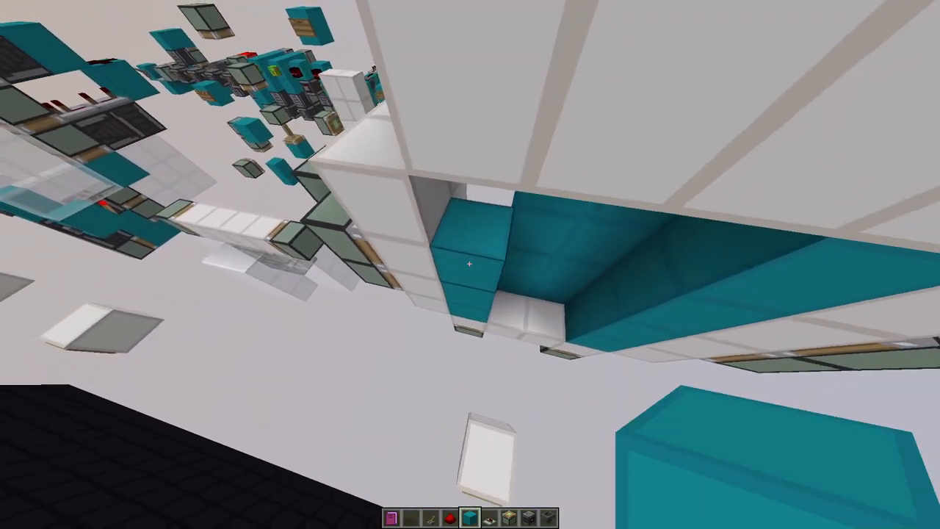
mouse_move(470, 265)
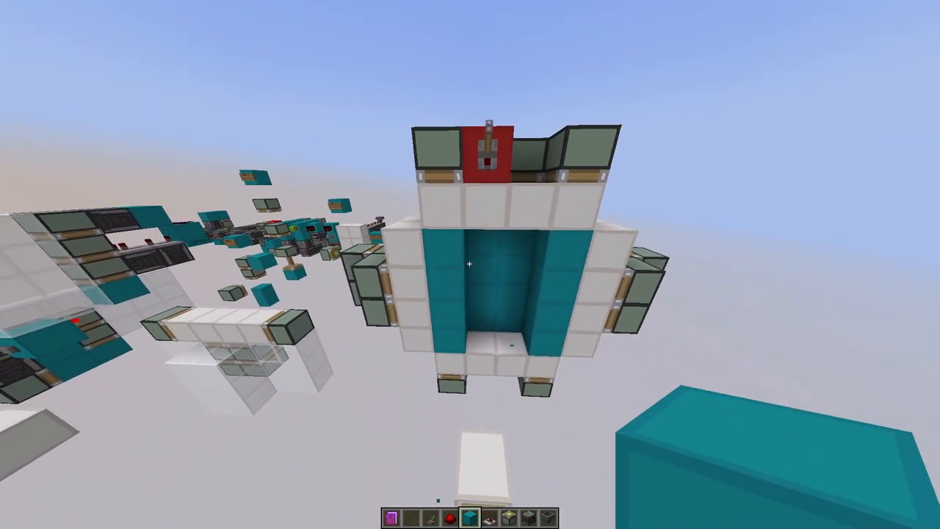
mouse_move(470, 265)
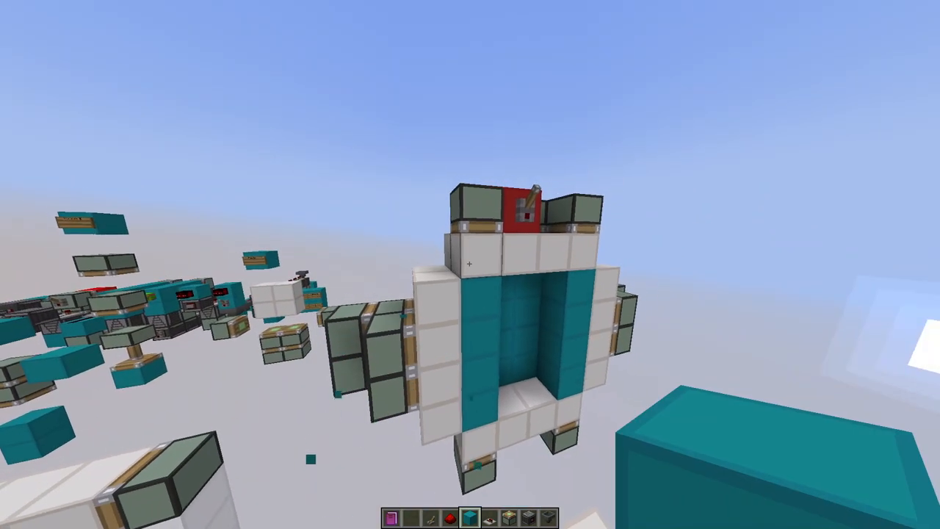
mouse_move(470, 265)
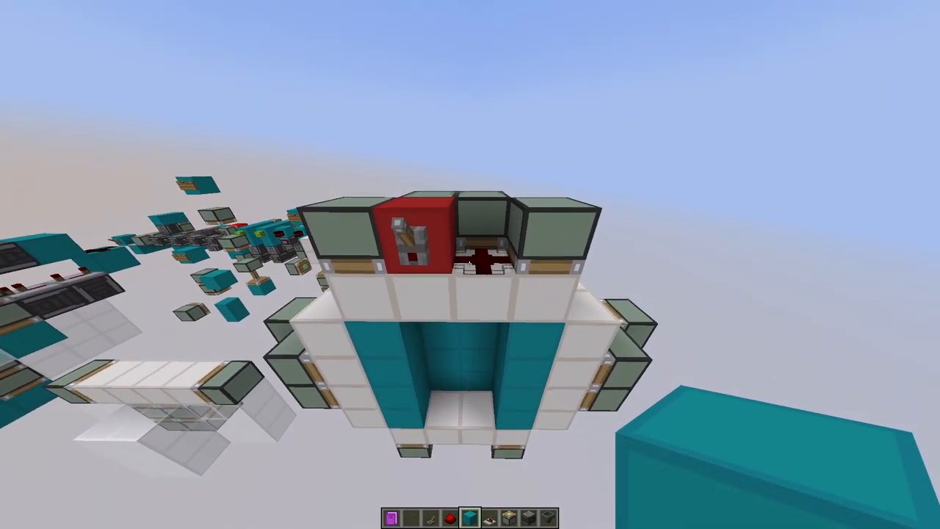
mouse_move(470, 265)
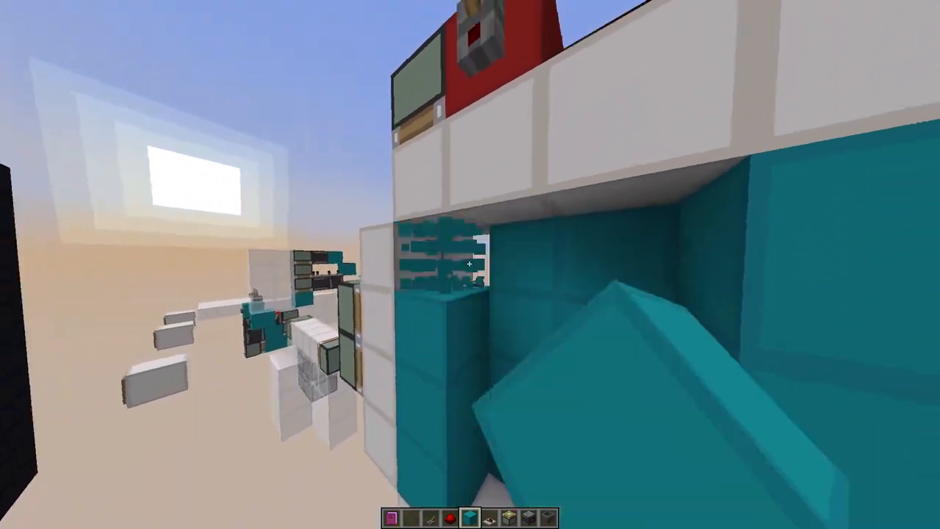
mouse_move(470, 264)
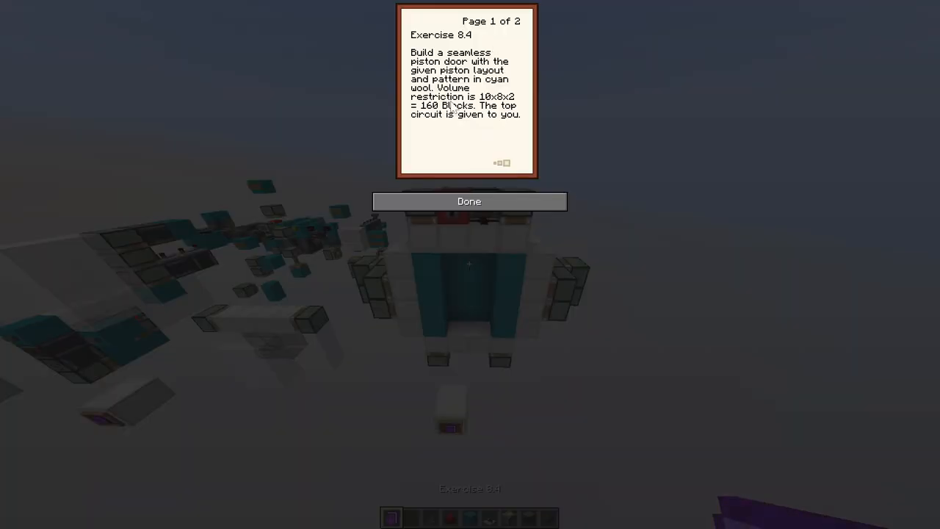
mouse_move(532, 110)
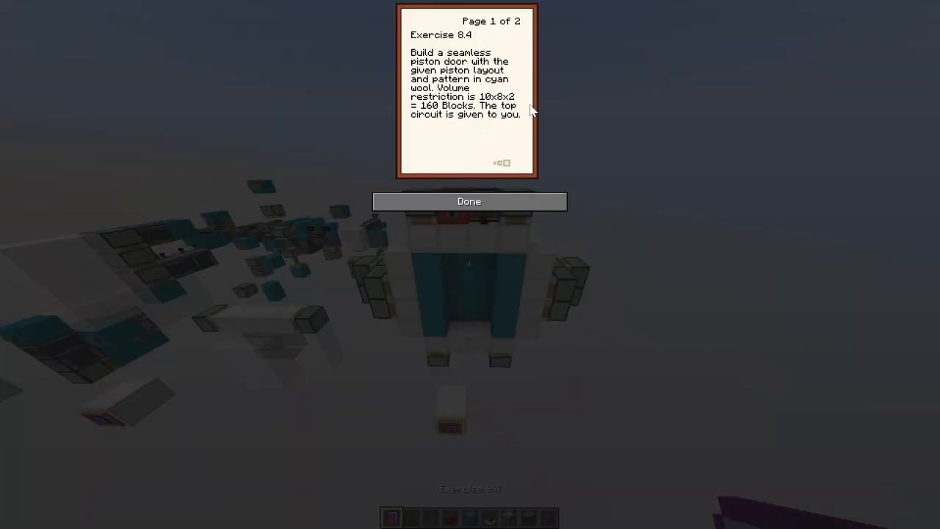
Step: Close the reopened Exercise 8.4 brief before touring the cyan wool piston door
left_click(468, 202)
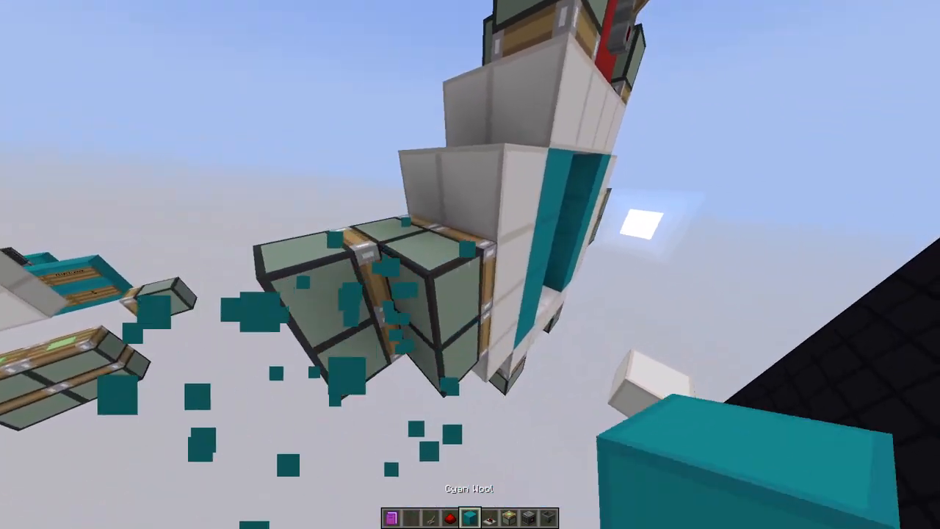
mouse_move(470, 265)
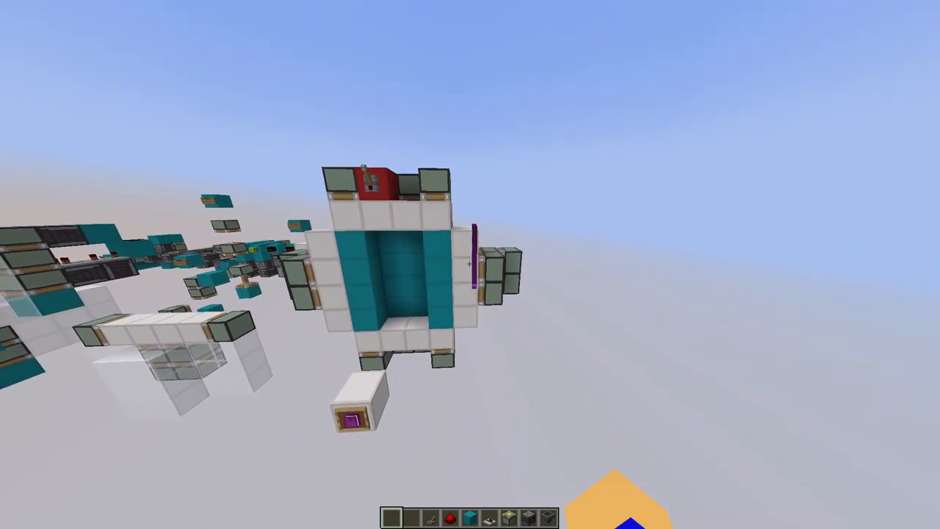
mouse_move(470, 265)
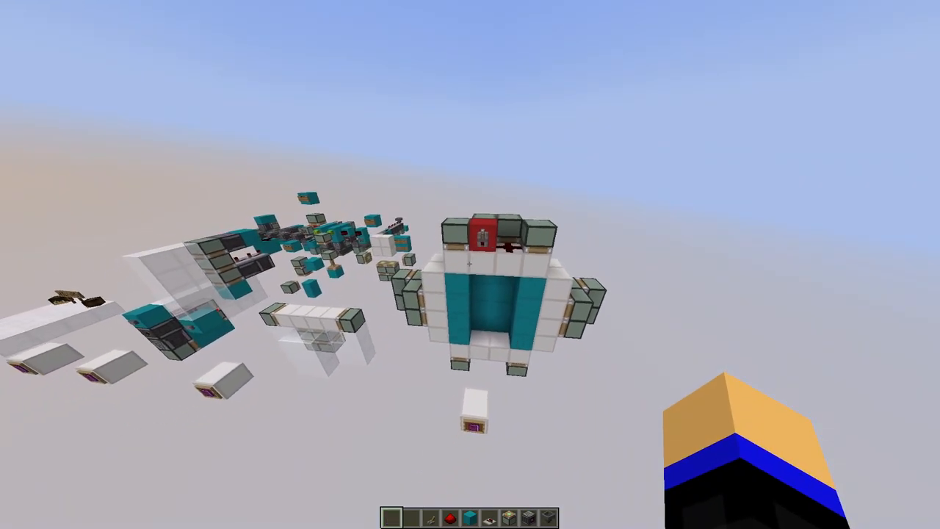
mouse_move(470, 265)
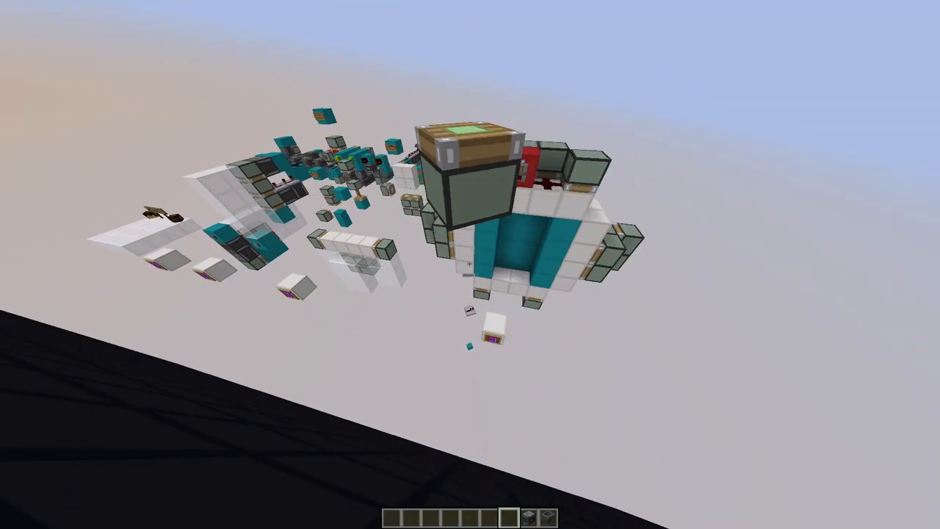
mouse_move(470, 264)
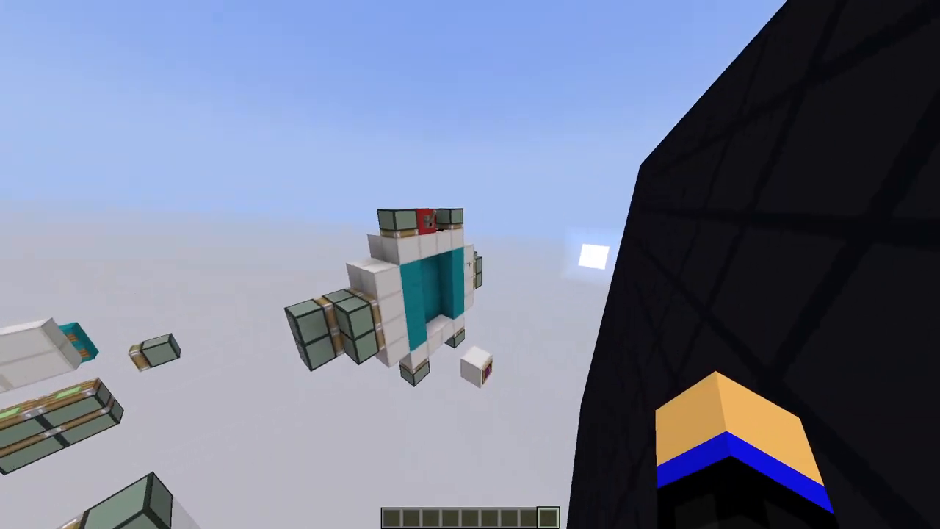
mouse_move(470, 265)
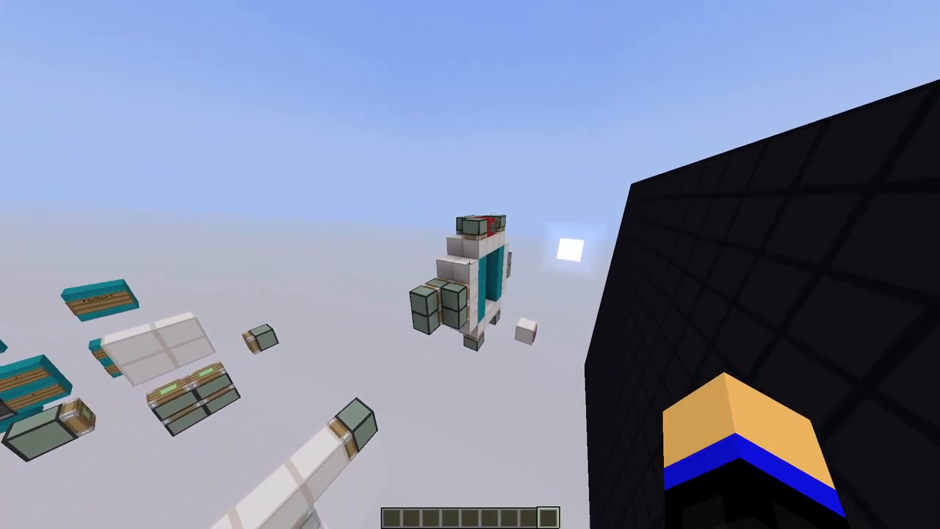
mouse_move(470, 264)
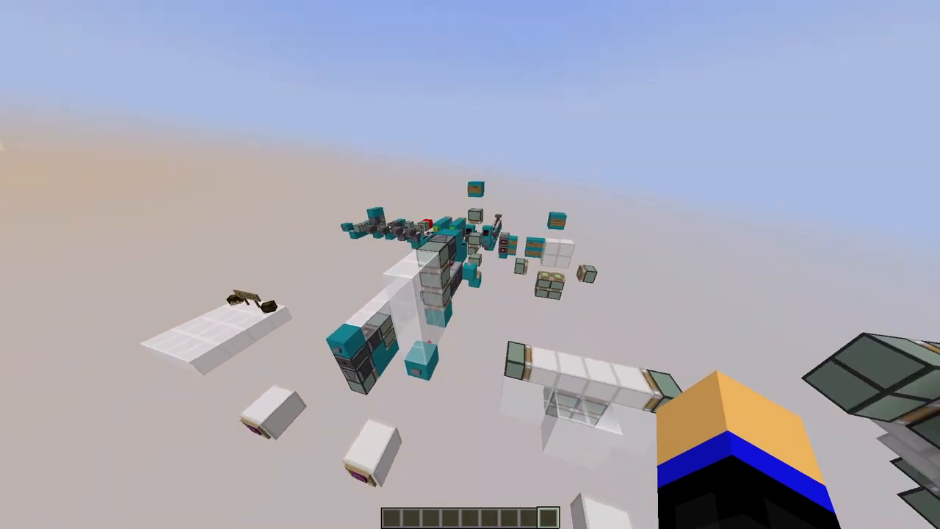
mouse_move(470, 264)
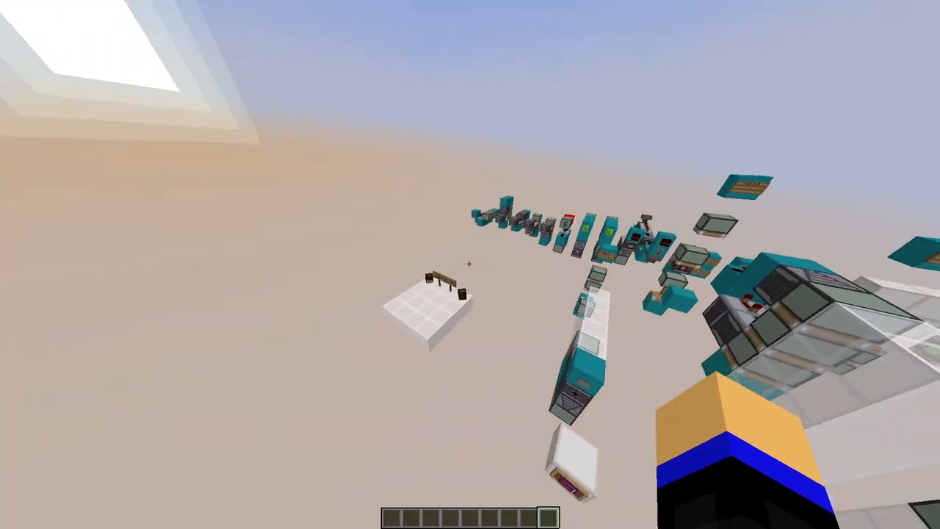
mouse_move(471, 264)
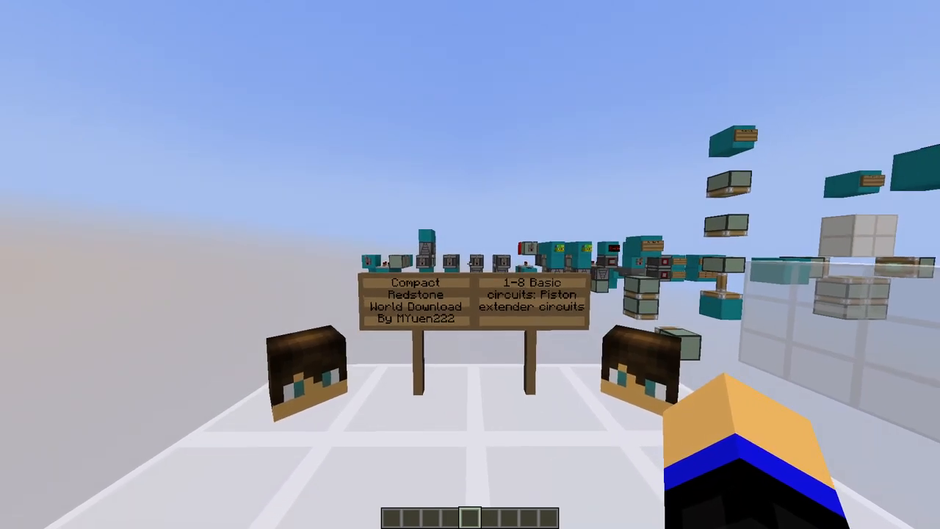
mouse_move(470, 265)
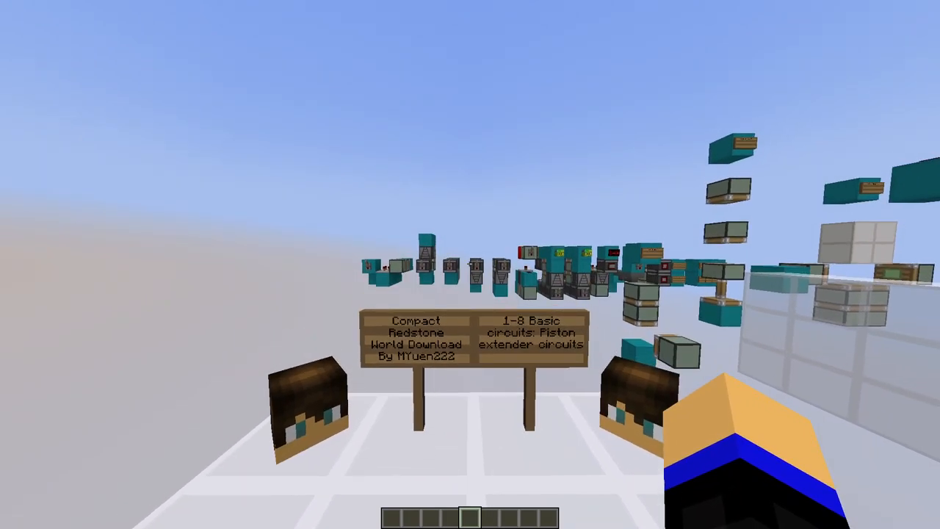